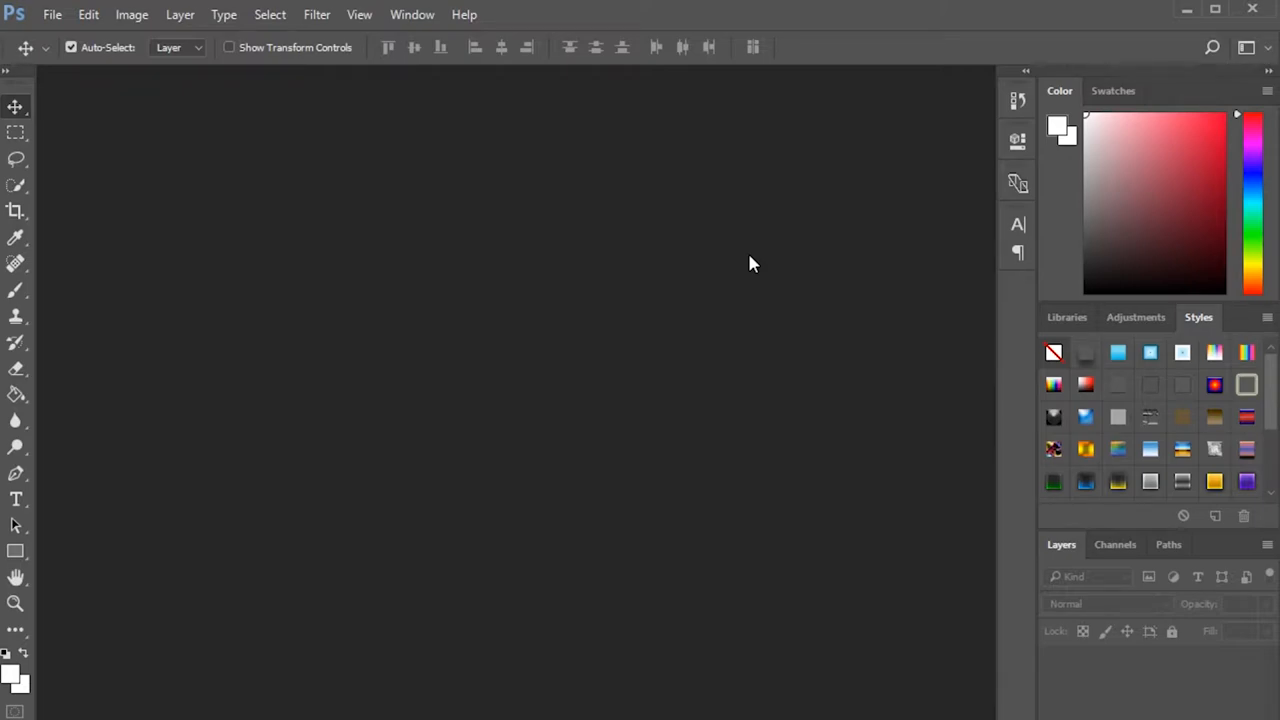
mouse_move(727, 275)
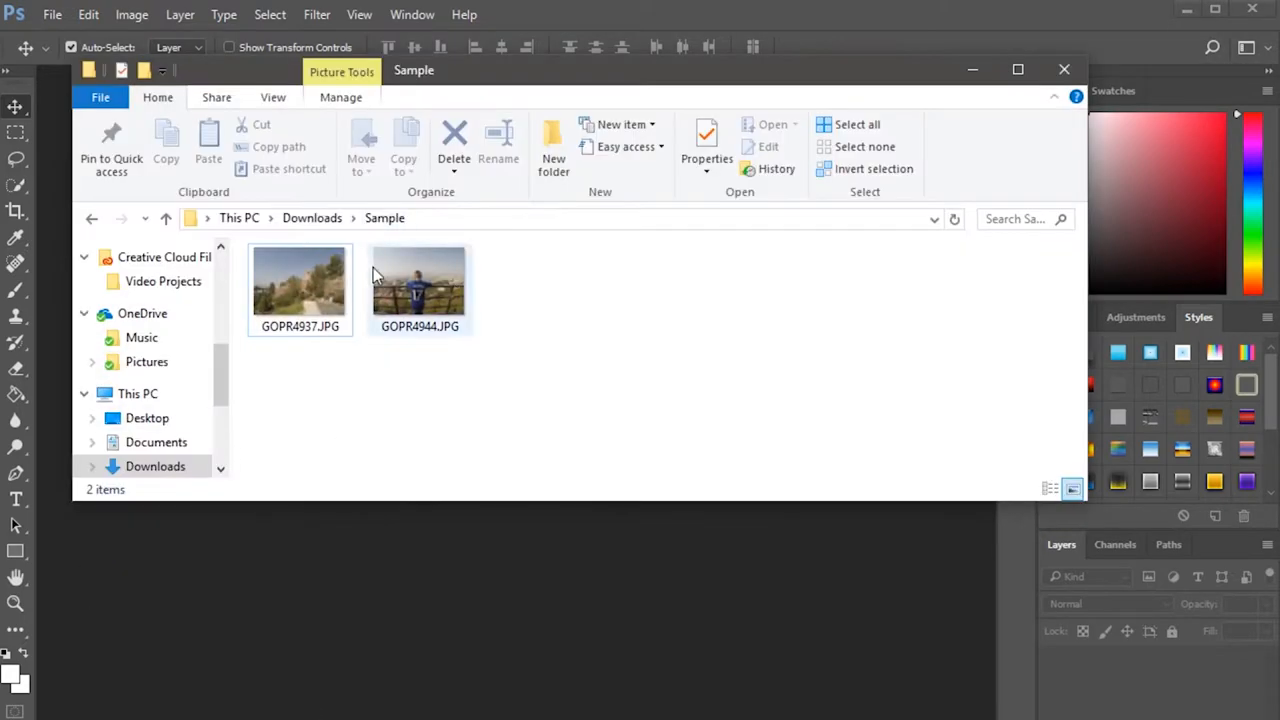
Select GOPR4937.JPG in the Downloads > Sample folder.
click(299, 285)
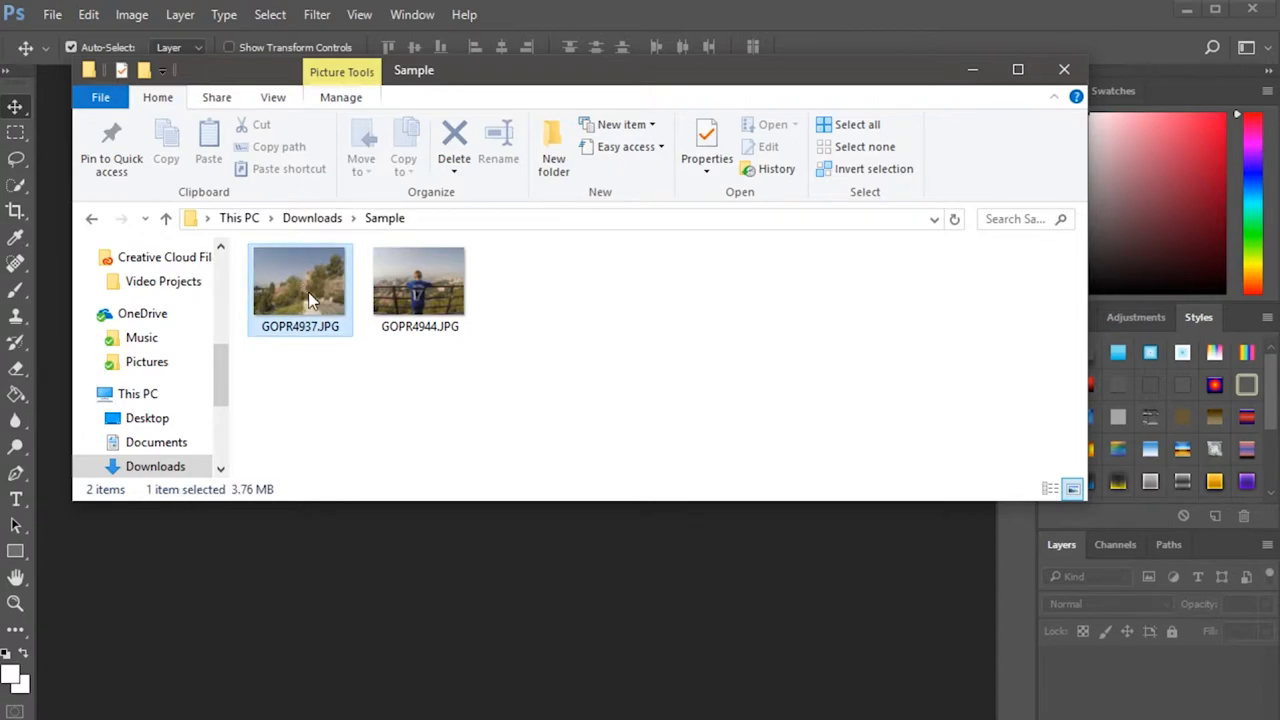
Preview GOPR4944 in Photos, then step back to the castle photo GOPR4937.
double_click(299, 285)
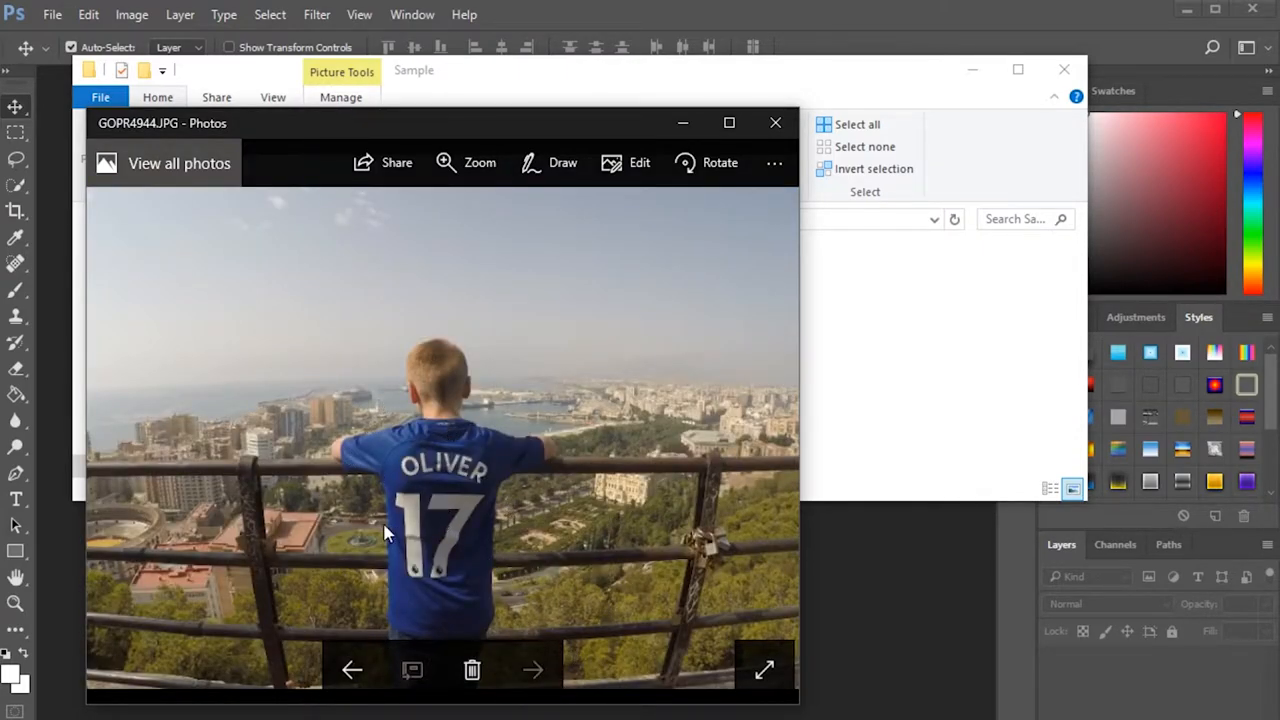
mouse_move(447, 468)
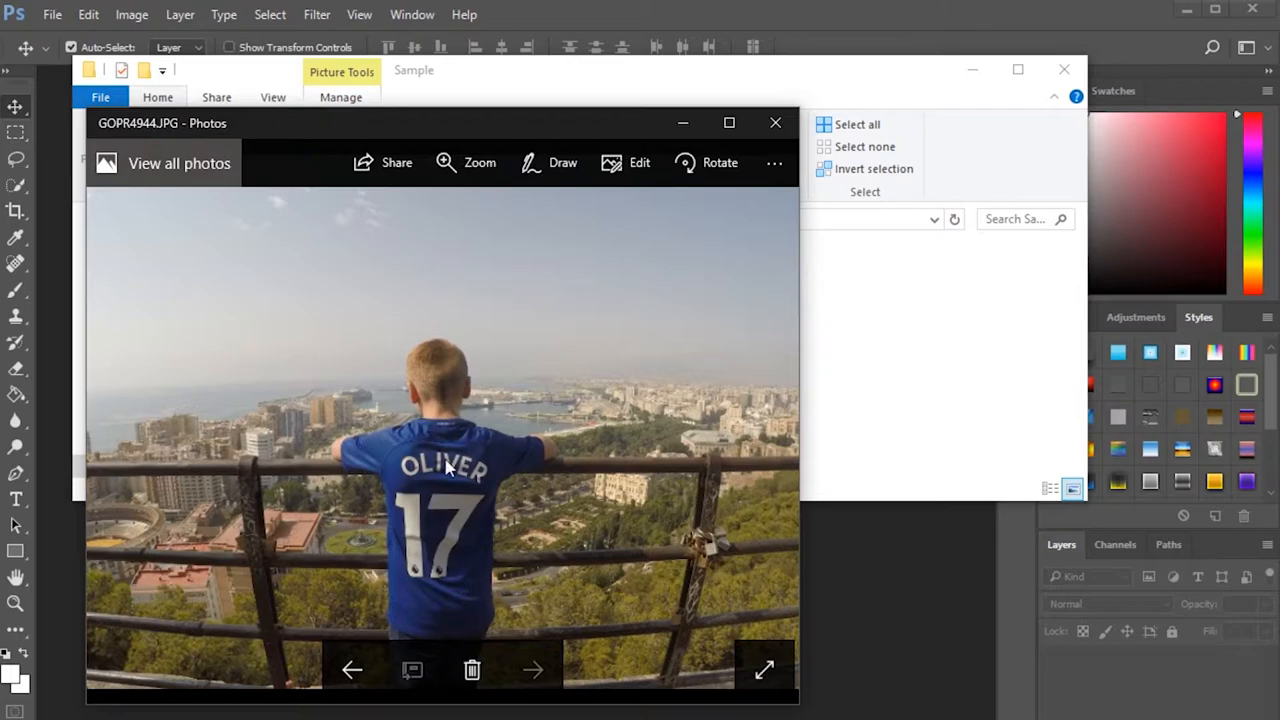
mouse_move(407, 440)
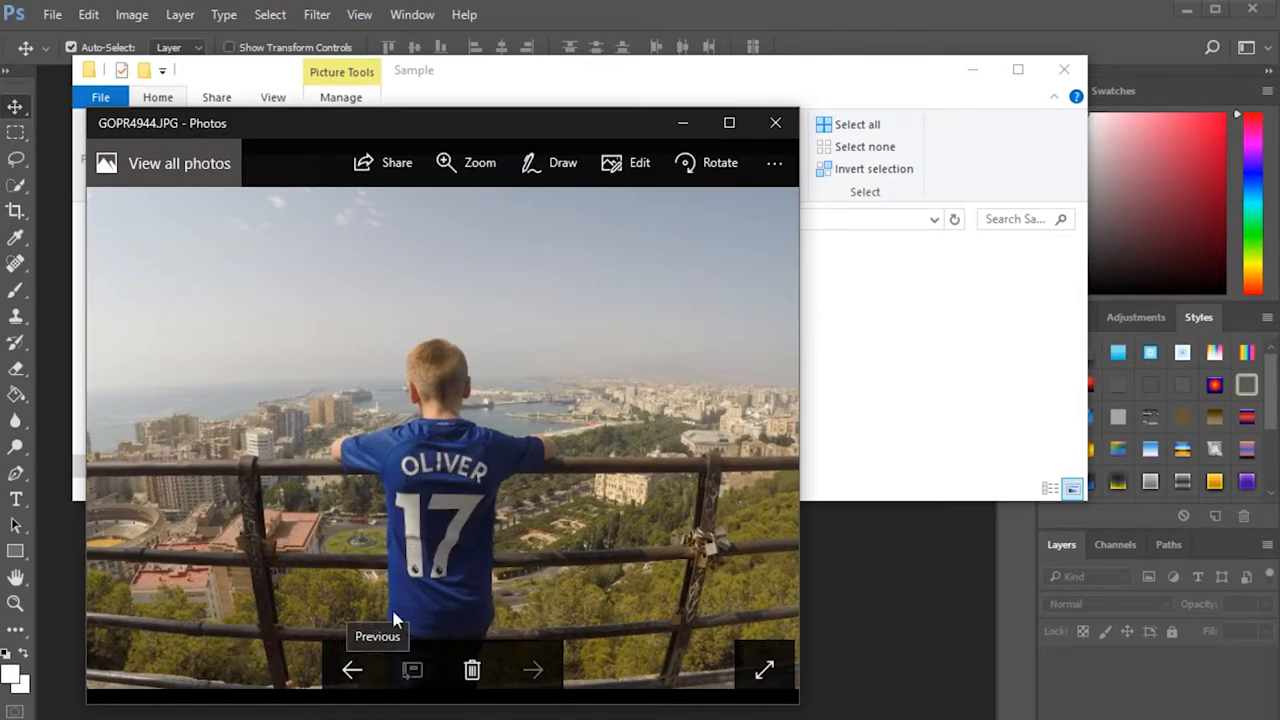
click(351, 669)
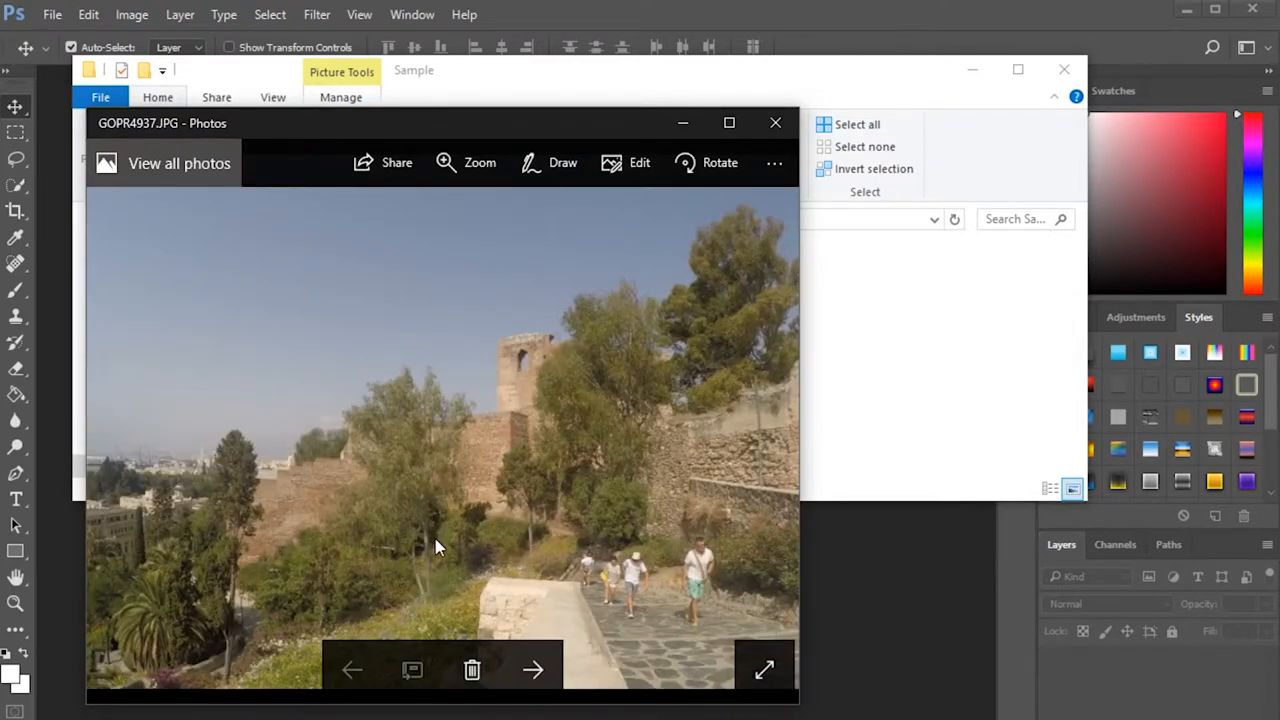
mouse_move(430, 535)
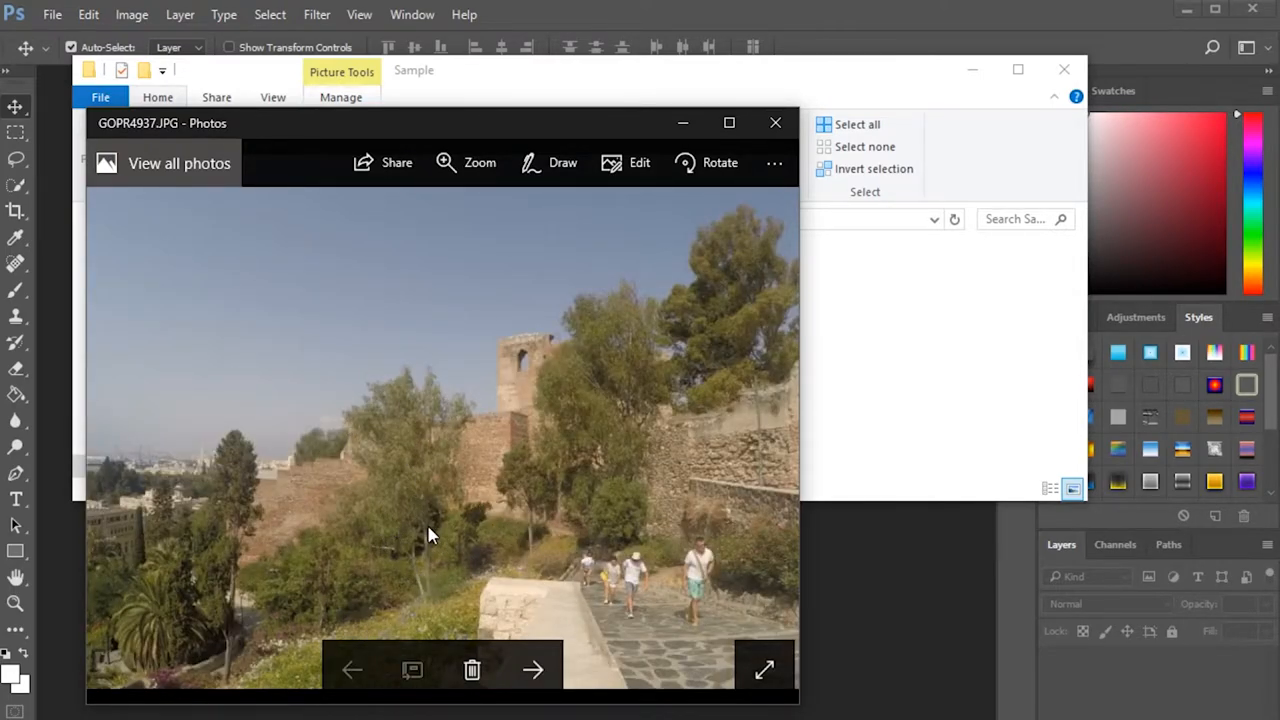
mouse_move(407, 517)
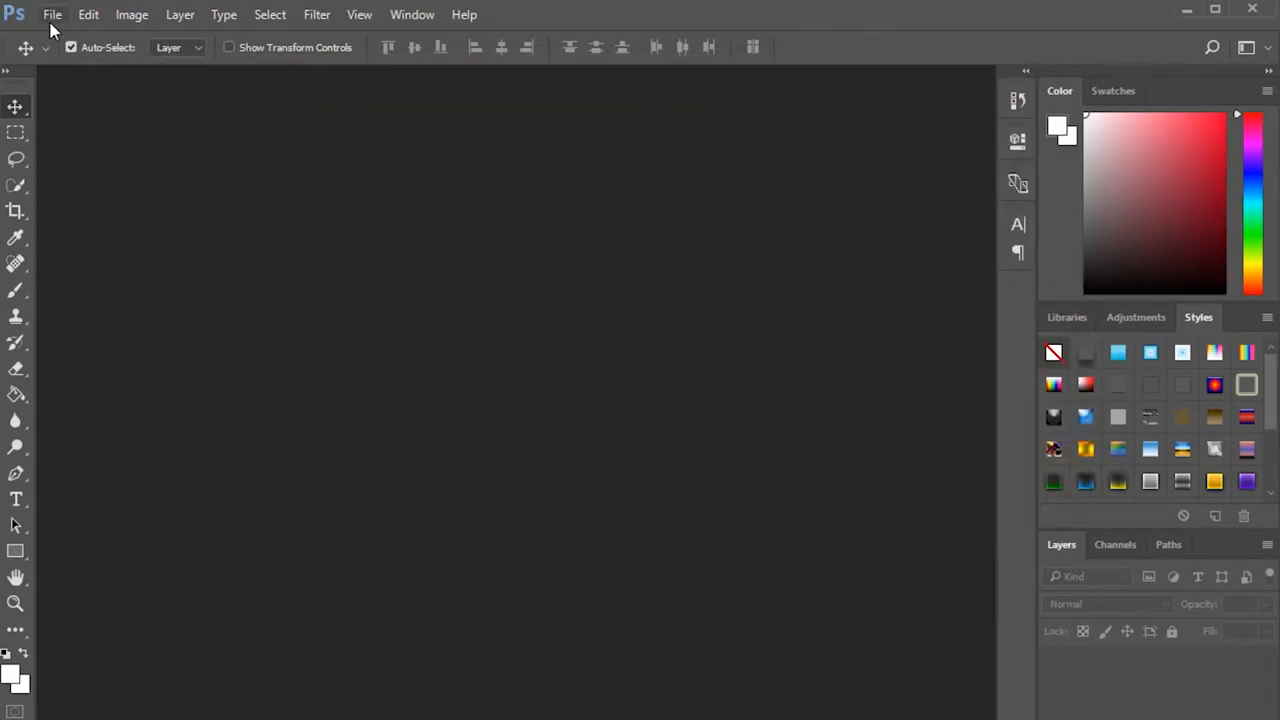
Create a new 1280×720 px document with a transparent background.
click(52, 14)
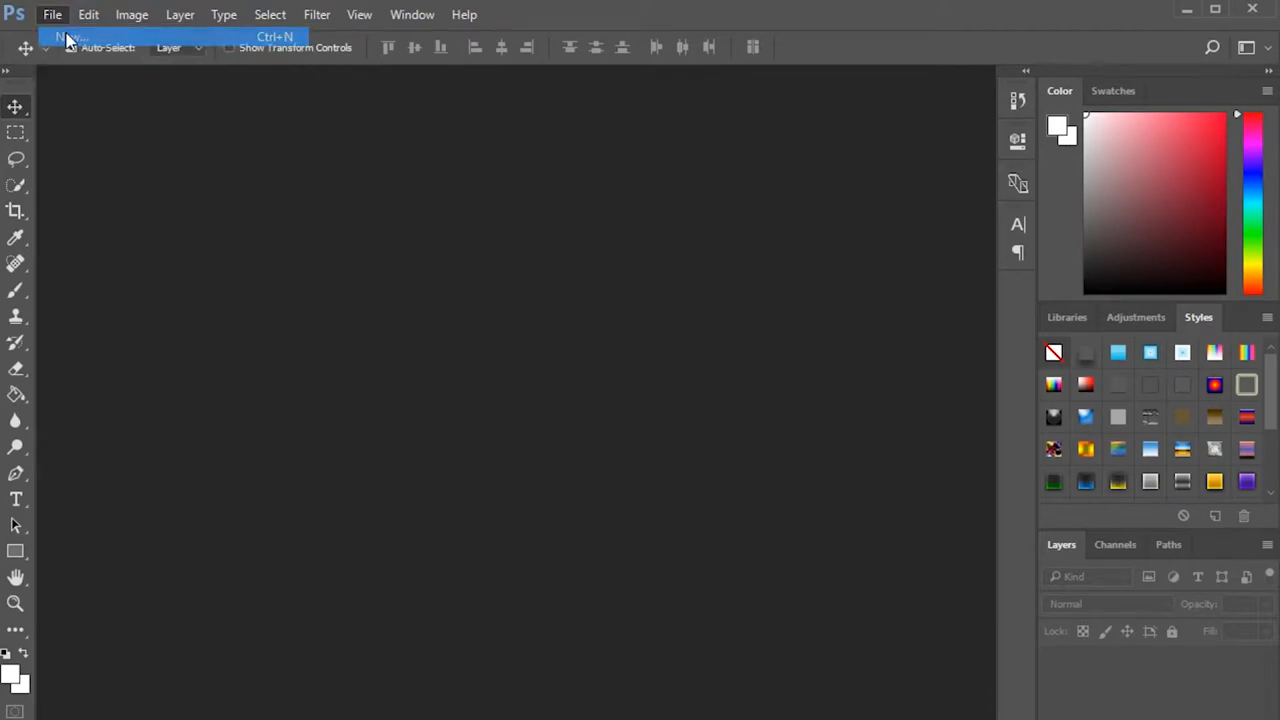
click(68, 37)
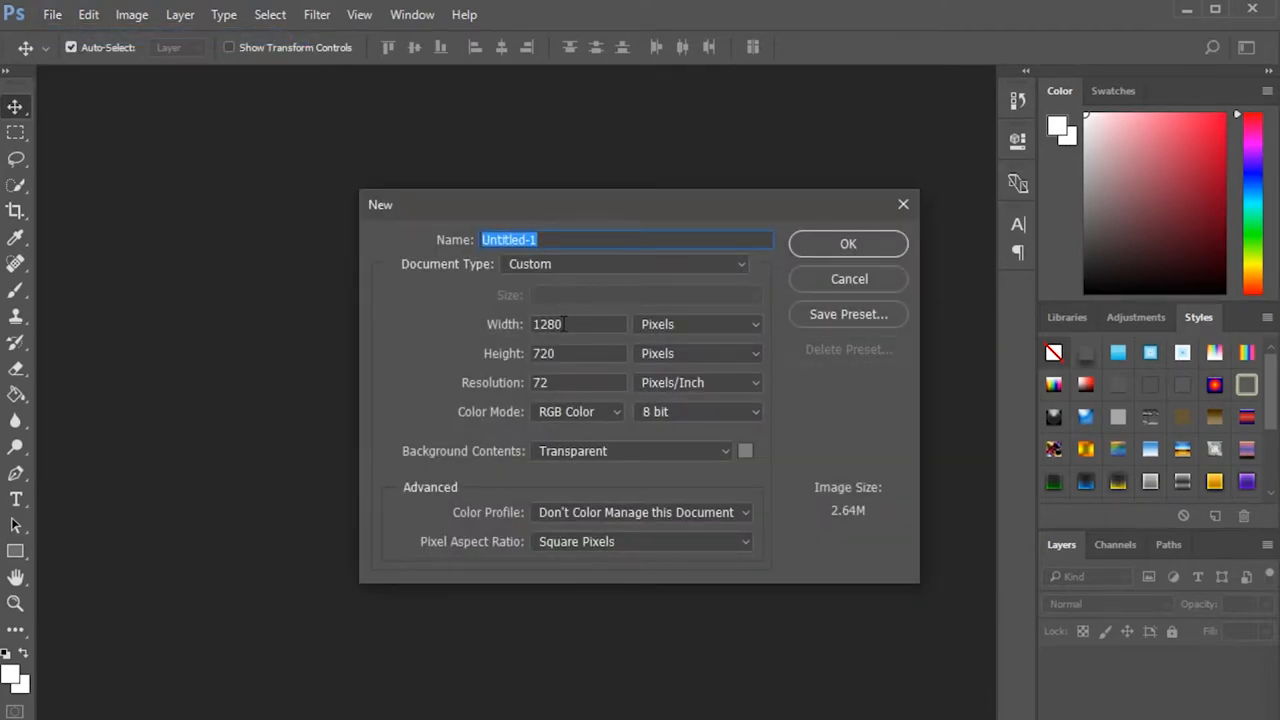
mouse_move(730, 315)
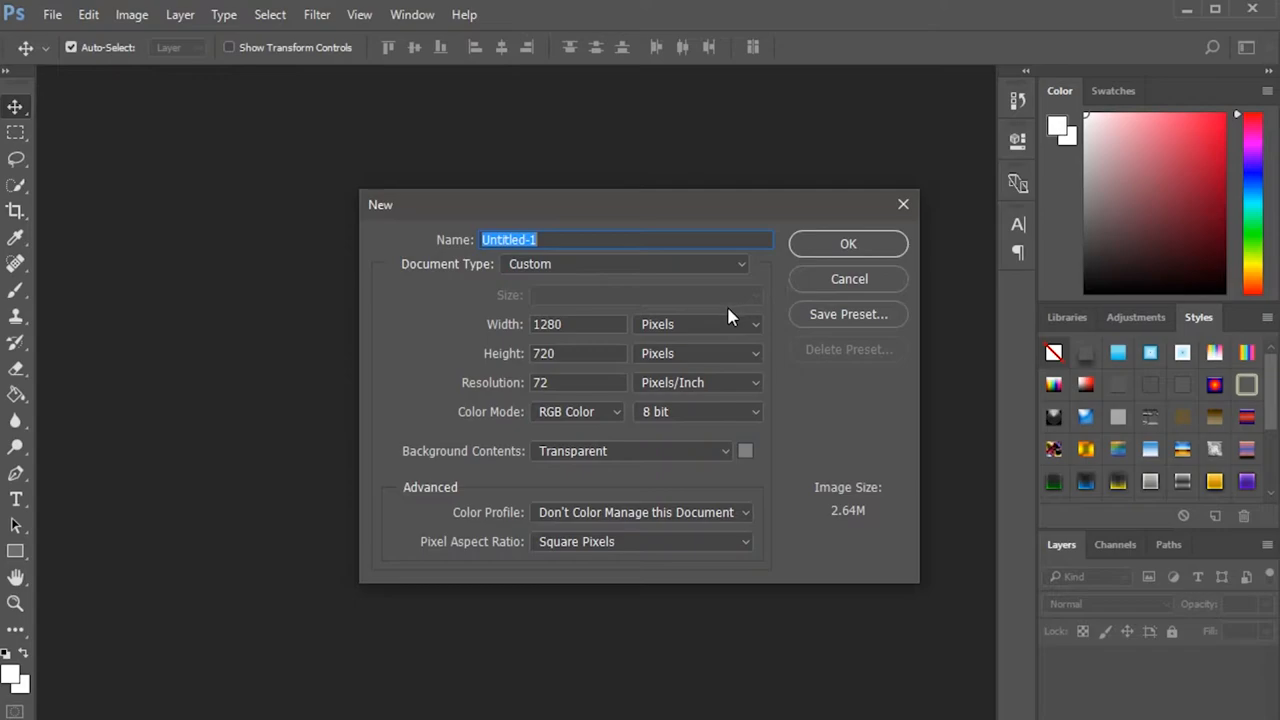
mouse_move(850, 260)
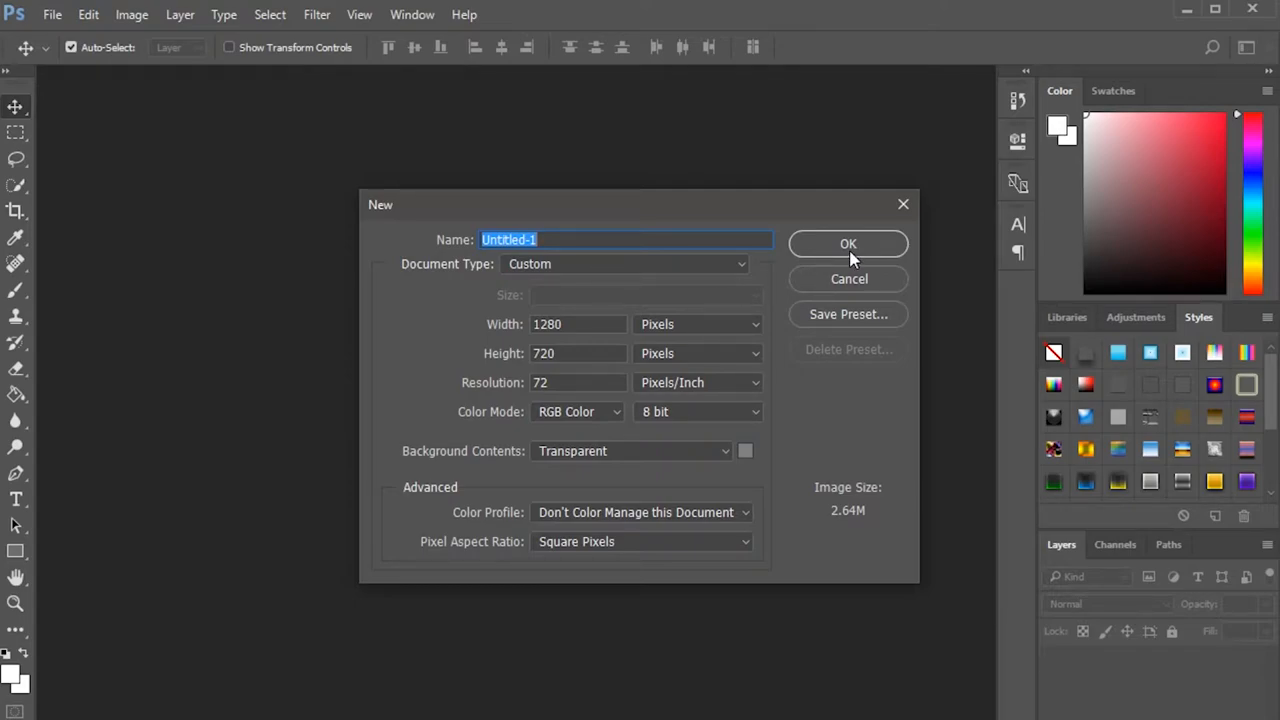
mouse_move(848, 244)
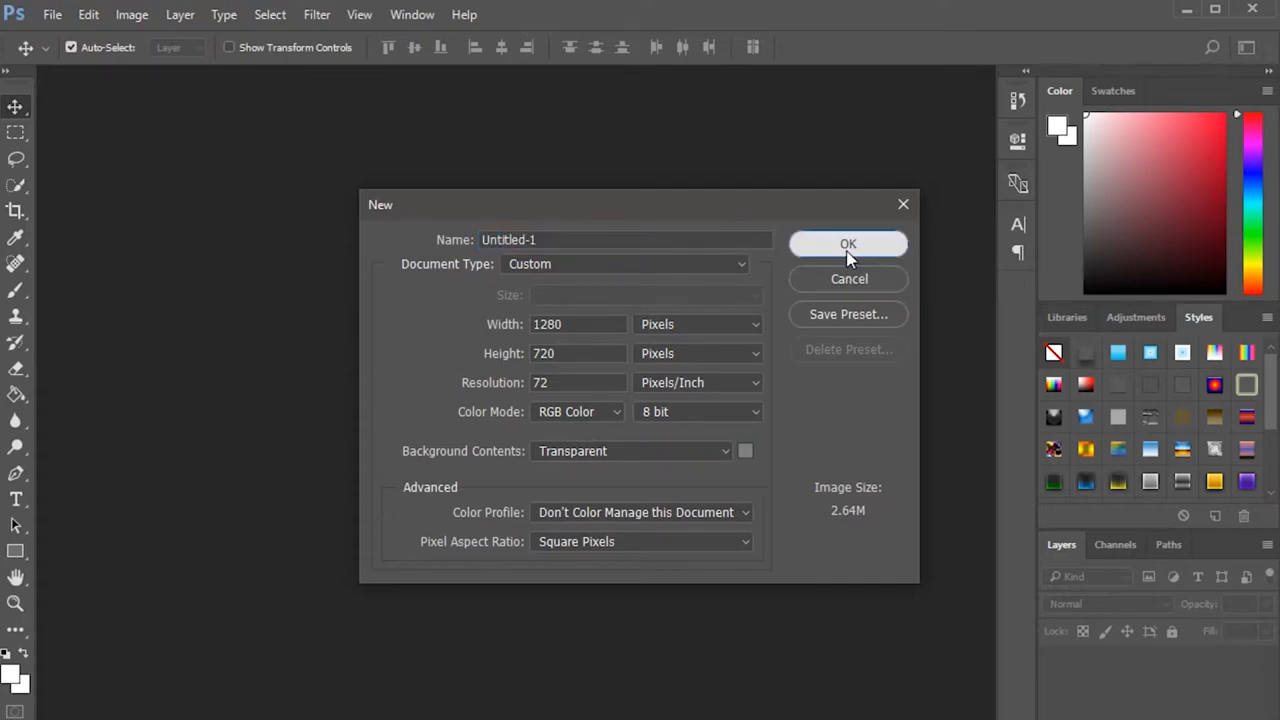
click(848, 244)
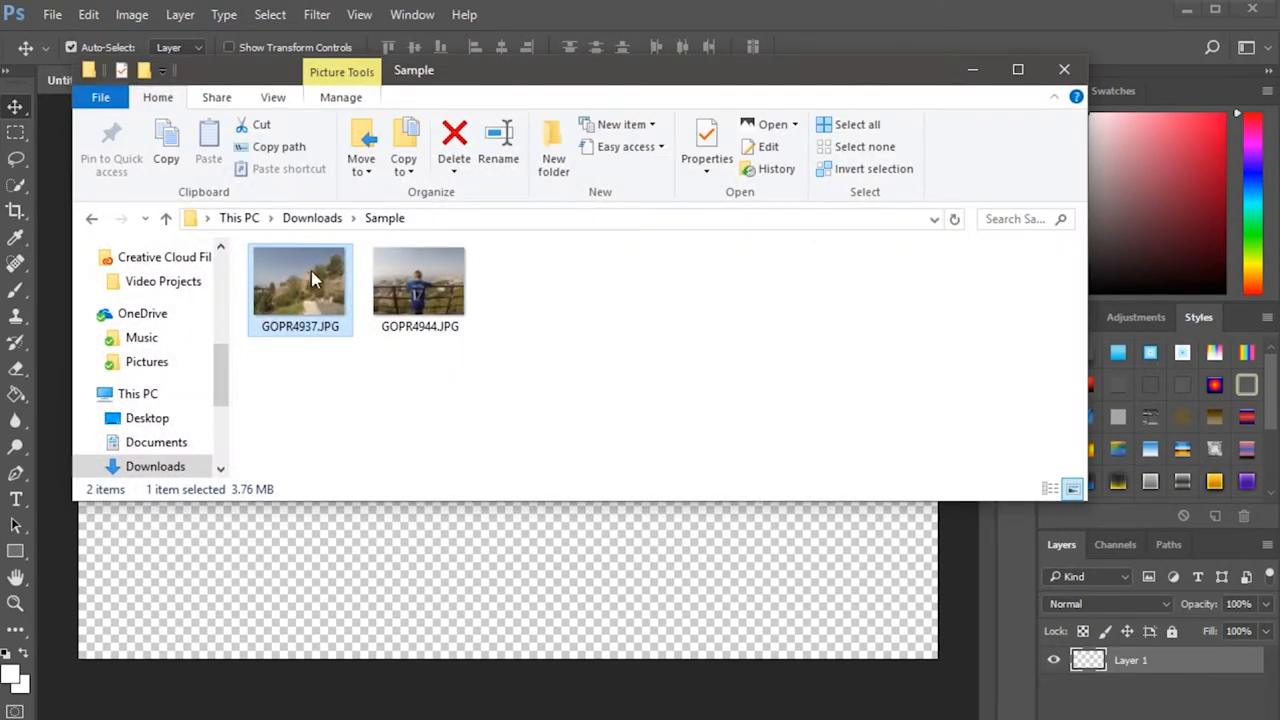
Bring both photos in and place the boy photo over the castle photo.
click(1064, 69)
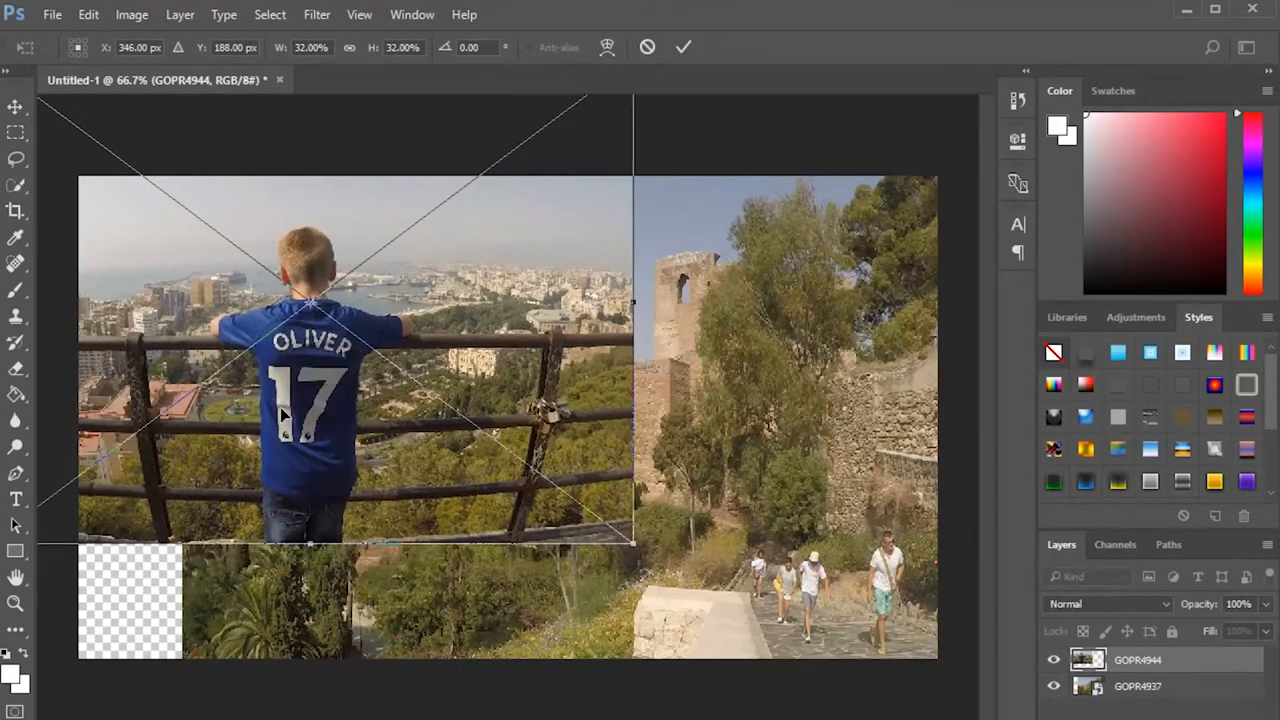
click(683, 47)
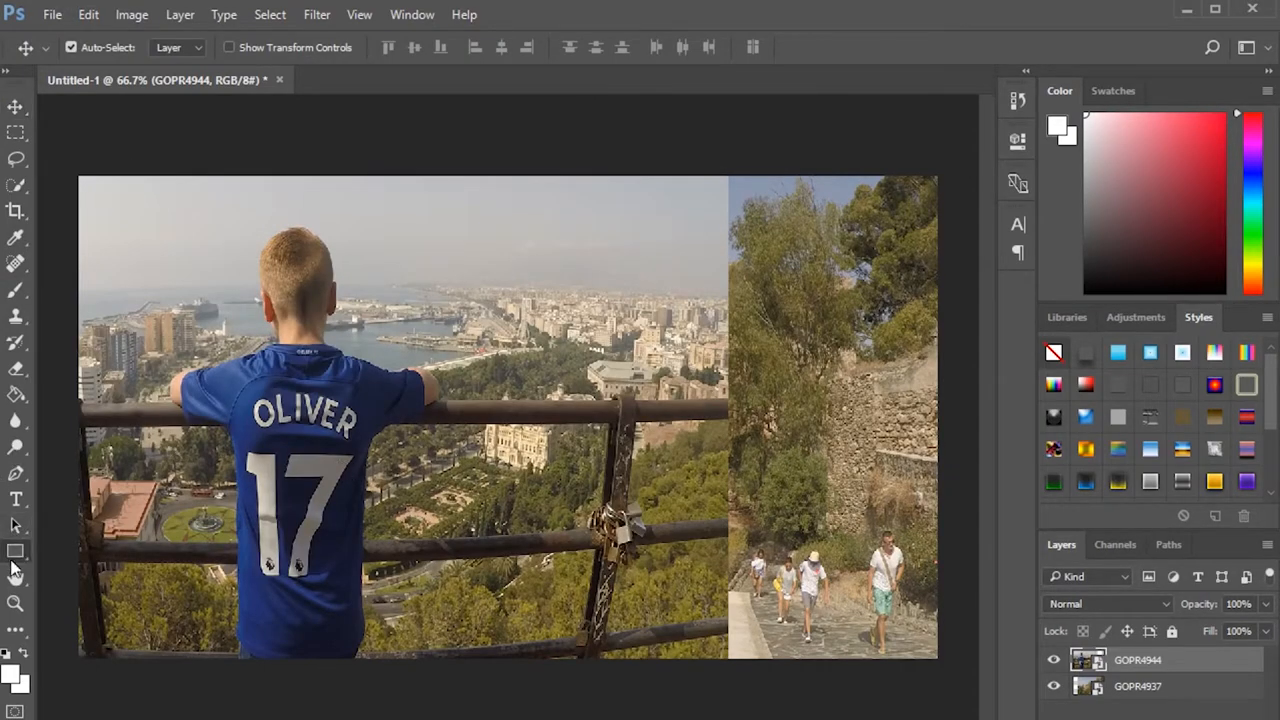
Draw a thin white full-height rectangle bar and give it a gradient-and-shadow style.
click(16, 551)
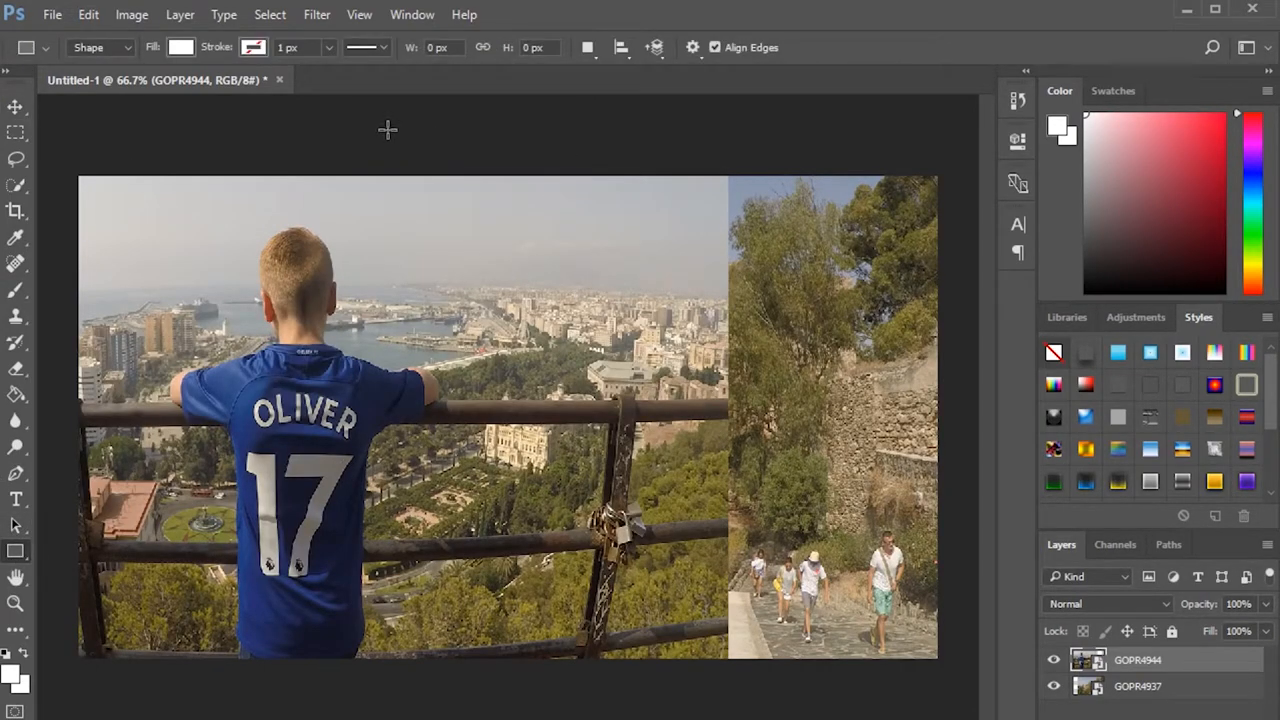
drag(525, 165, 555, 650)
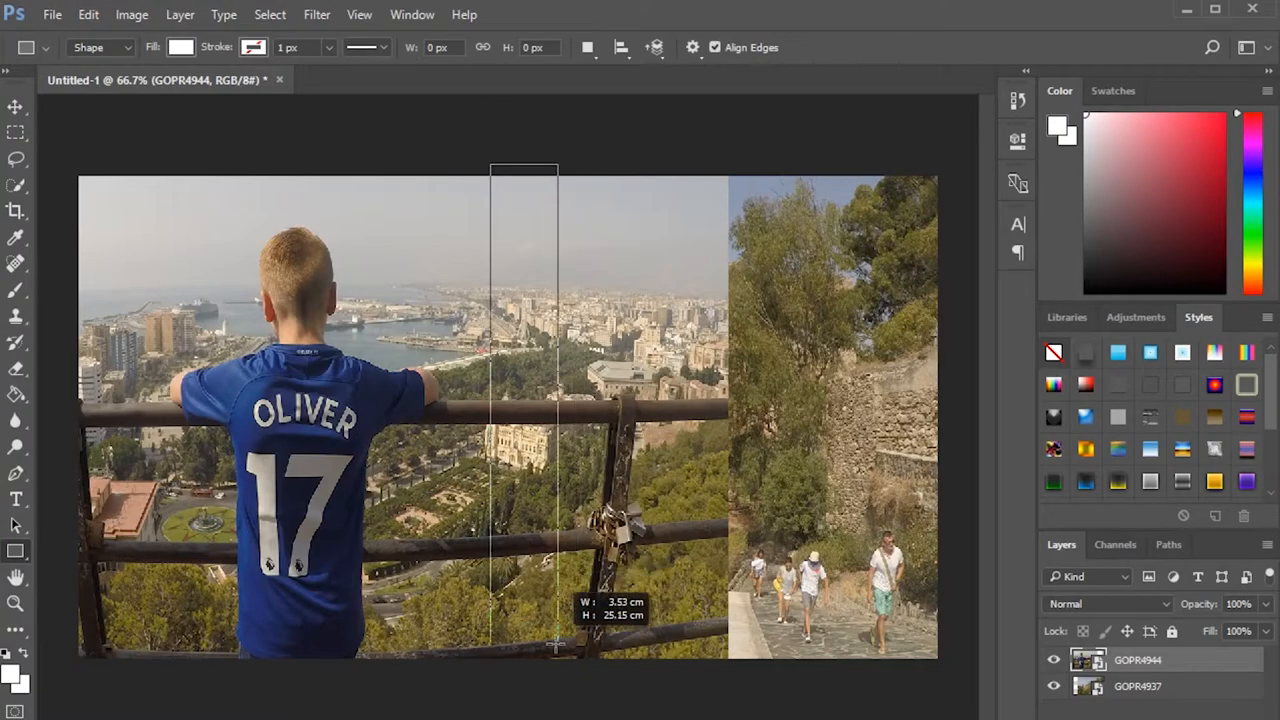
drag(555, 650, 508, 678)
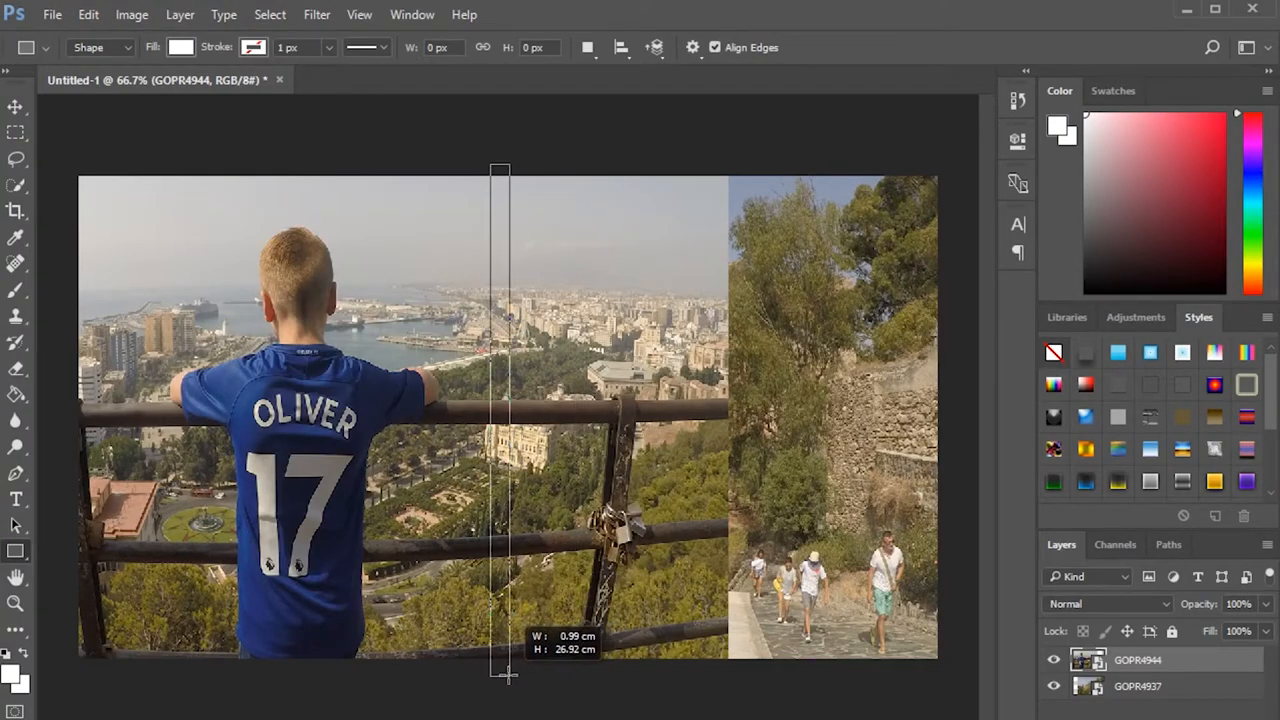
drag(500, 167, 500, 675)
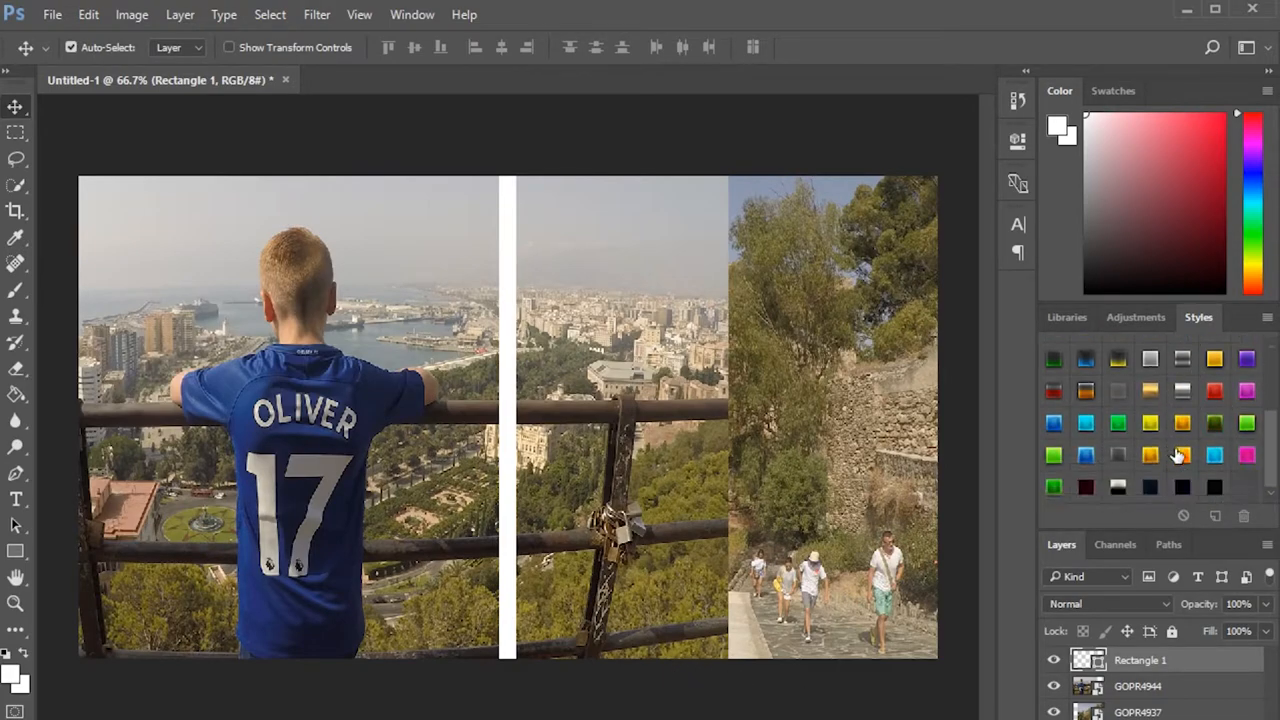
click(1181, 455)
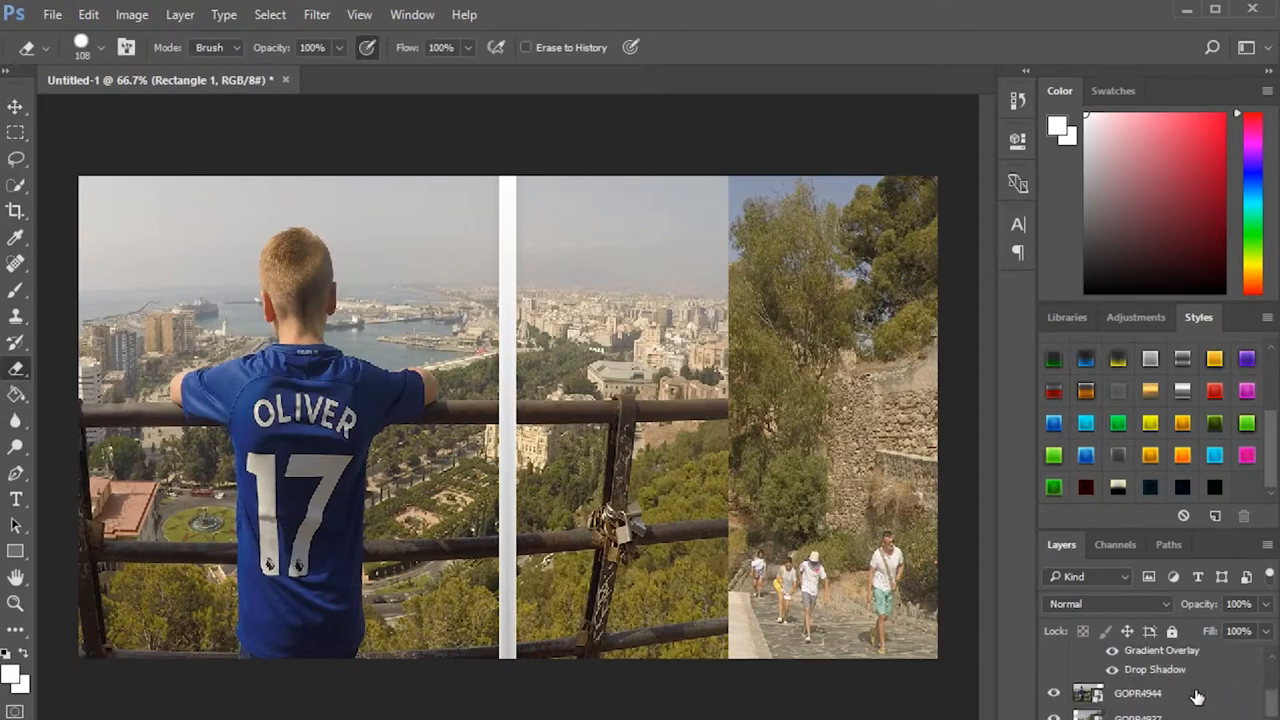
Erase the GOPR4944 boy layer everywhere right of the white bar.
click(1137, 693)
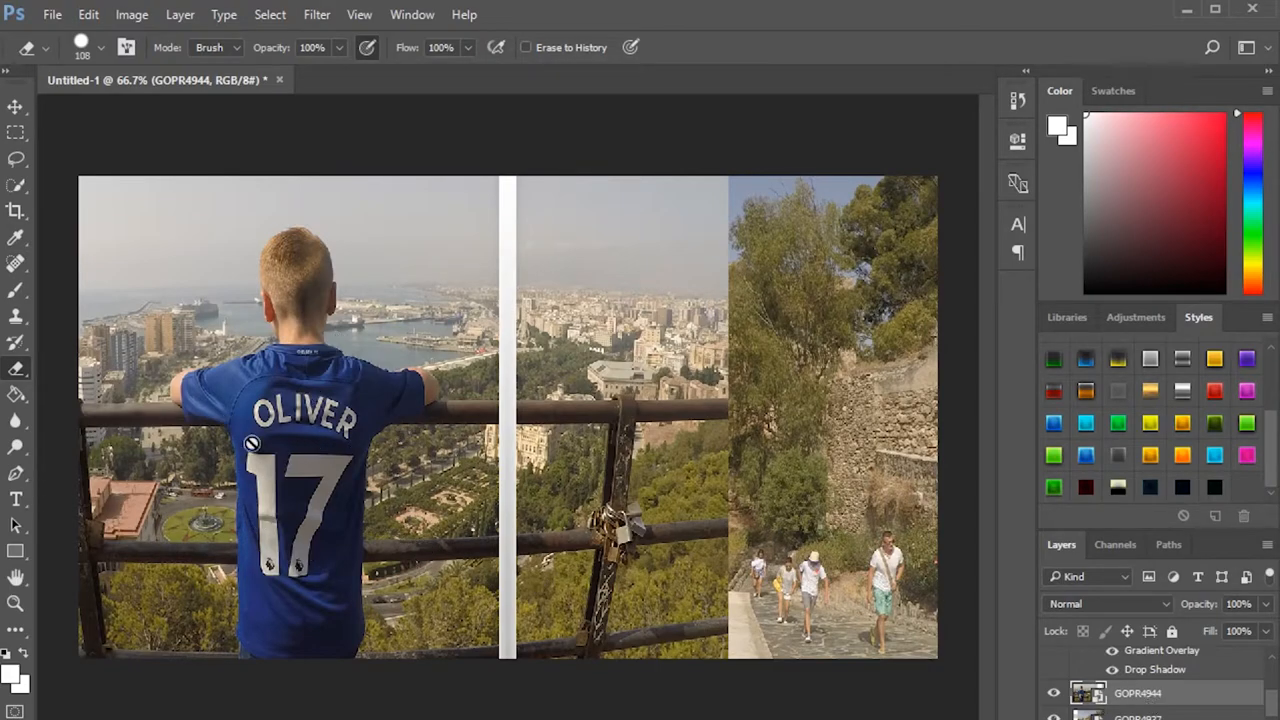
mouse_move(358, 438)
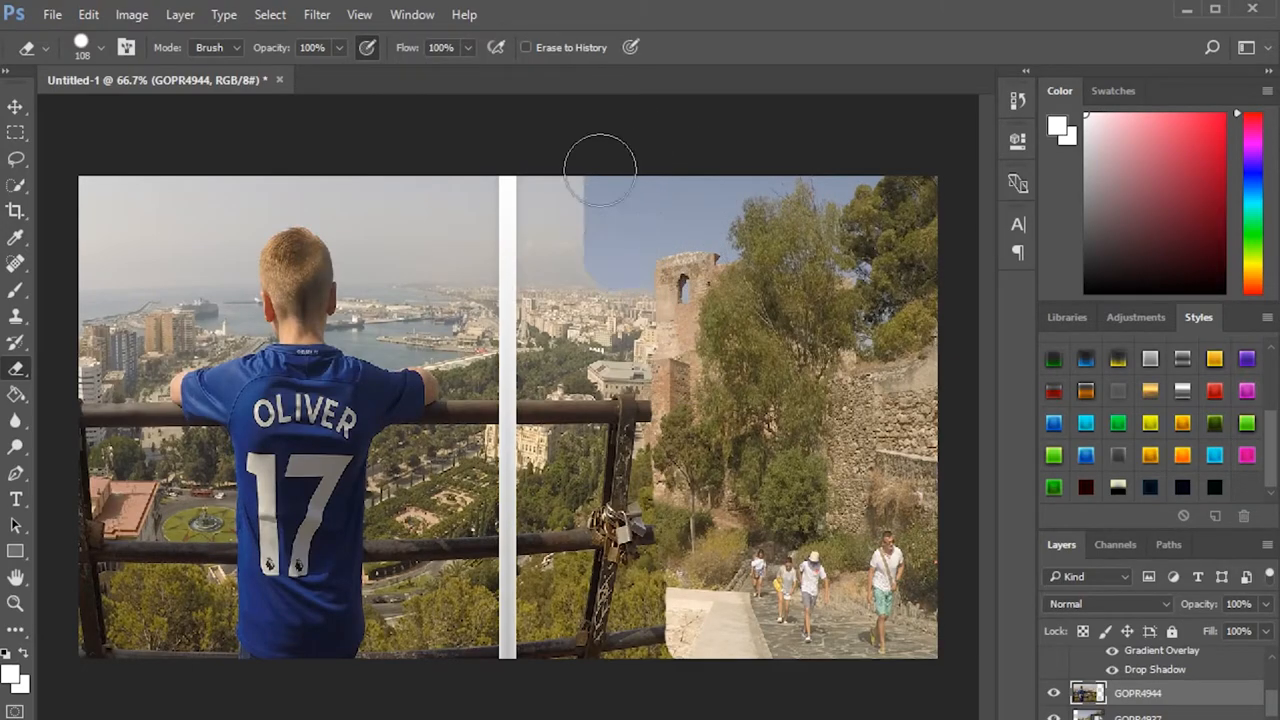
drag(595, 180, 595, 670)
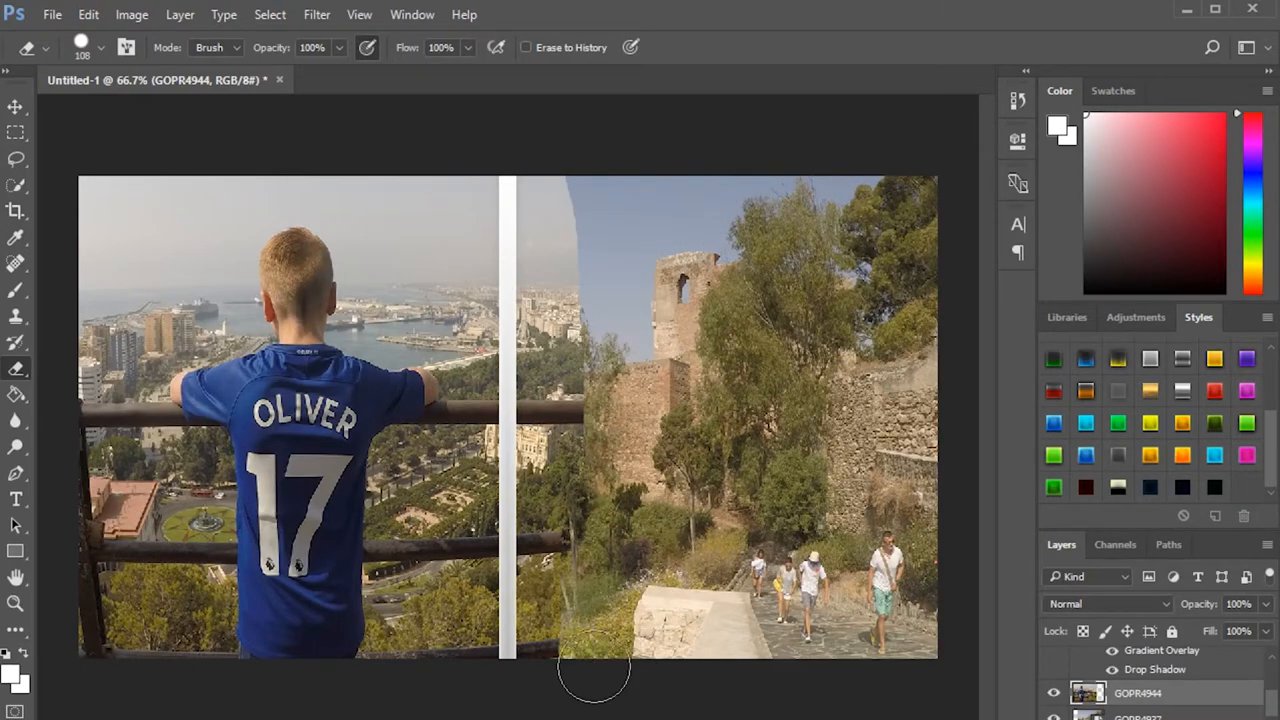
drag(595, 680, 545, 195)
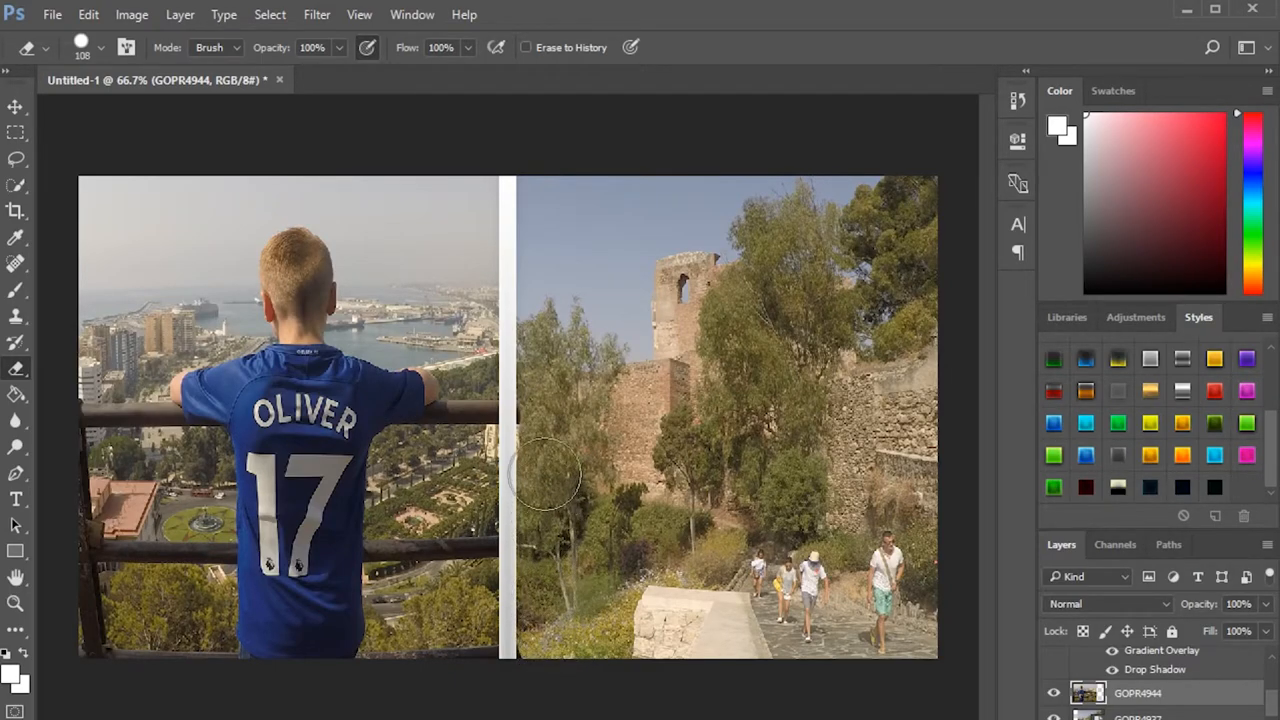
mouse_move(260, 405)
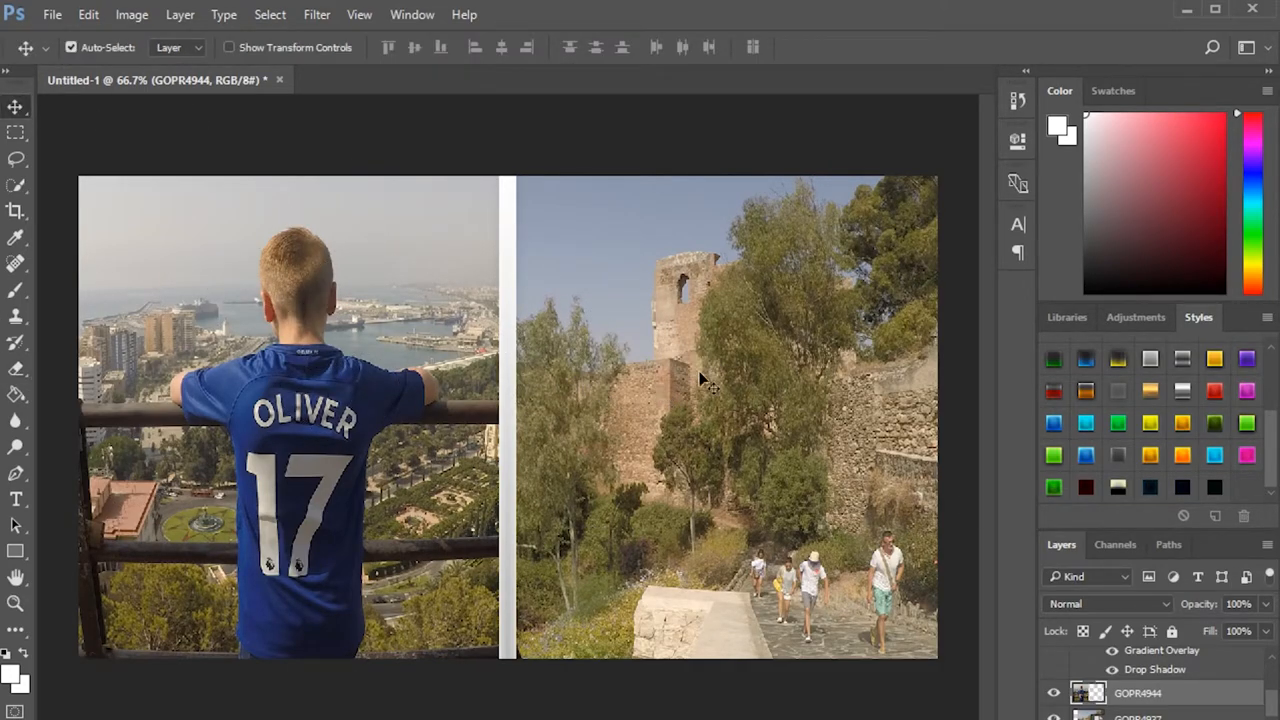
mouse_move(660, 450)
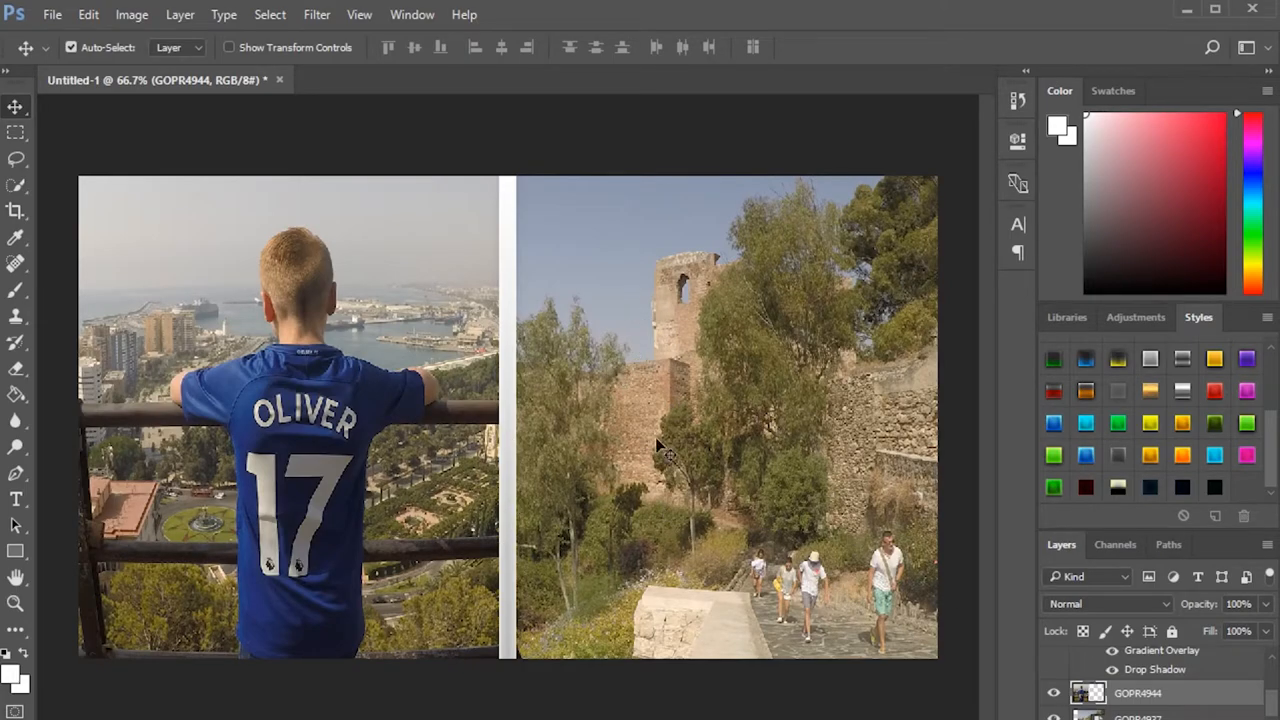
mouse_move(765, 420)
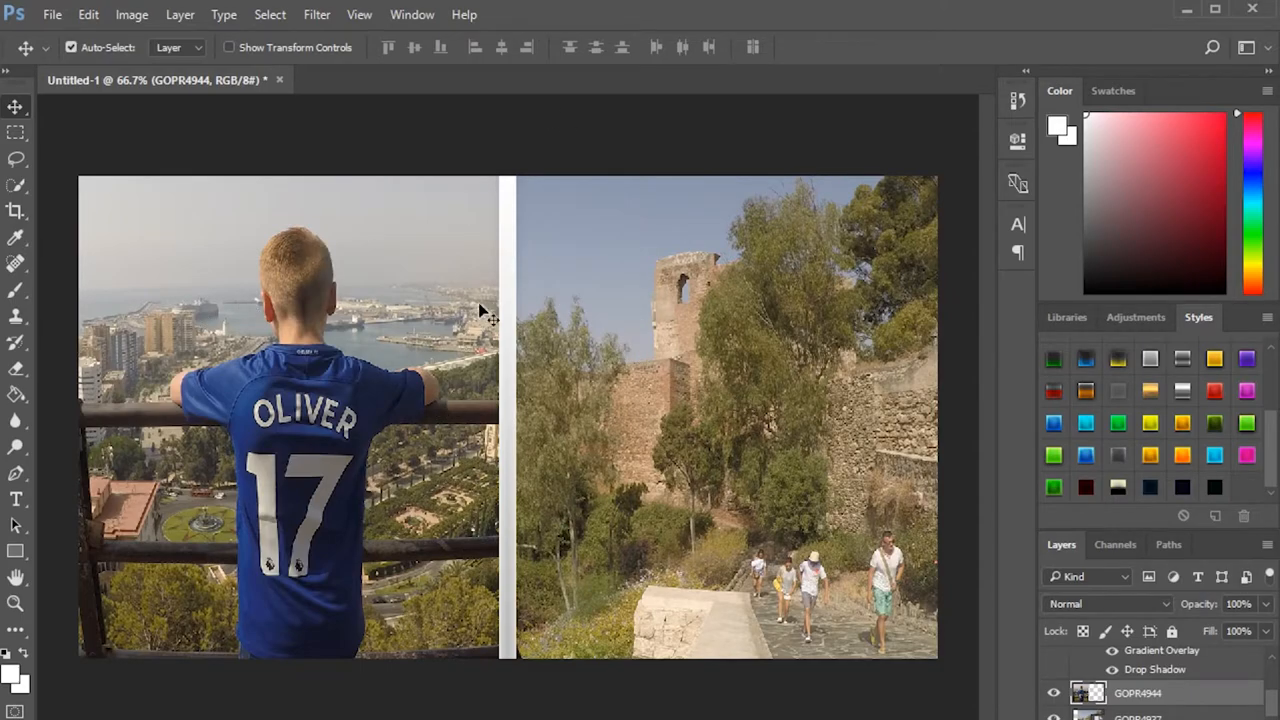
mouse_move(718, 398)
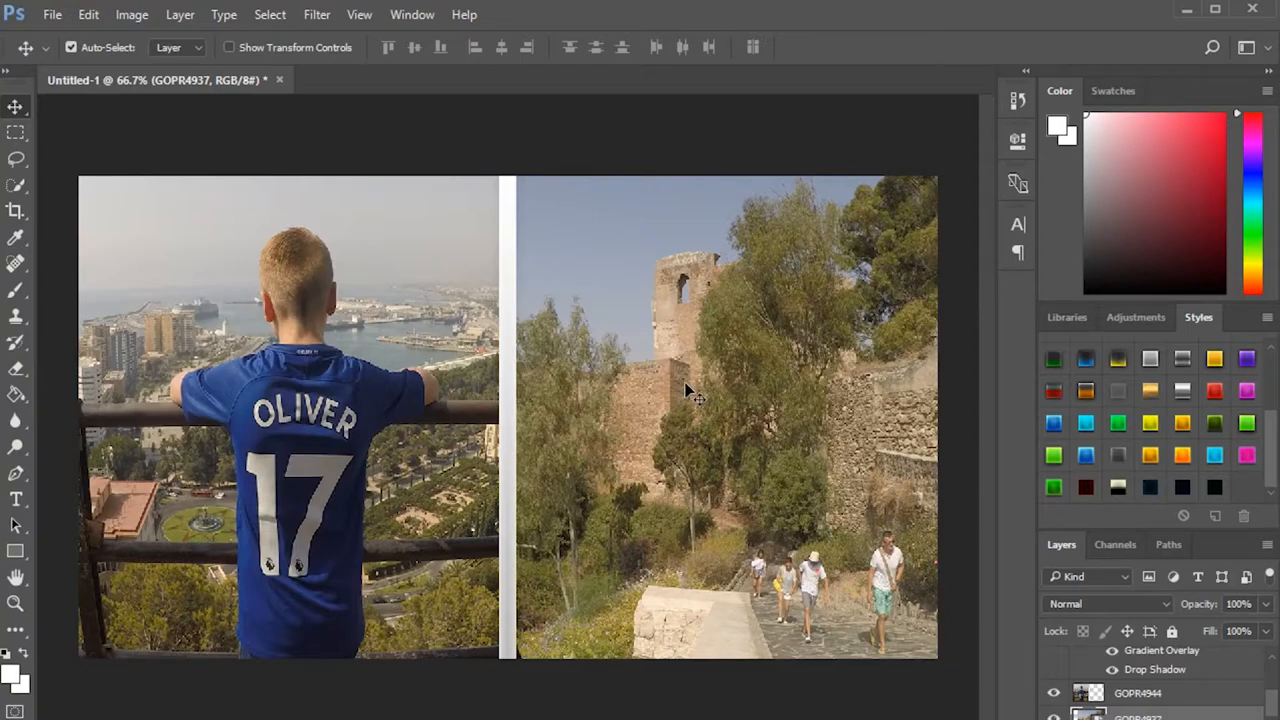
mouse_move(253, 470)
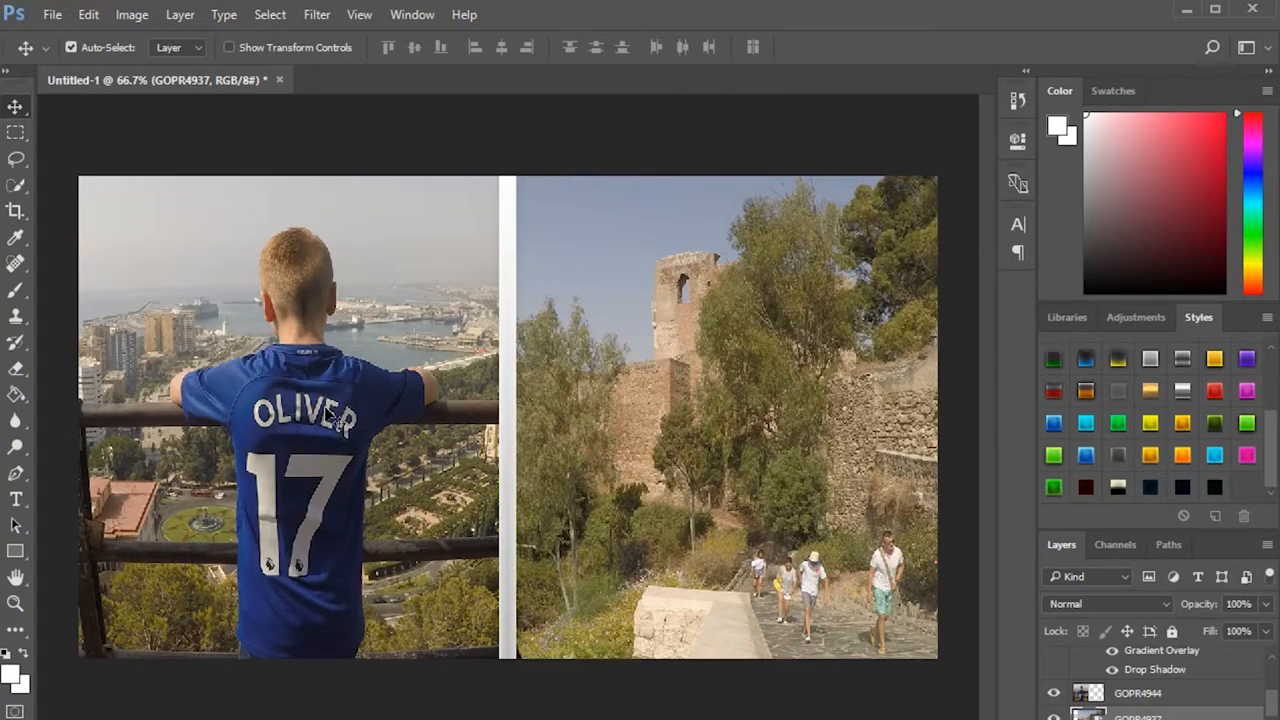
mouse_move(870, 485)
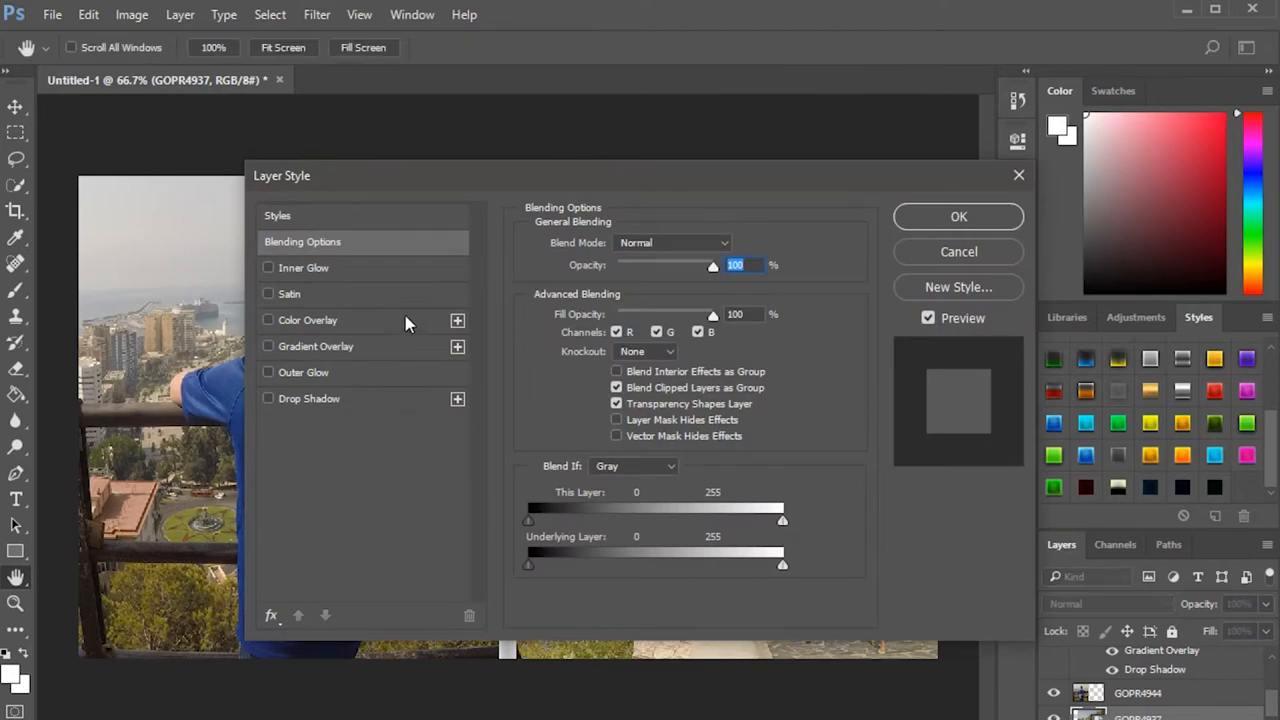
Add a Satin effect to GOPR4937, then to the GOPR4944 boy layer.
click(268, 293)
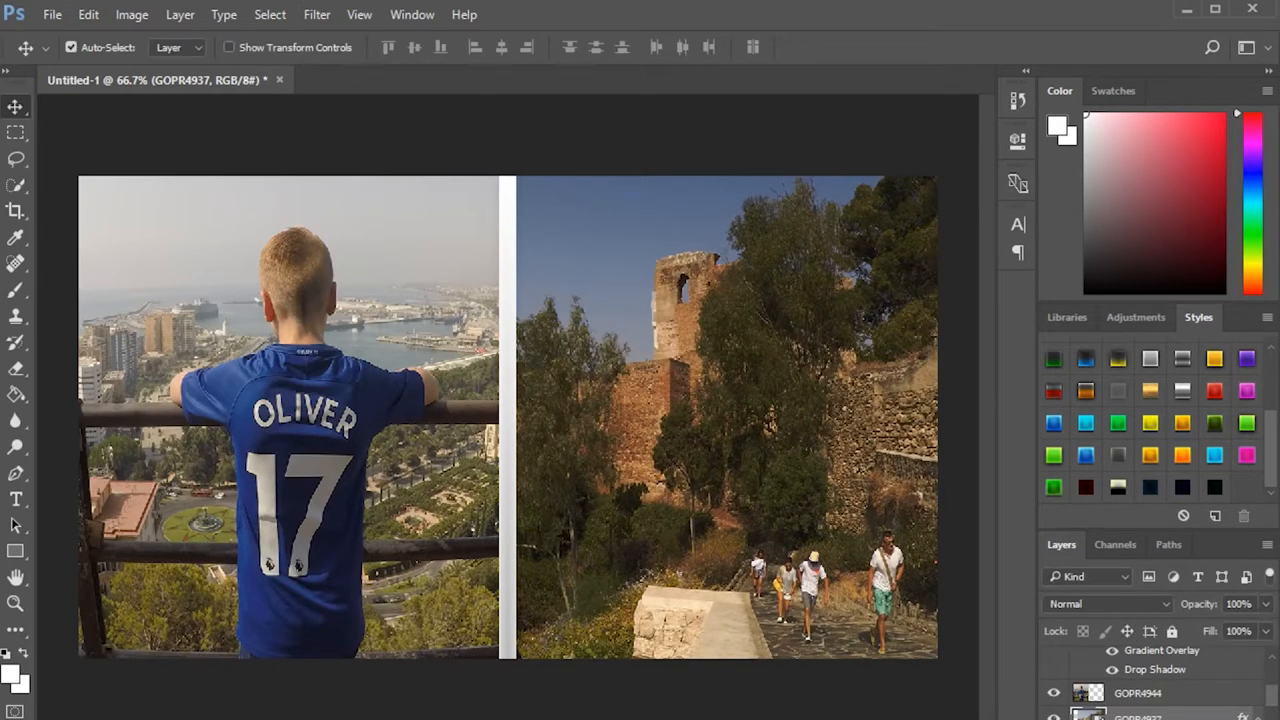
click(1137, 693)
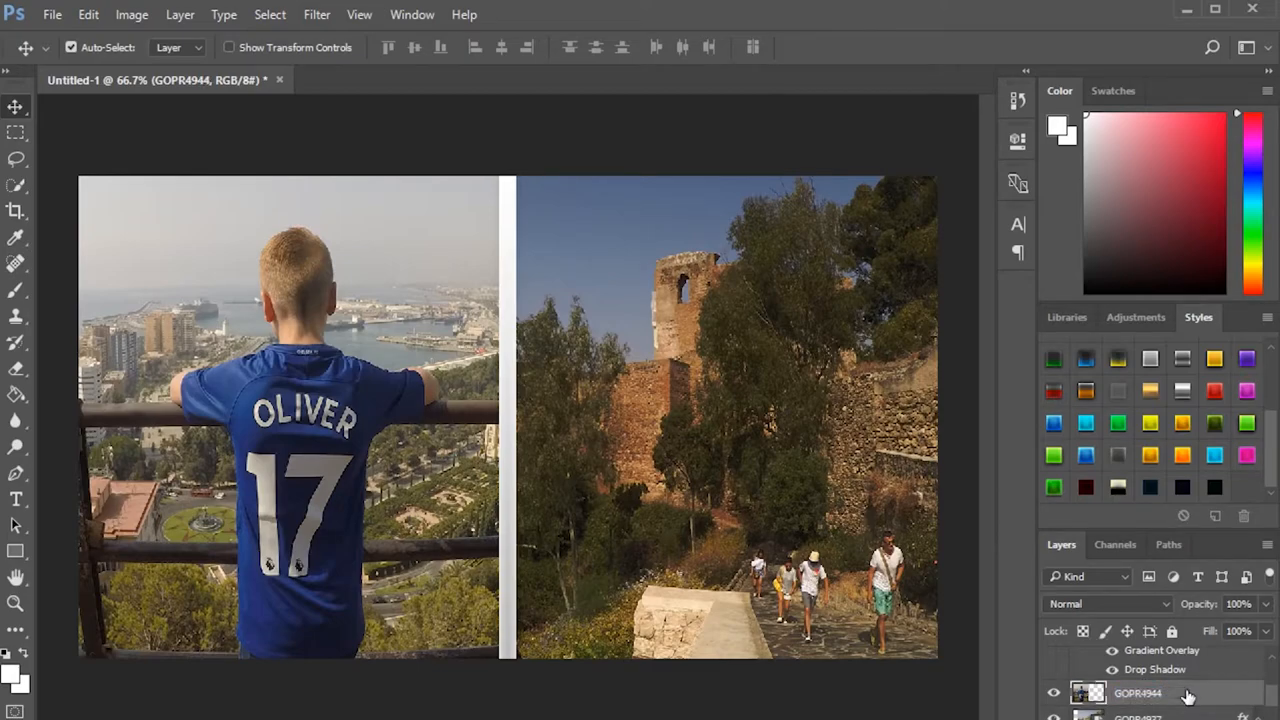
double_click(1137, 692)
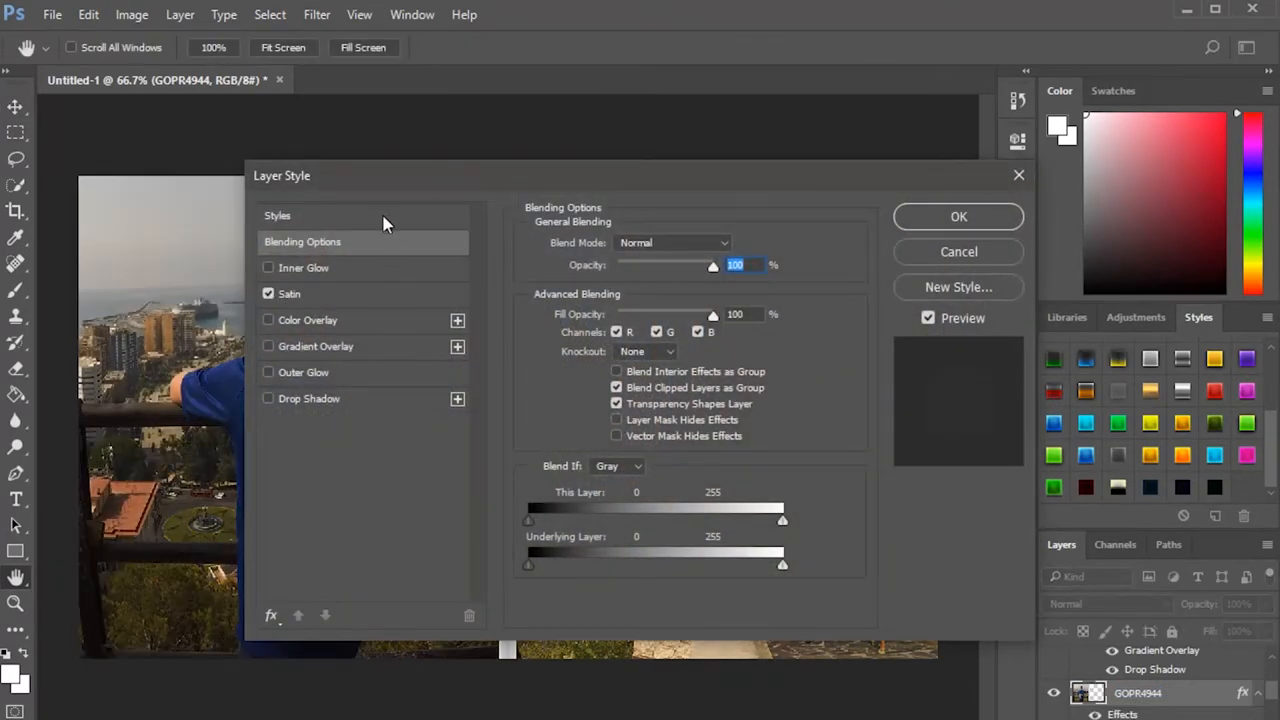
drag(281, 175, 588, 268)
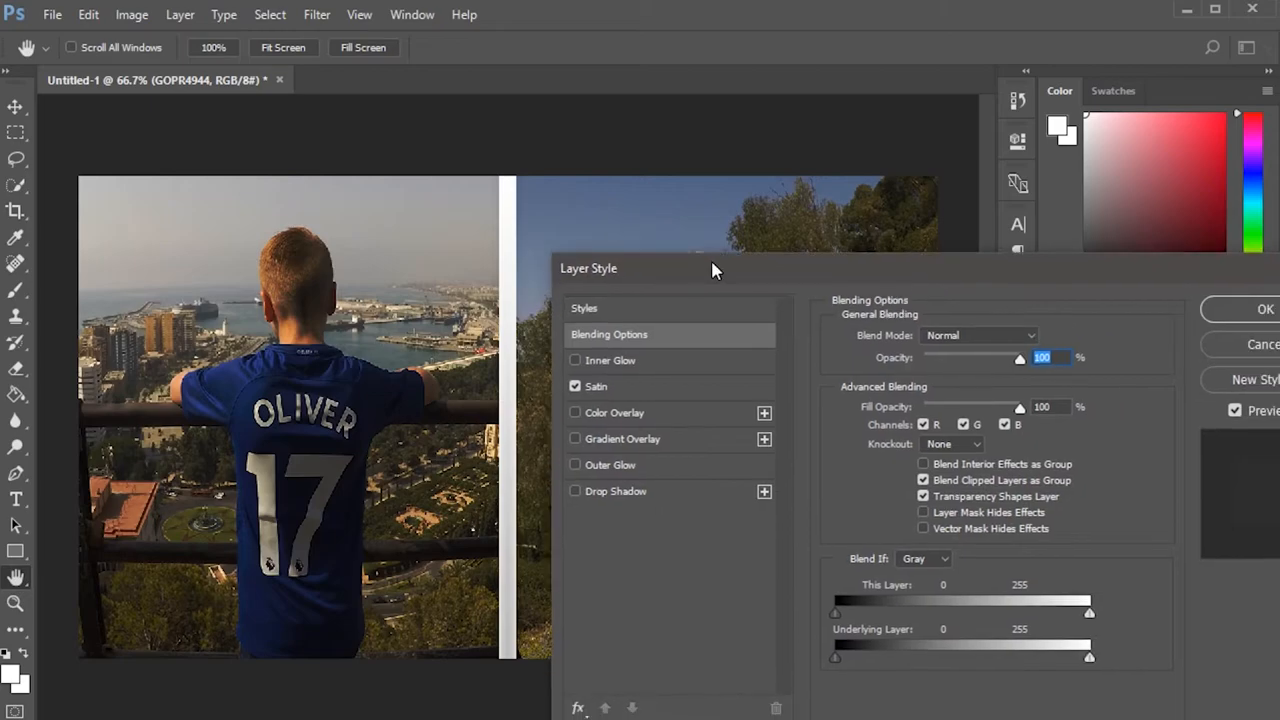
click(596, 386)
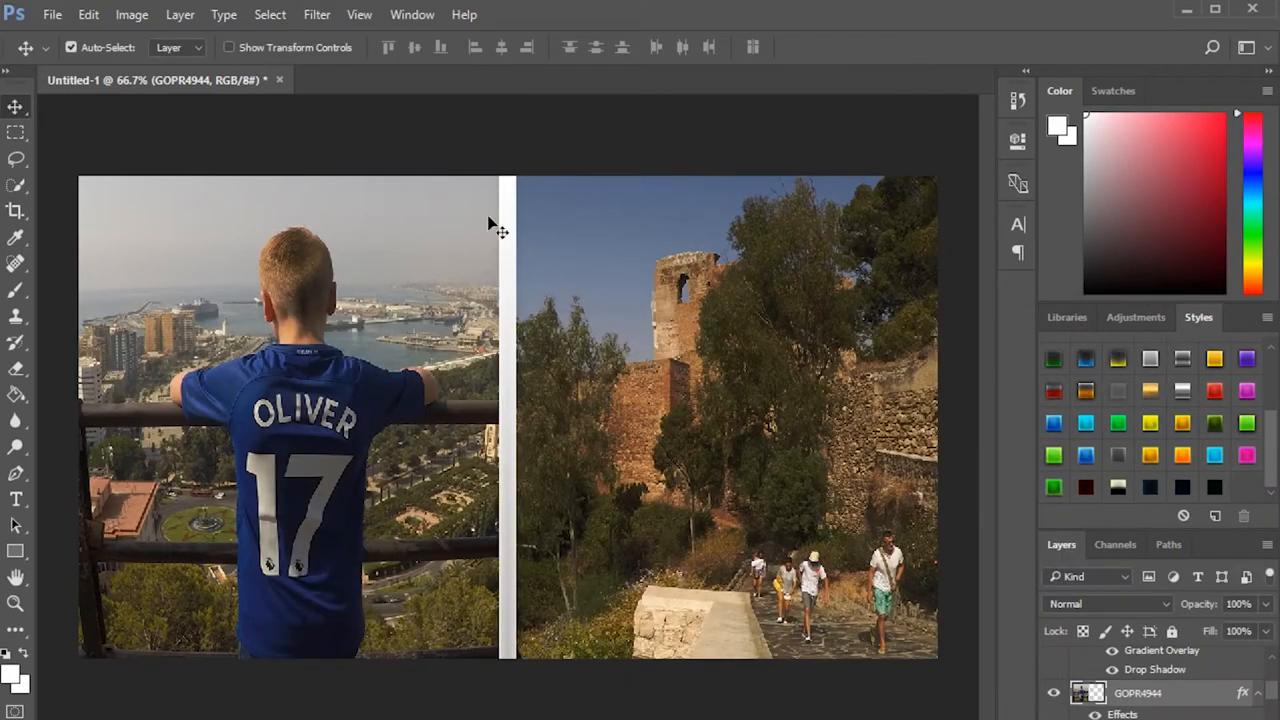
mouse_move(620, 480)
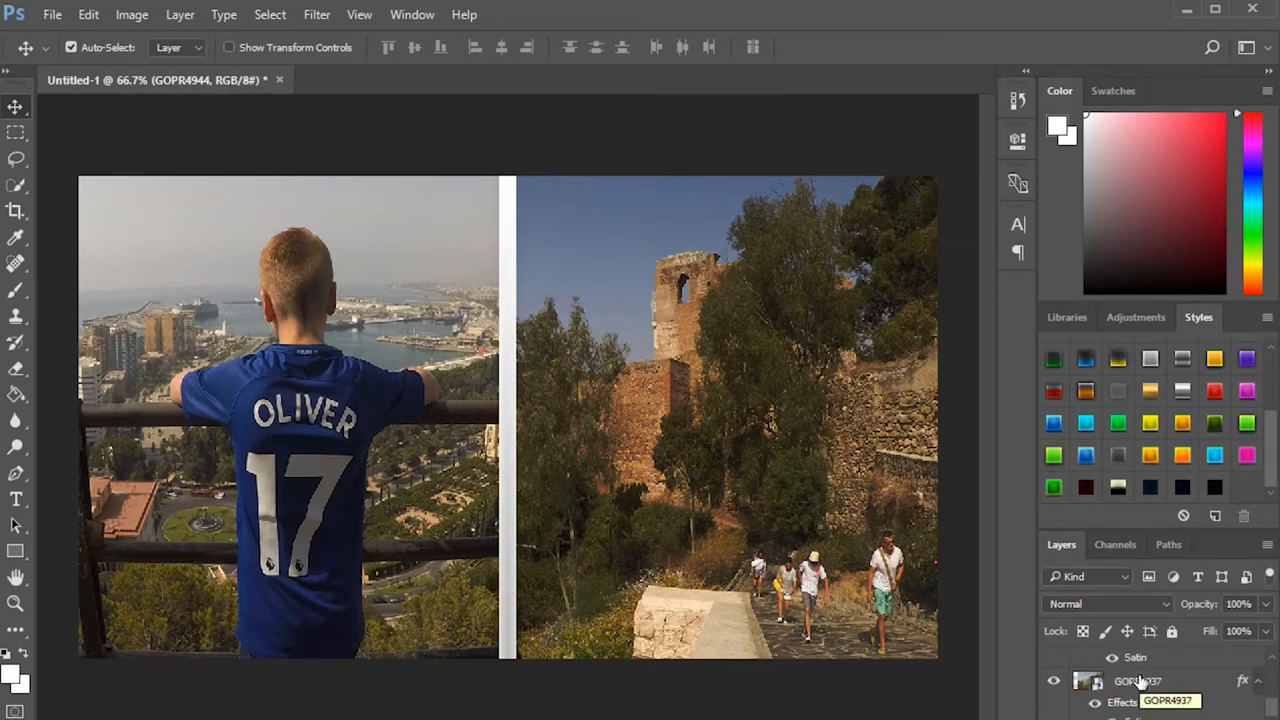
Select the GOPR4937 layer and reopen the Layer Style dialog.
click(1137, 681)
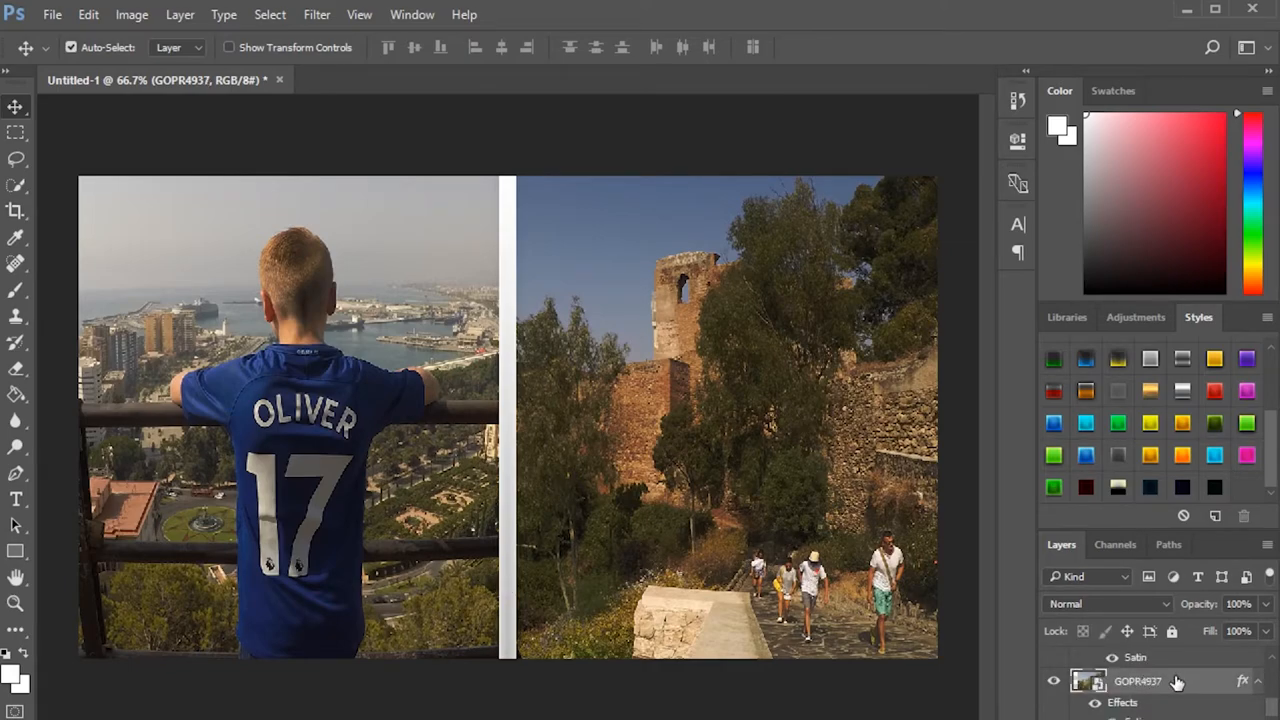
double_click(1137, 680)
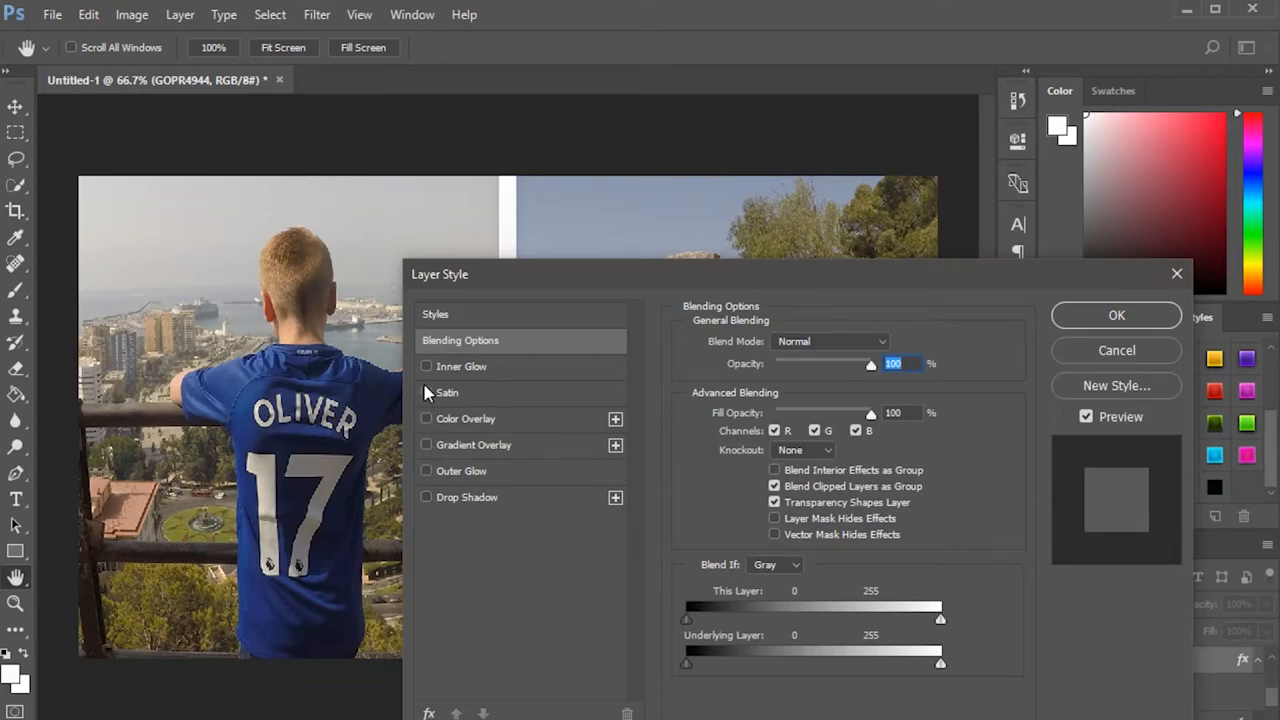
Swap Satin for a pink-gradient Inner Glow at very low opacity.
click(427, 366)
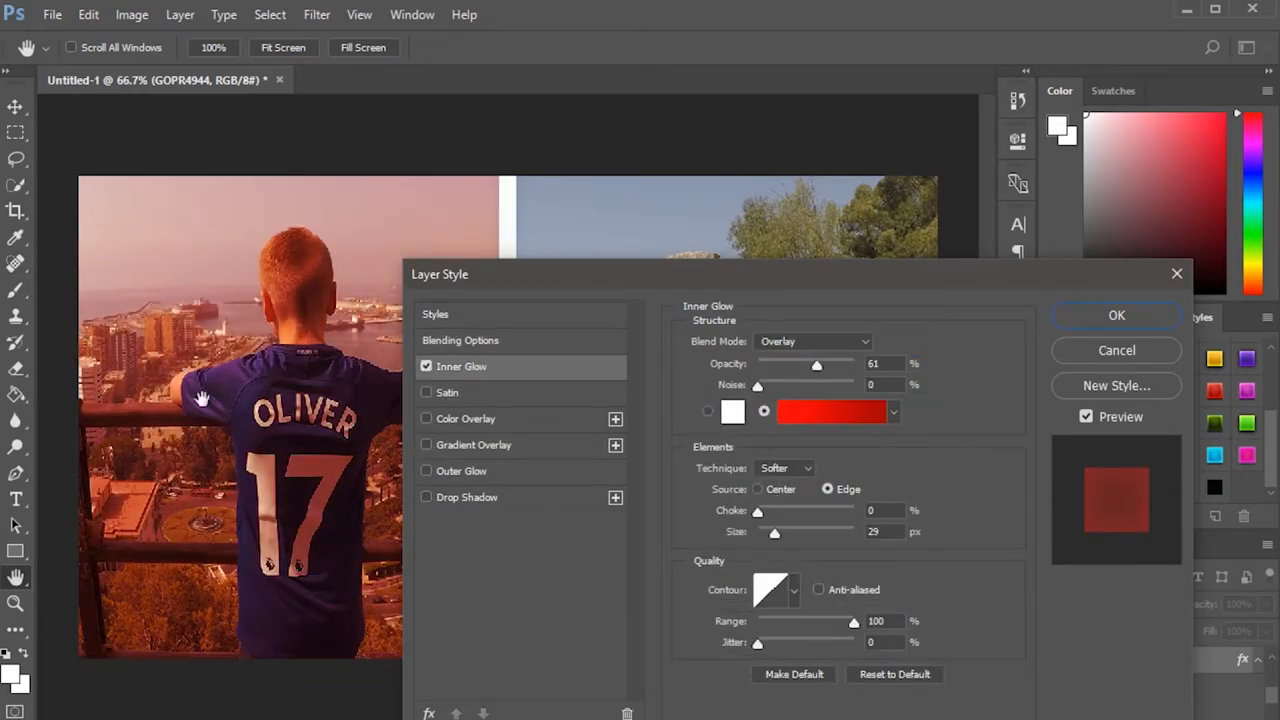
mouse_move(450, 438)
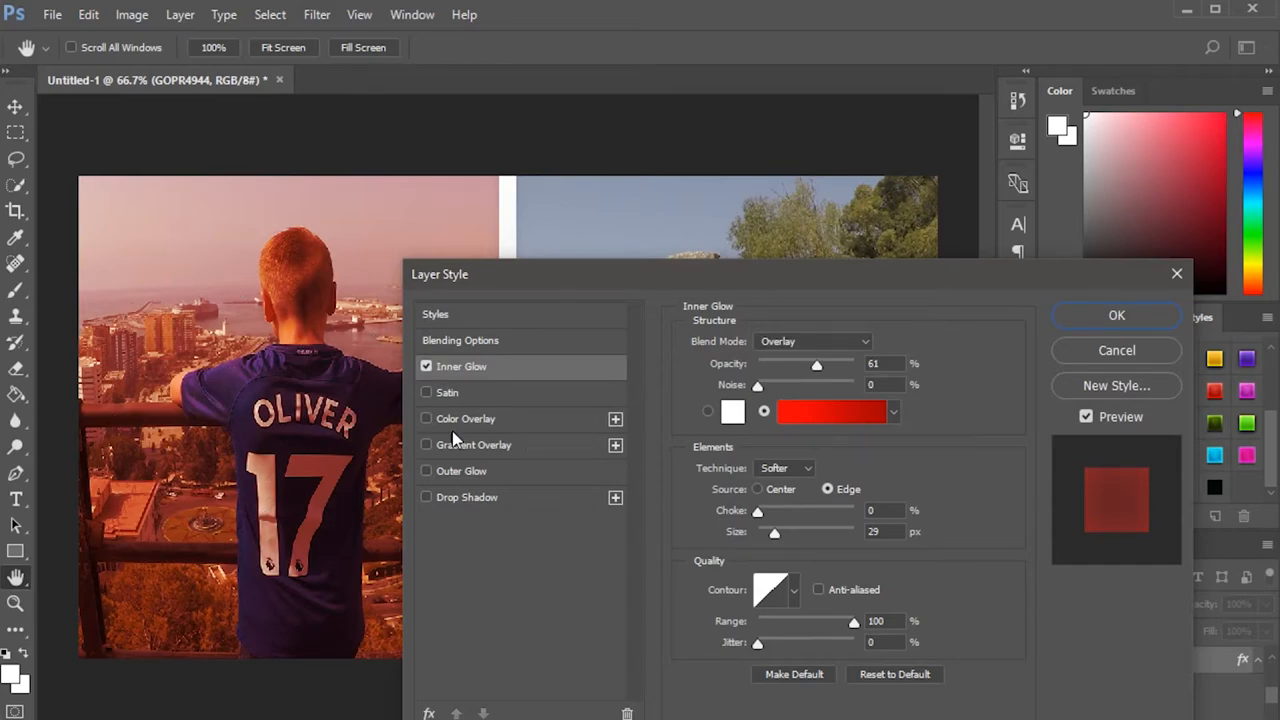
mouse_move(895, 420)
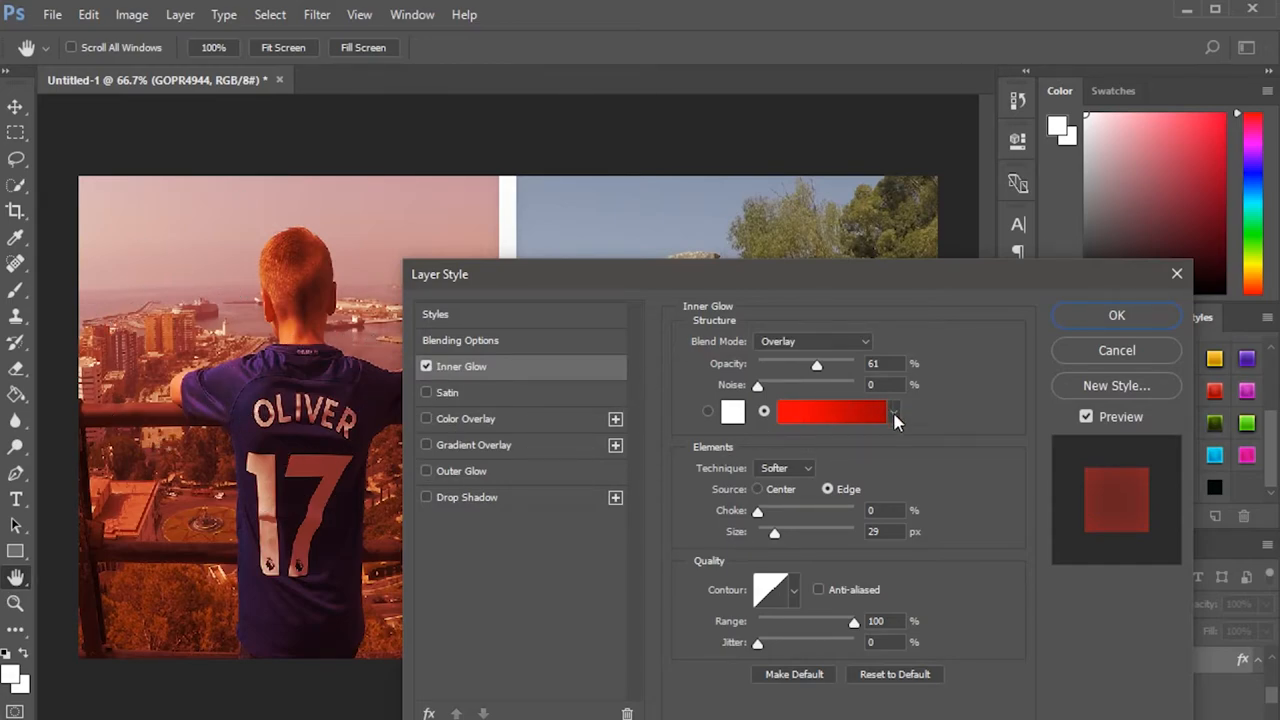
click(830, 411)
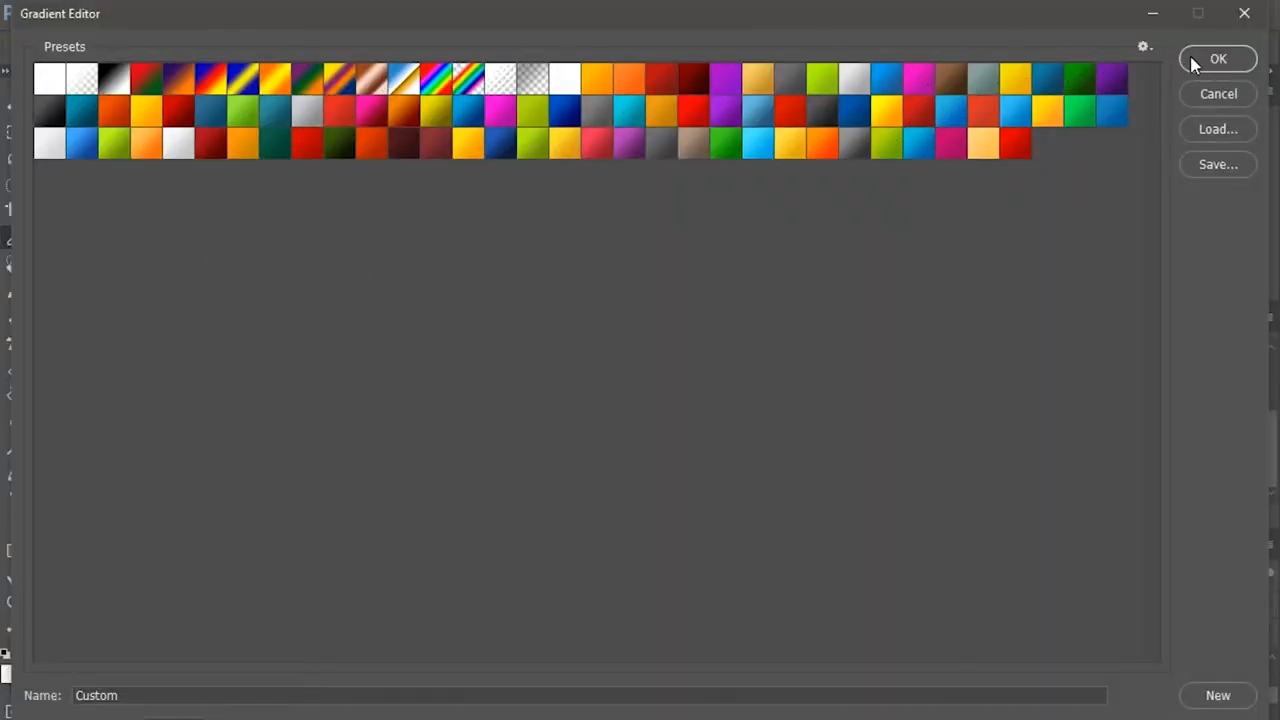
click(1218, 58)
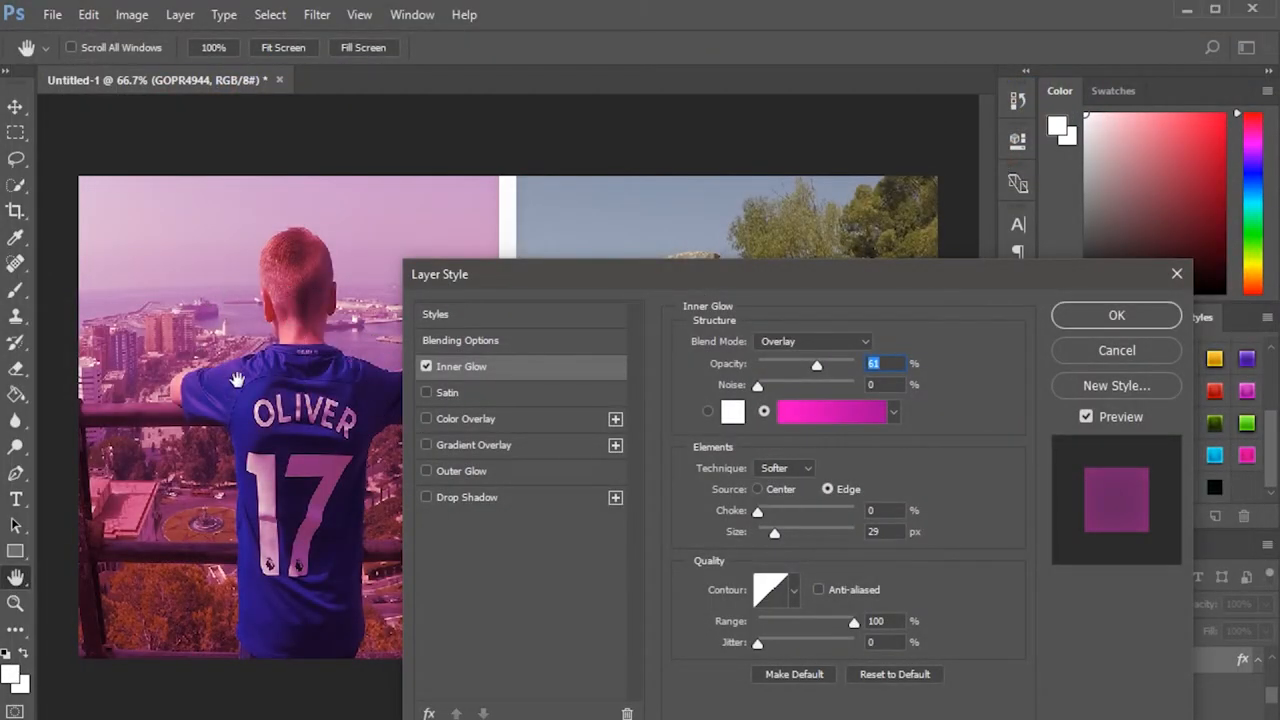
mouse_move(842, 380)
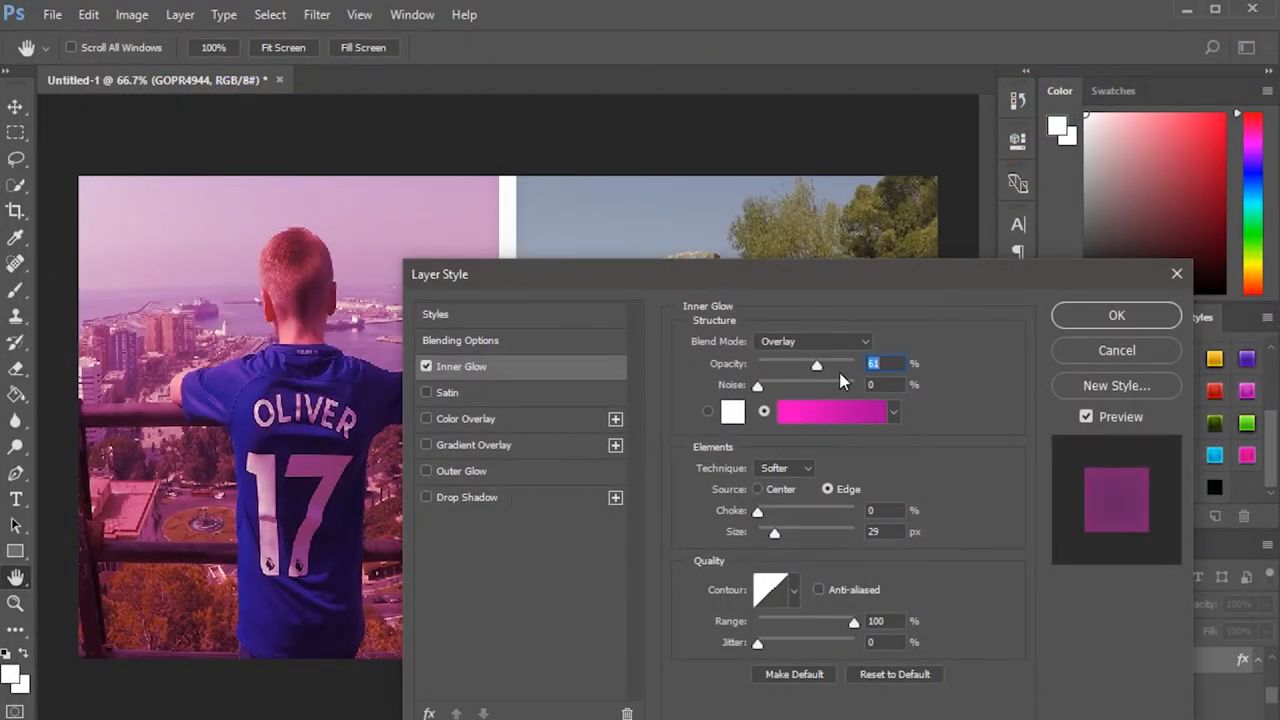
drag(817, 363, 758, 363)
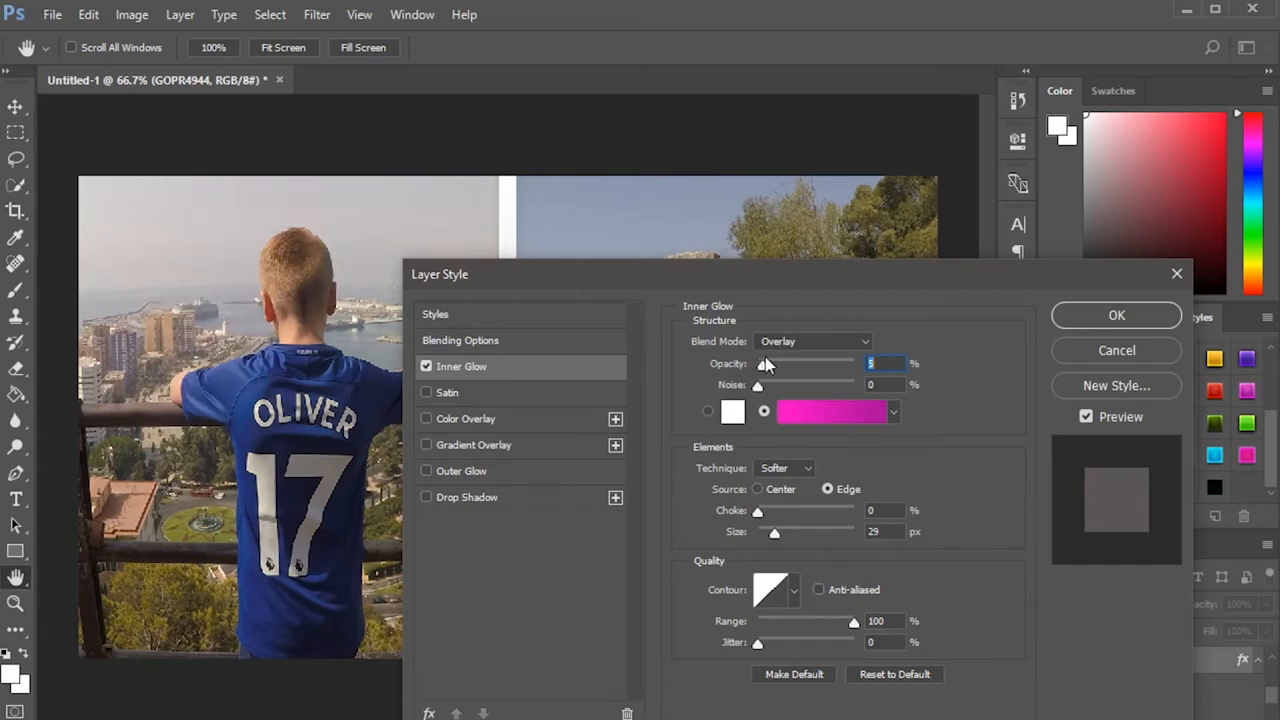
click(1116, 315)
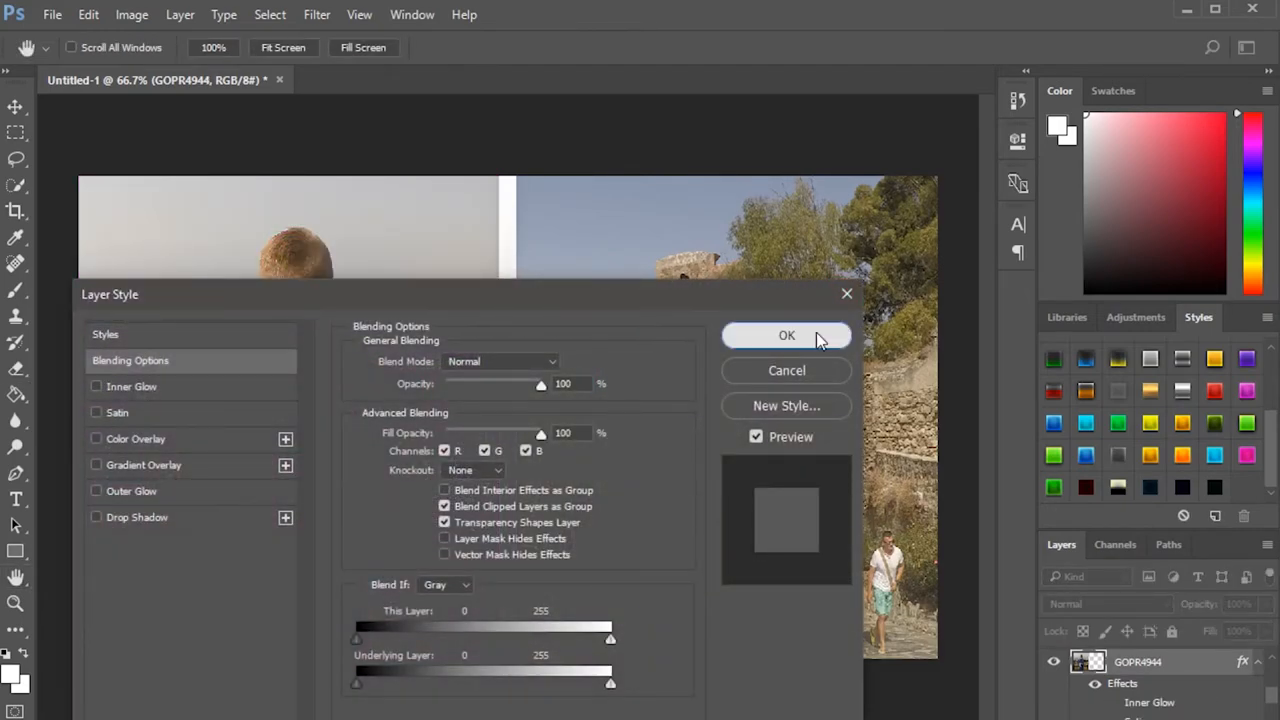
click(786, 335)
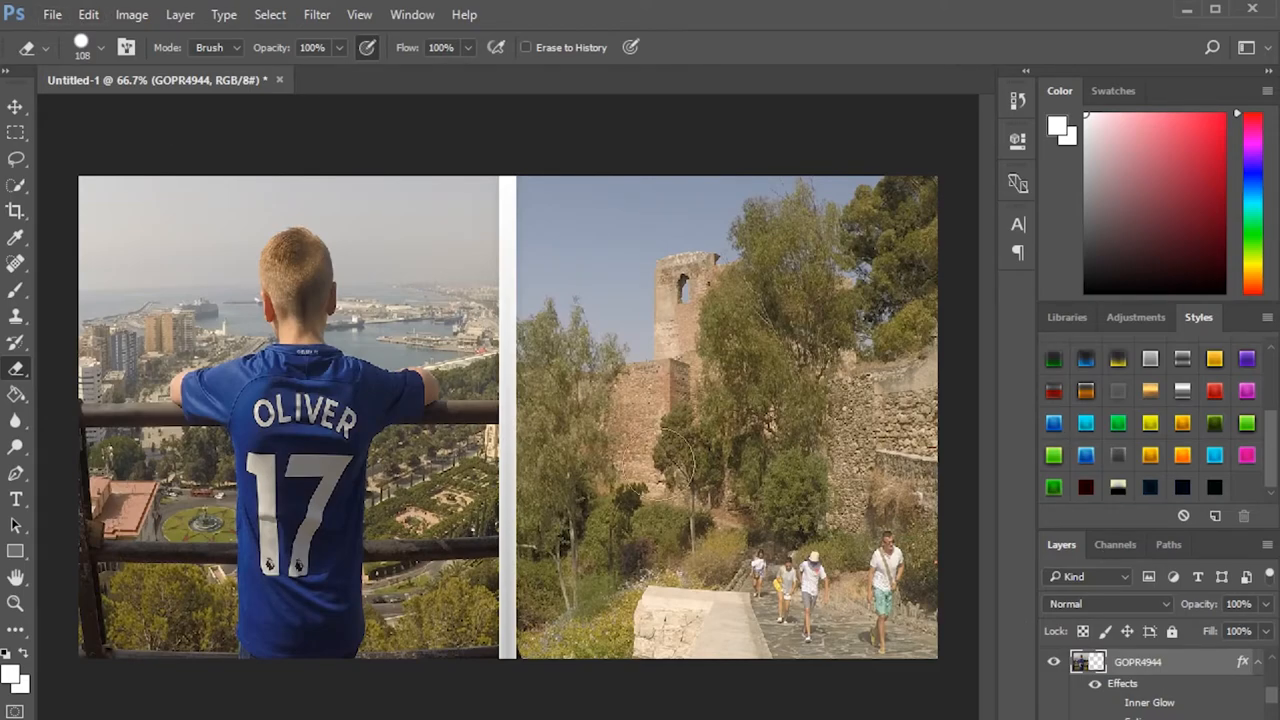
Save as Malaga, a Quality 12 Maximum JPEG in the Thumbnails folder.
click(52, 14)
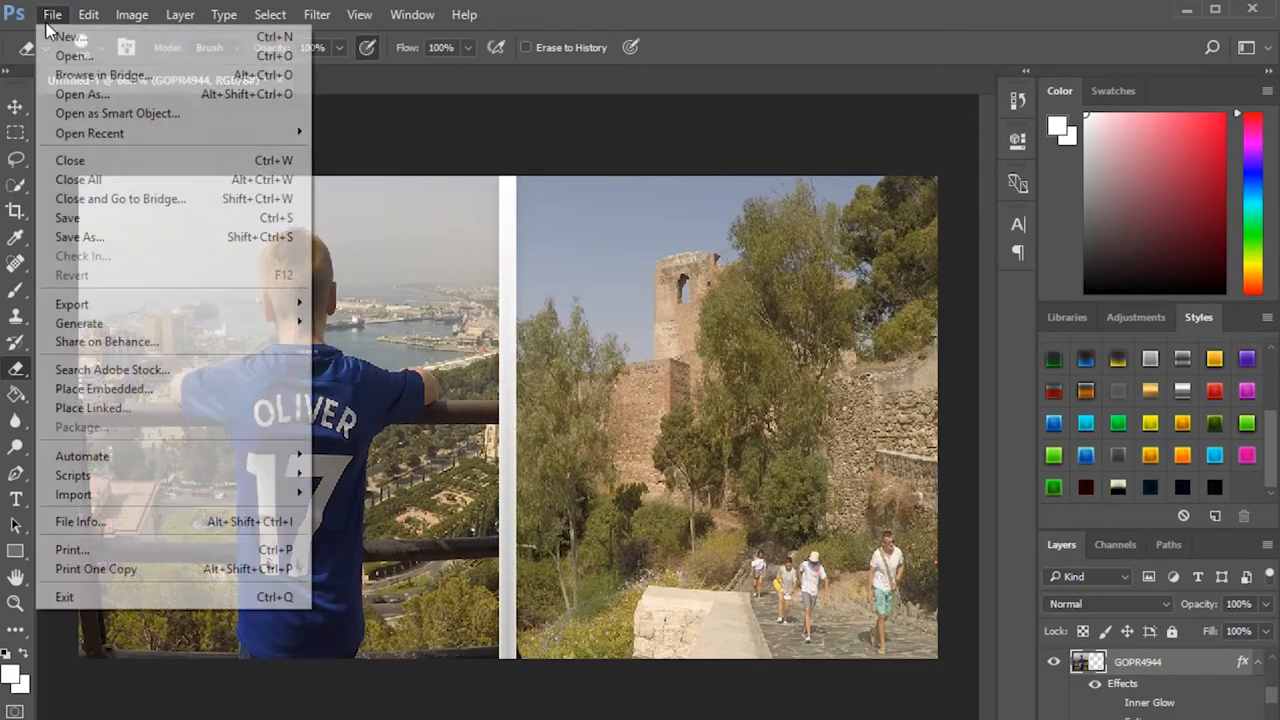
mouse_move(78, 237)
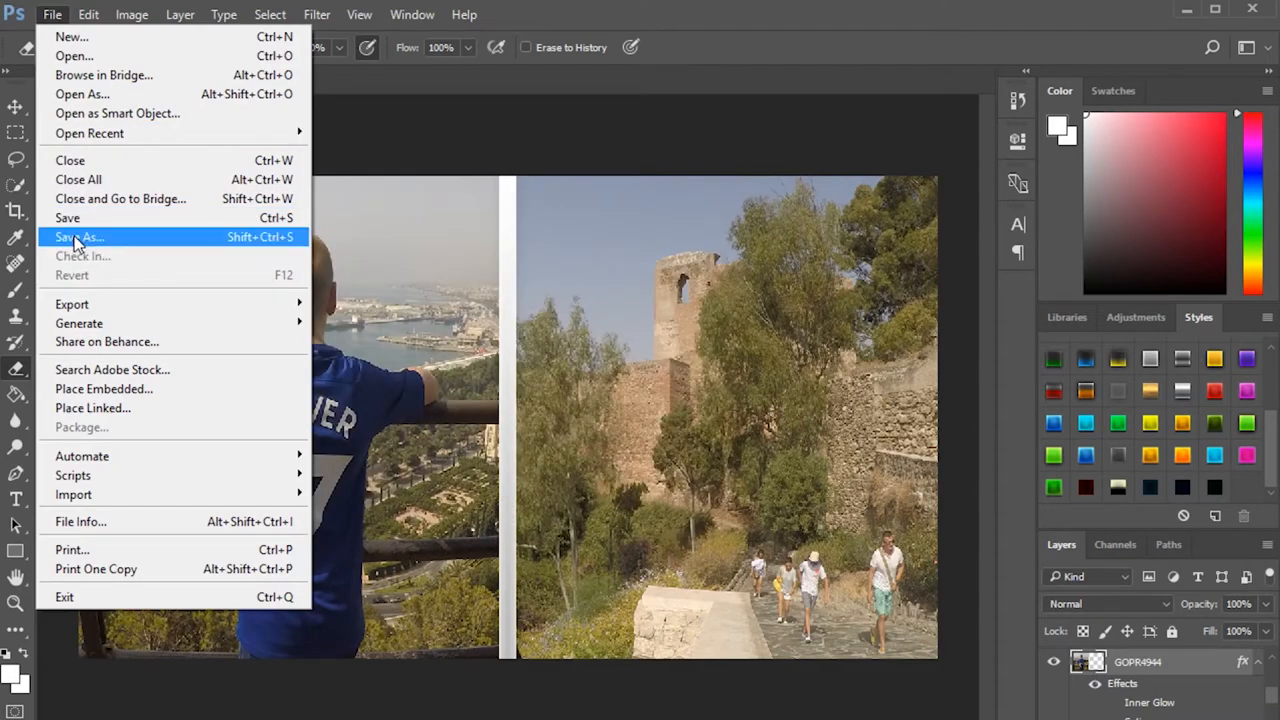
click(77, 237)
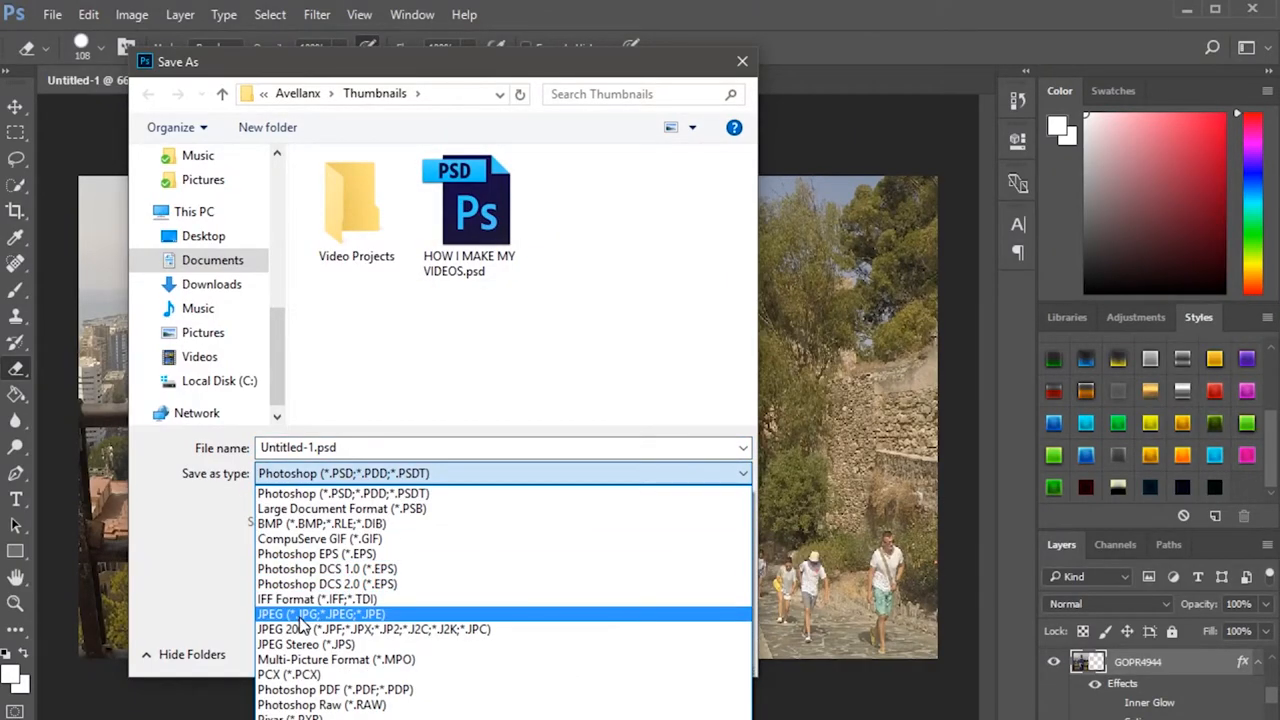
click(321, 614)
text(Malaga)
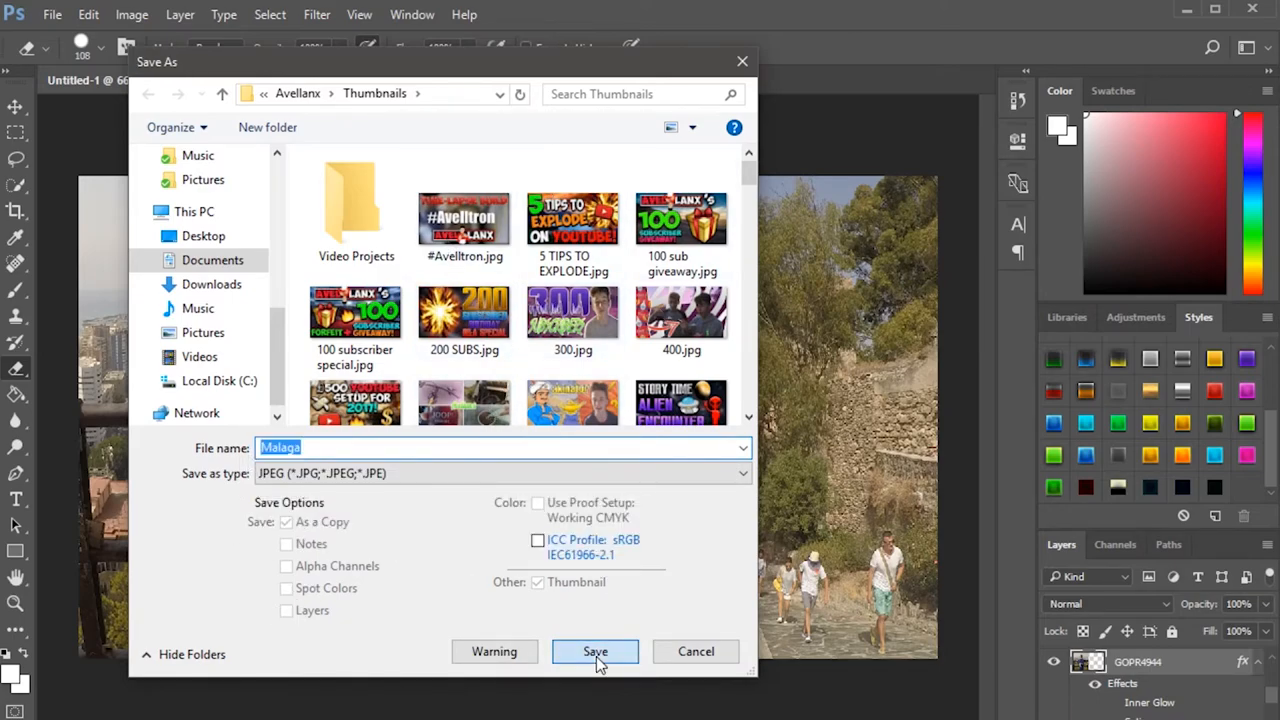
click(595, 651)
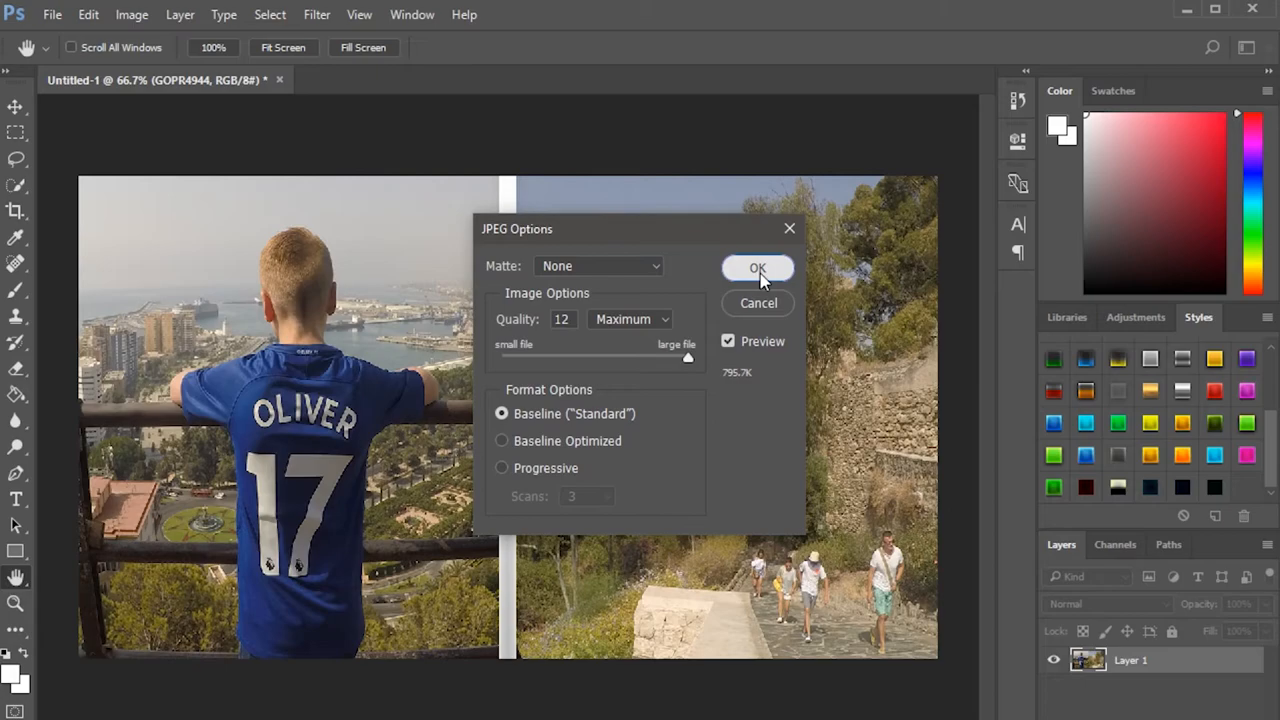
click(758, 268)
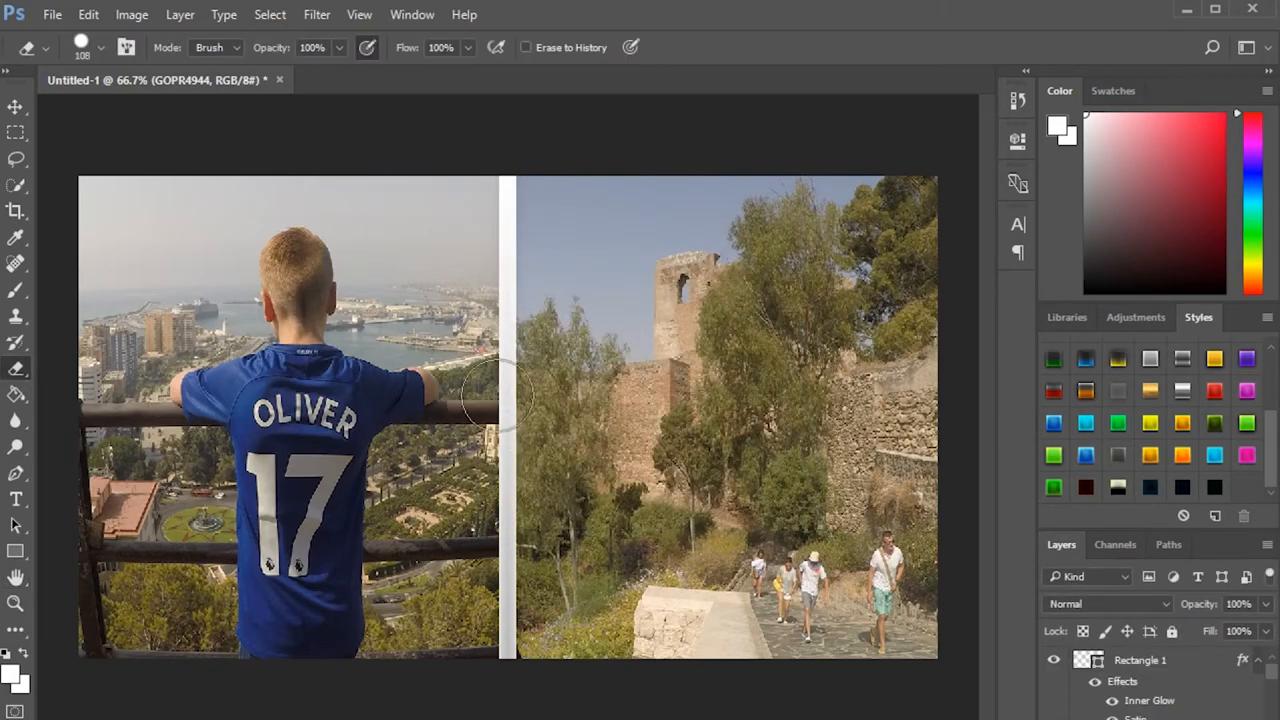
mouse_move(310, 300)
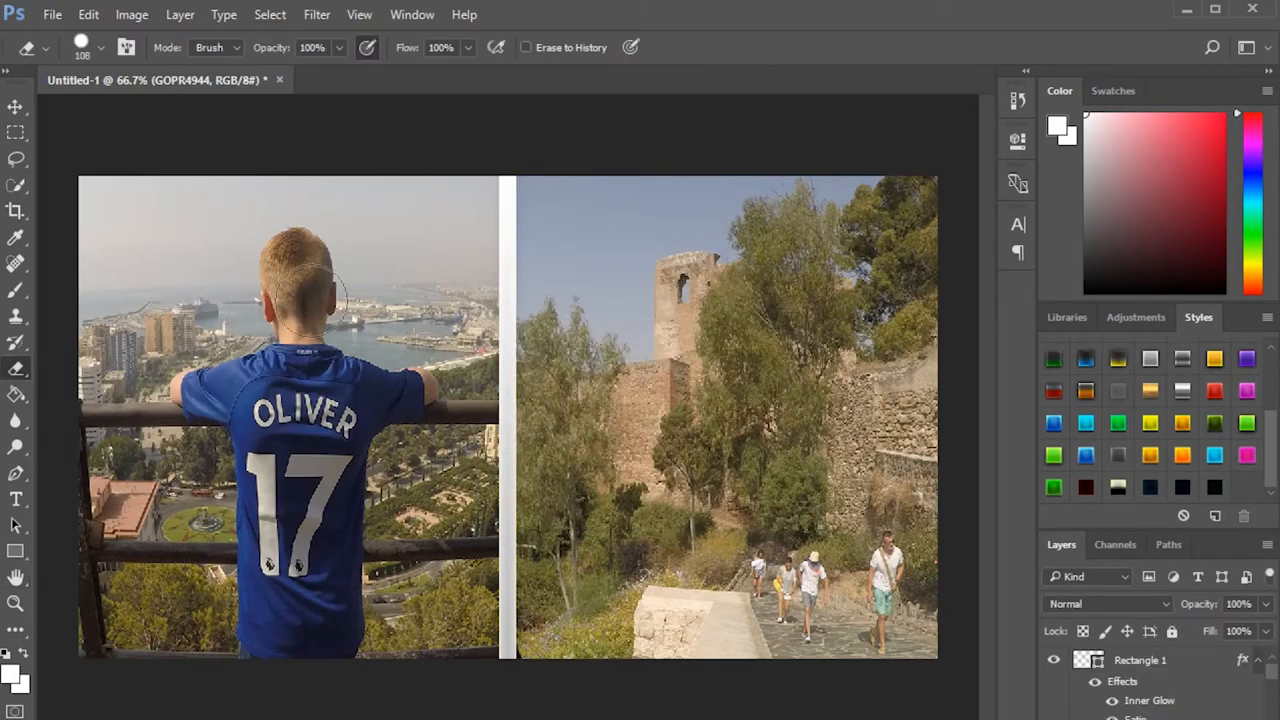
click(52, 14)
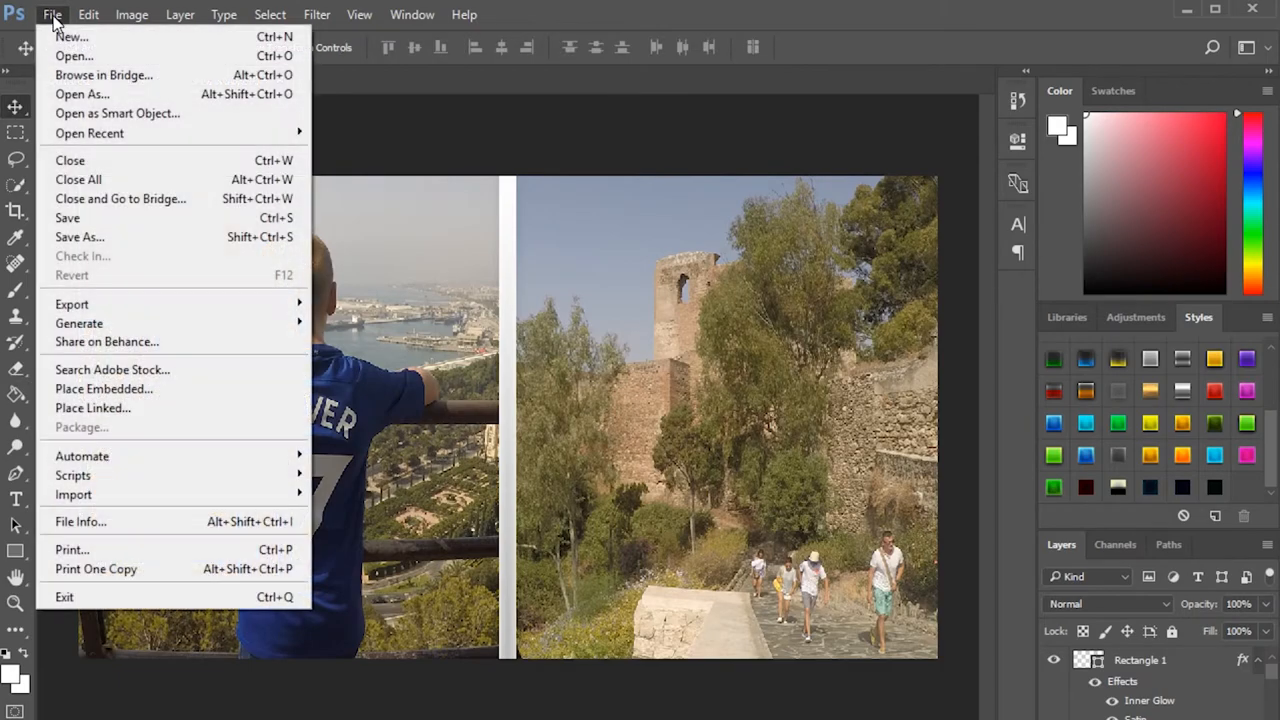
Place the saved Malaga JPEG as a linked layer above Rectangle 1.
click(92, 408)
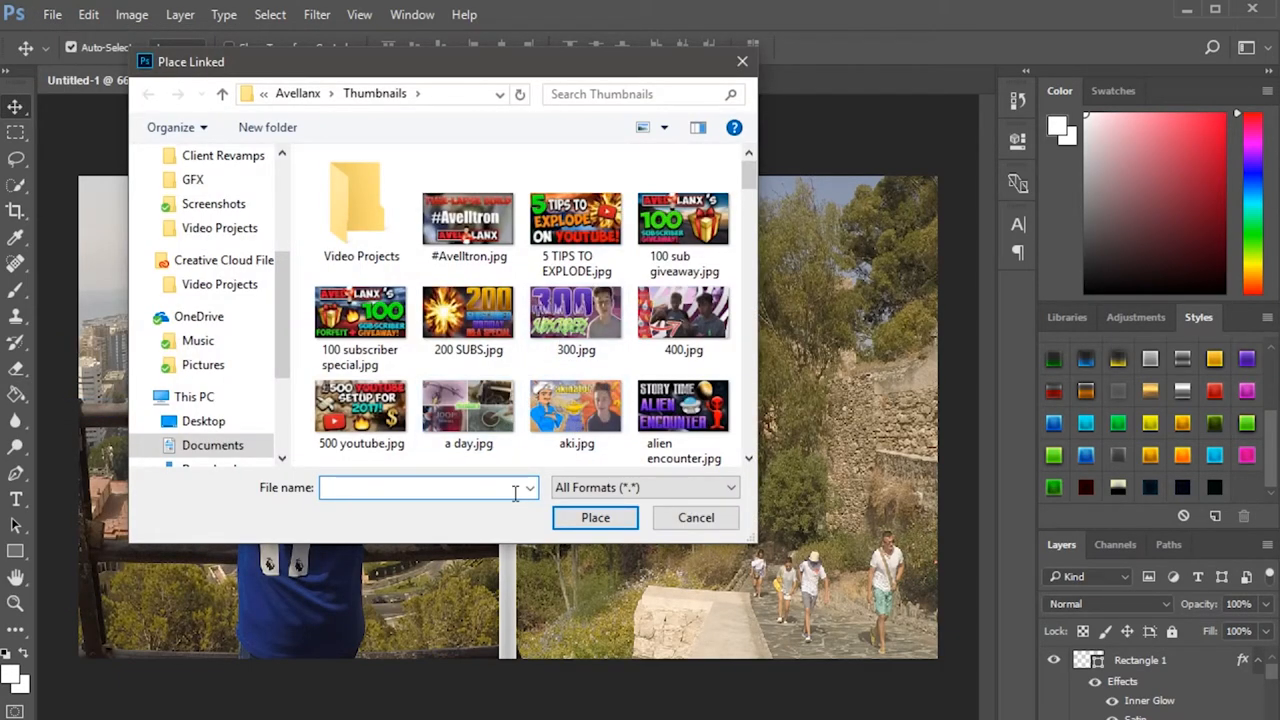
text(malag)
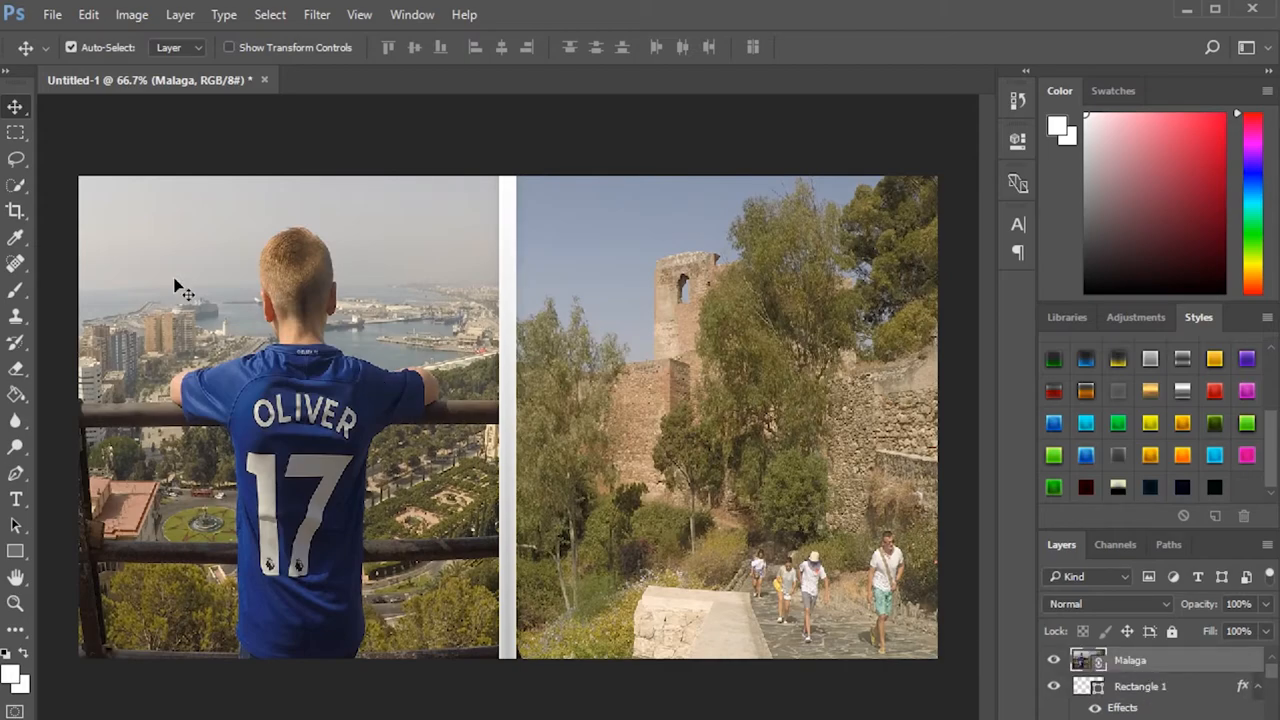
mouse_move(405, 372)
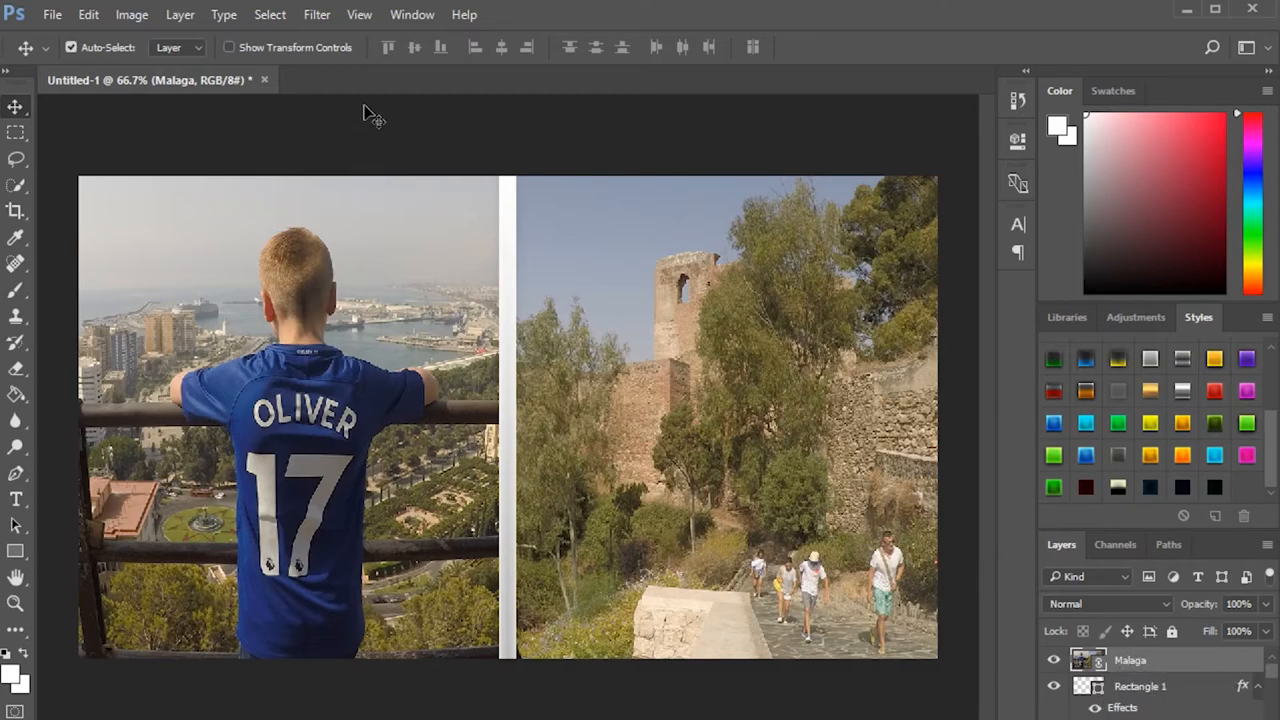
Apply a High Pass smart filter with 10-pixel radius to the Malaga layer.
click(316, 14)
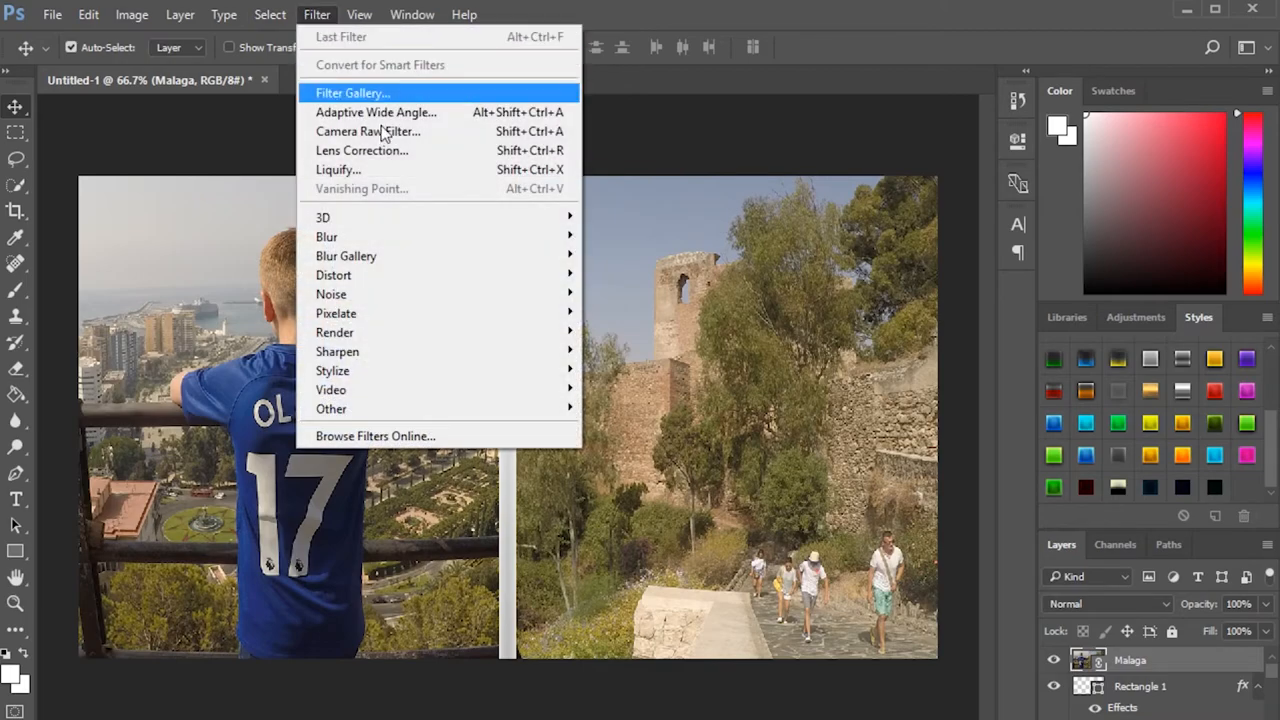
mouse_move(331, 408)
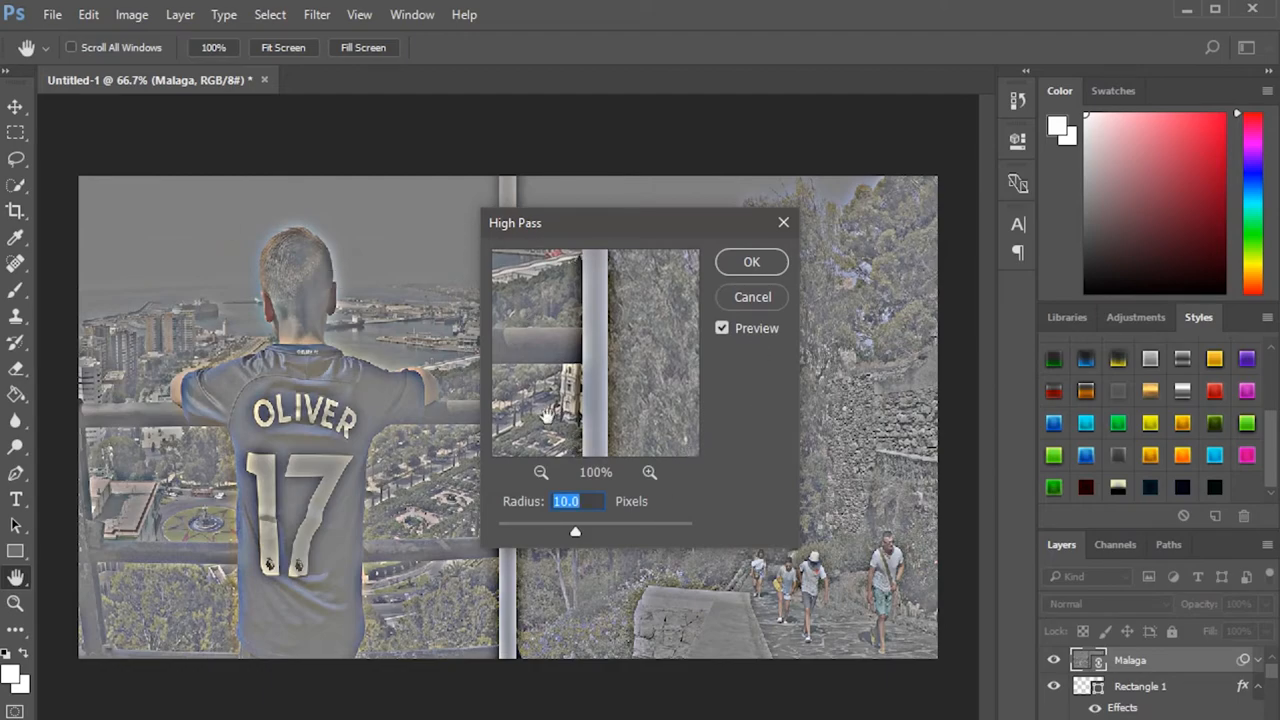
click(751, 261)
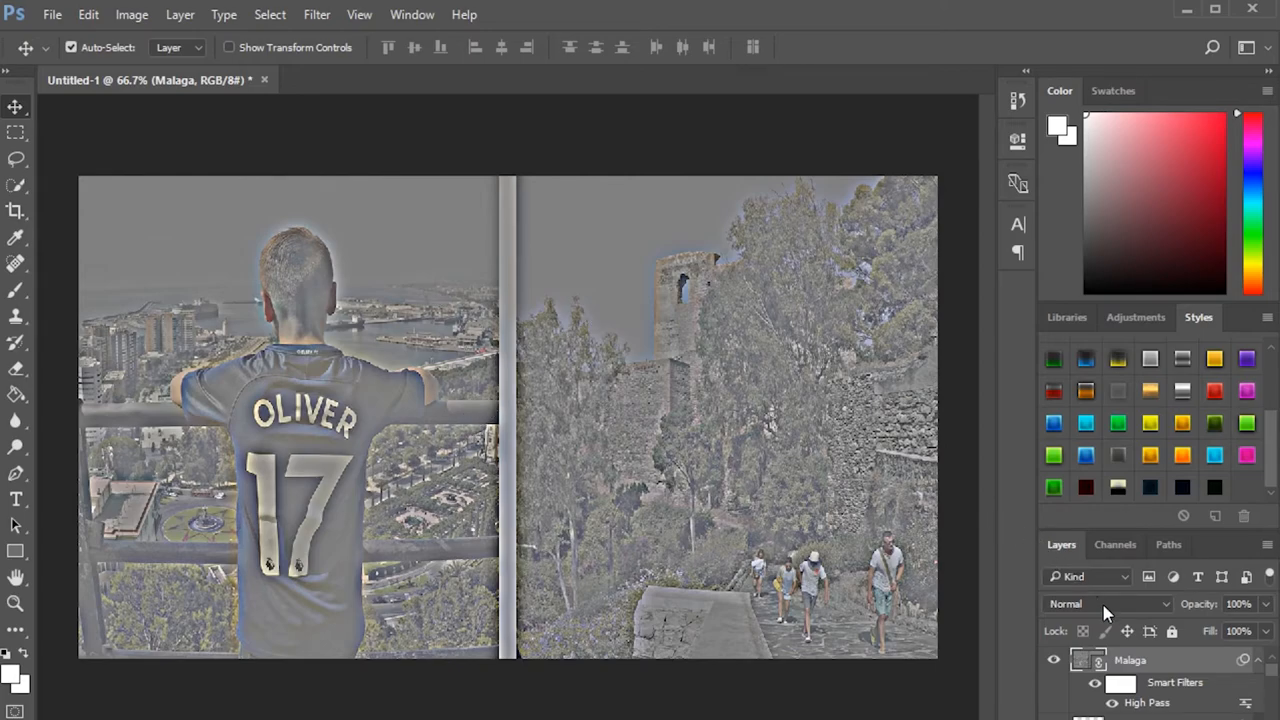
Switch the Malaga layer's blend mode from Normal to Overlay.
click(1108, 603)
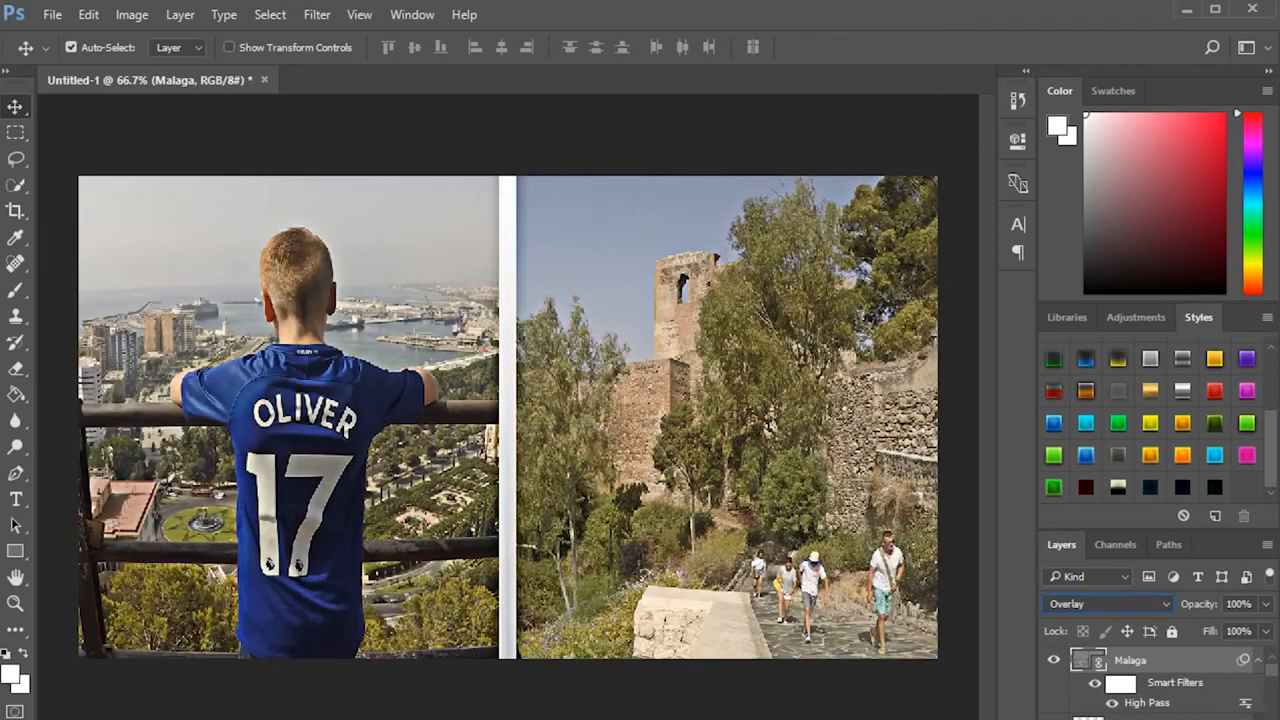
mouse_move(785, 448)
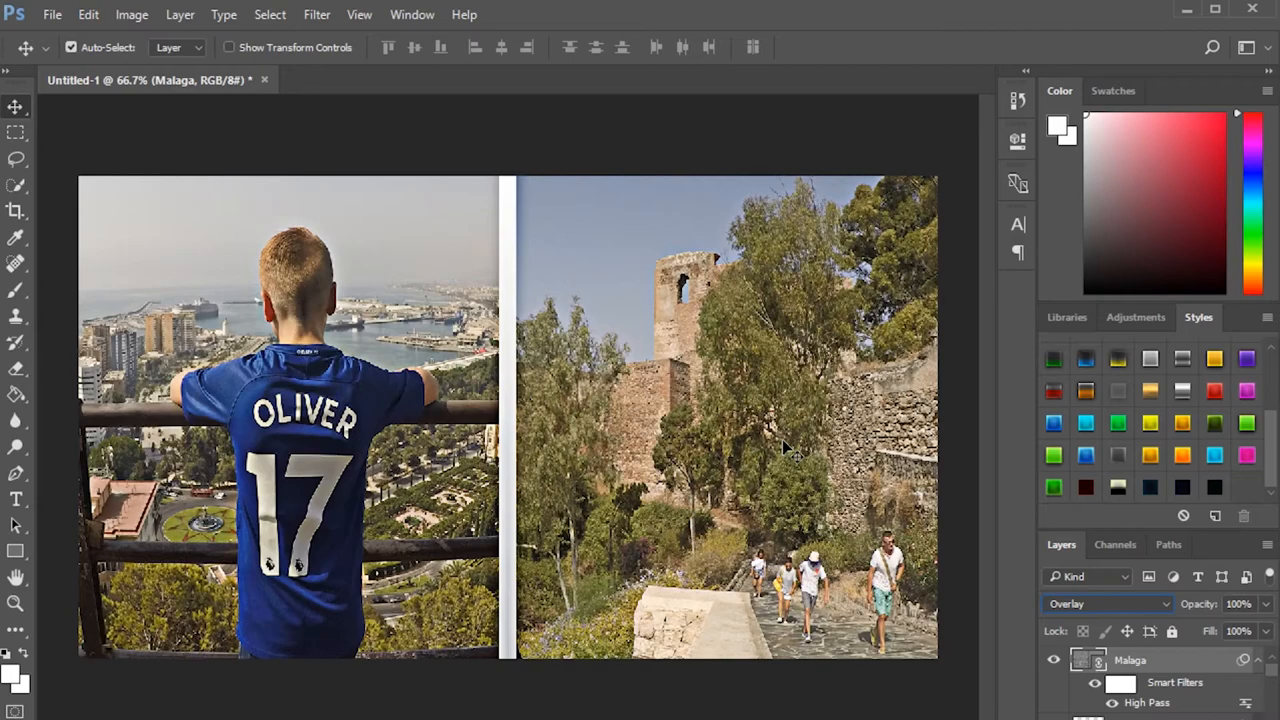
mouse_move(385, 398)
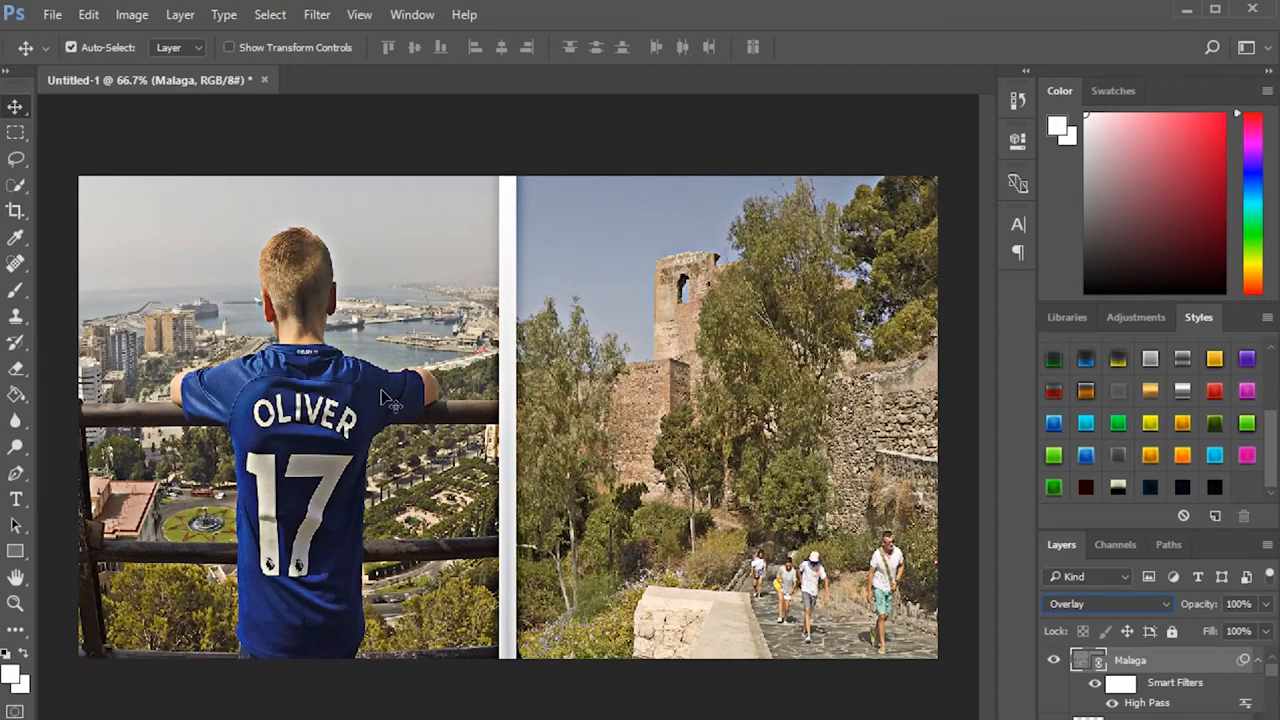
mouse_move(348, 468)
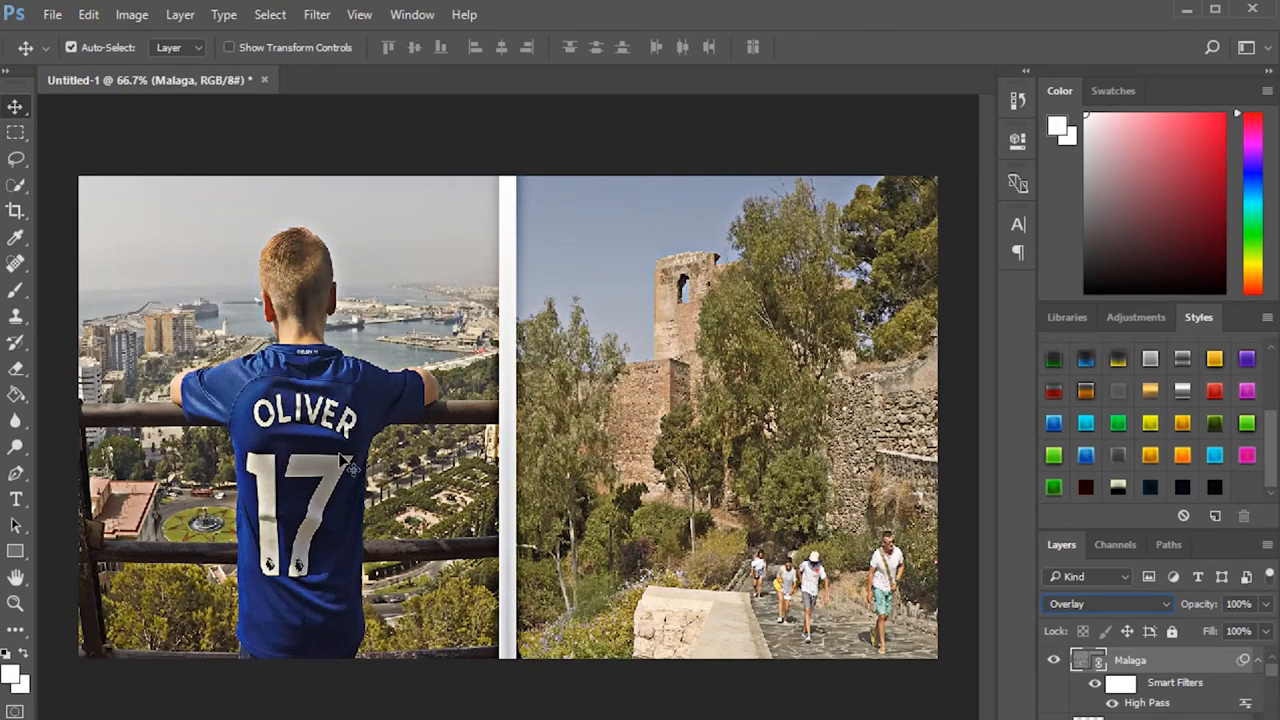
mouse_move(365, 435)
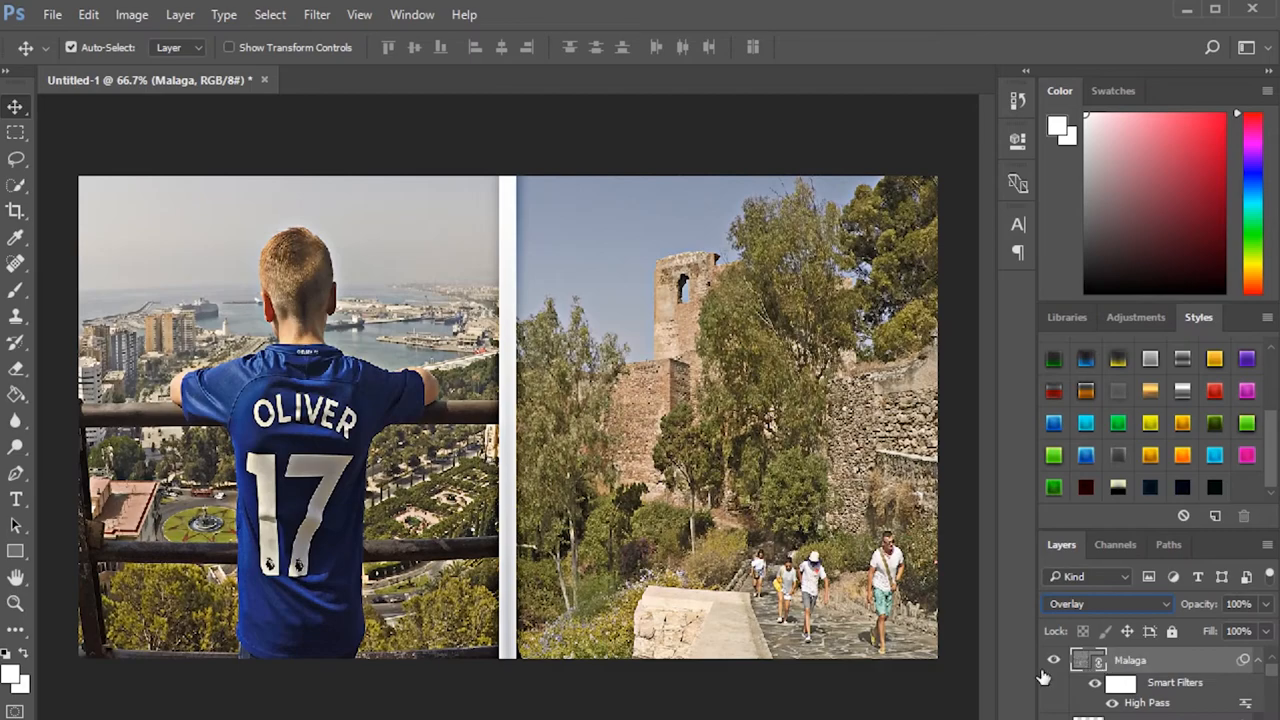
click(1053, 659)
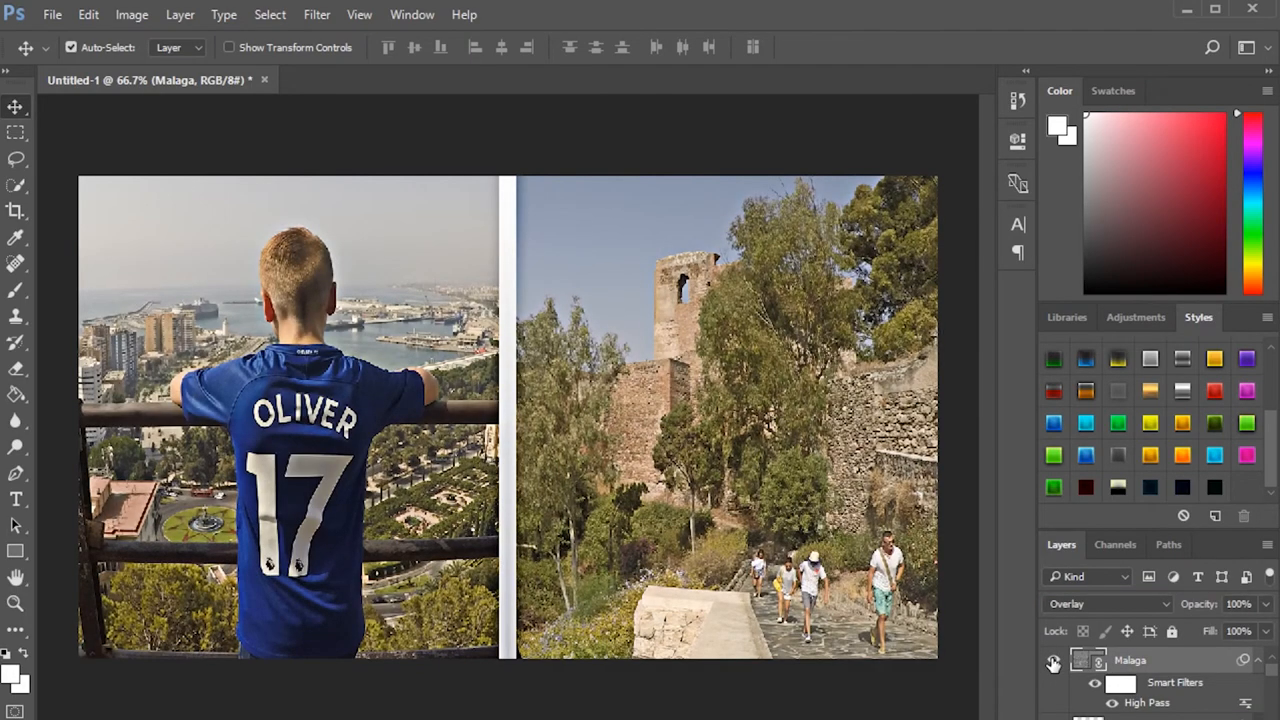
click(1053, 660)
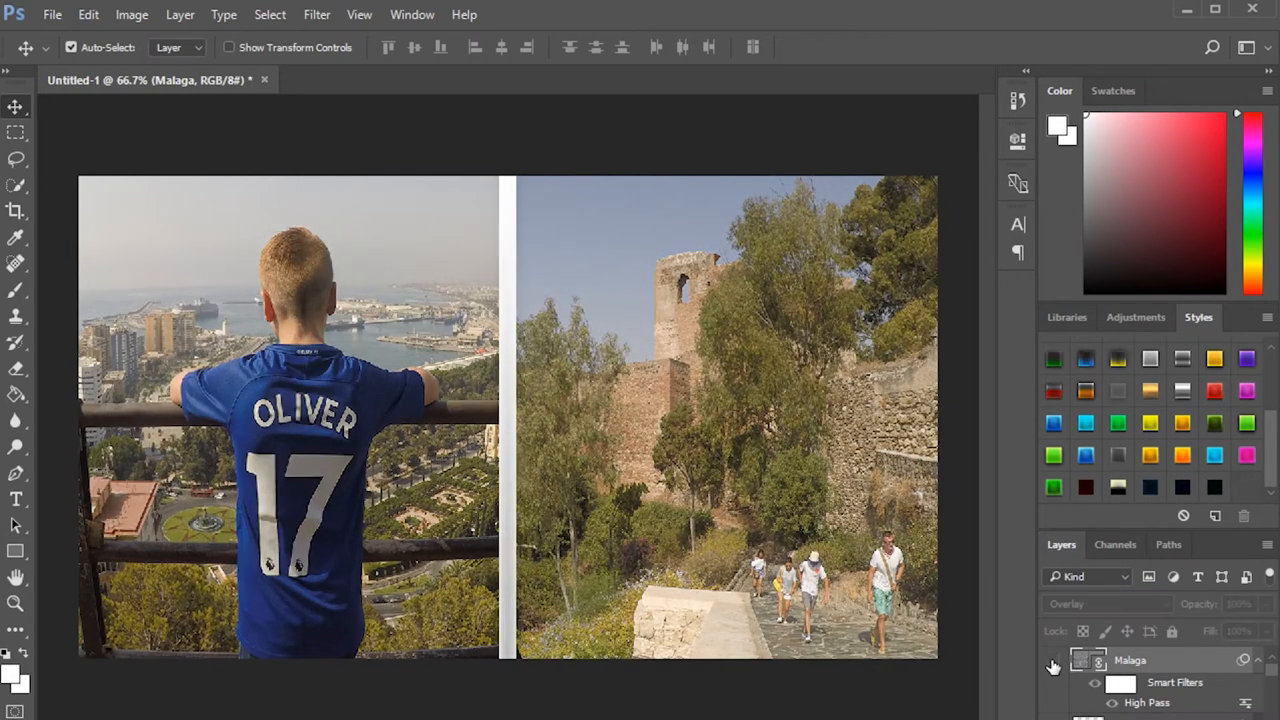
click(1053, 660)
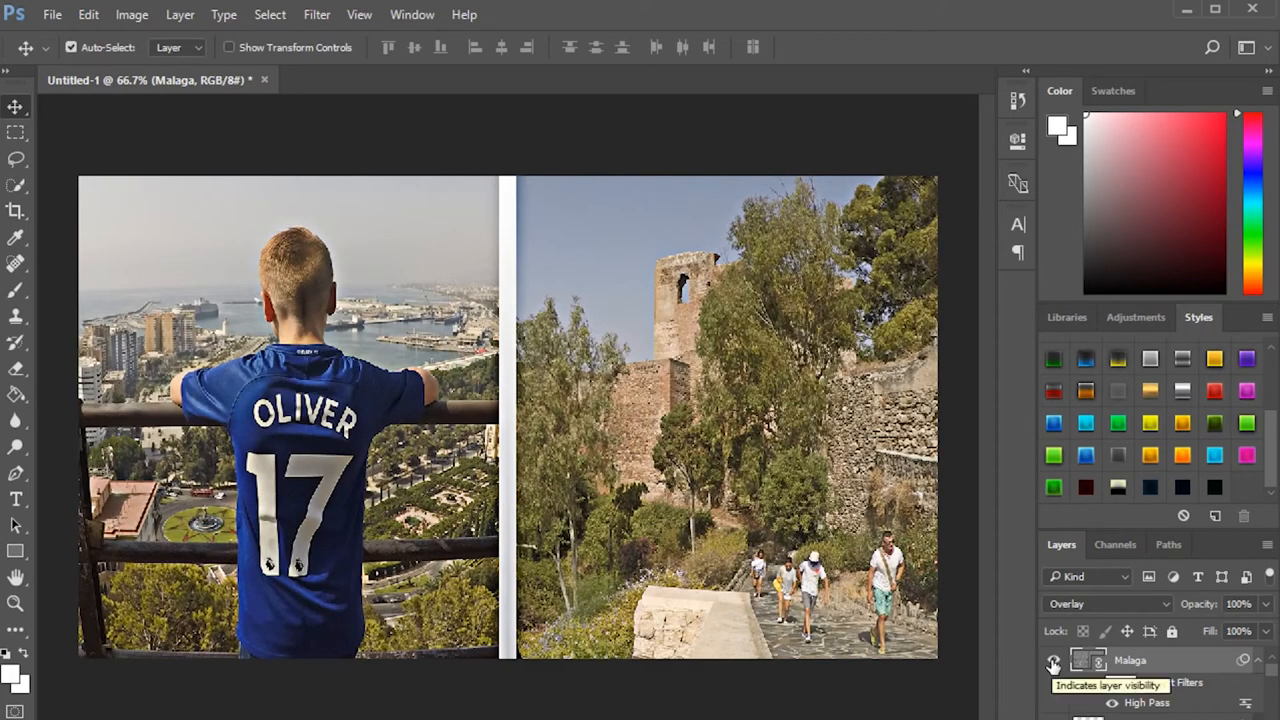
click(1053, 660)
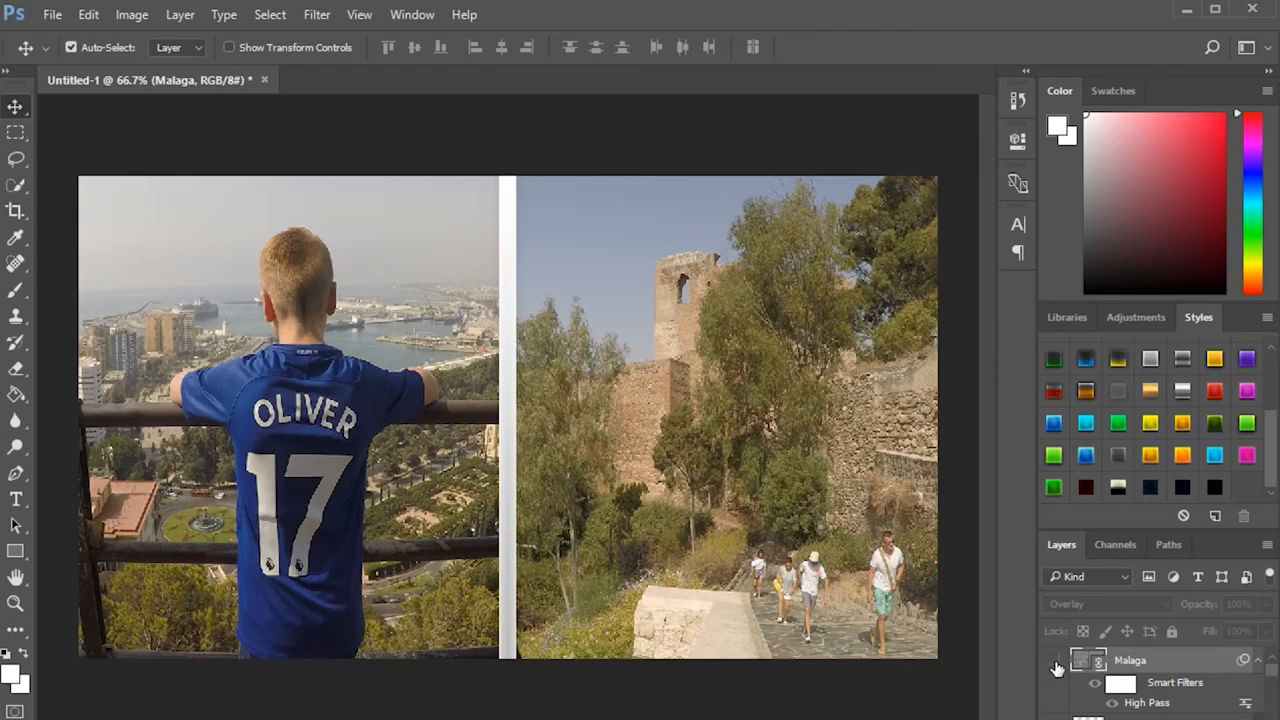
click(1053, 660)
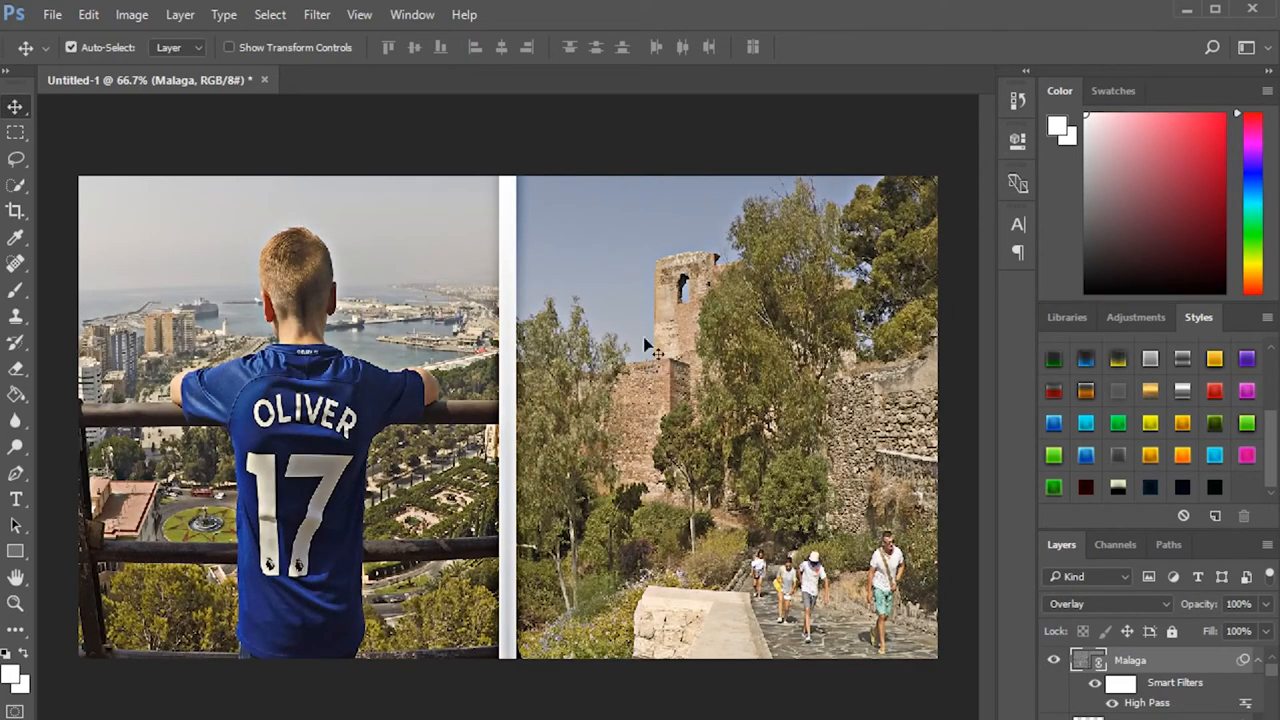
mouse_move(590, 435)
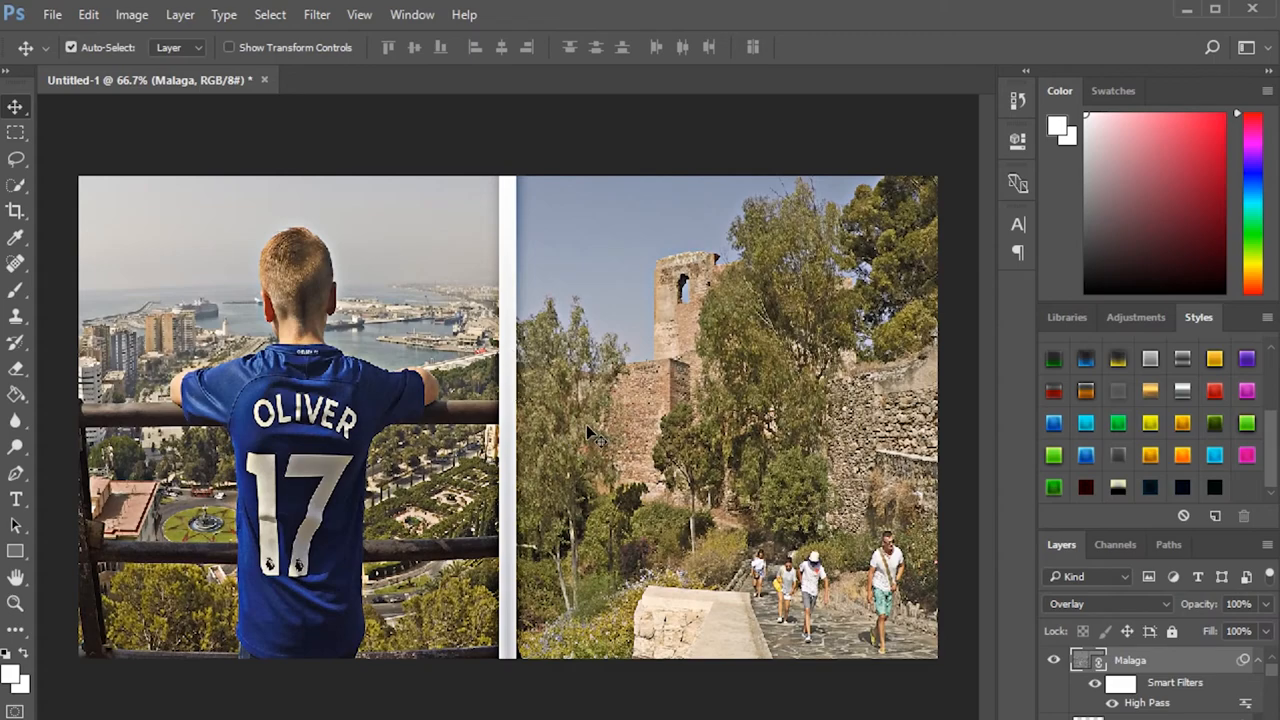
mouse_move(595, 425)
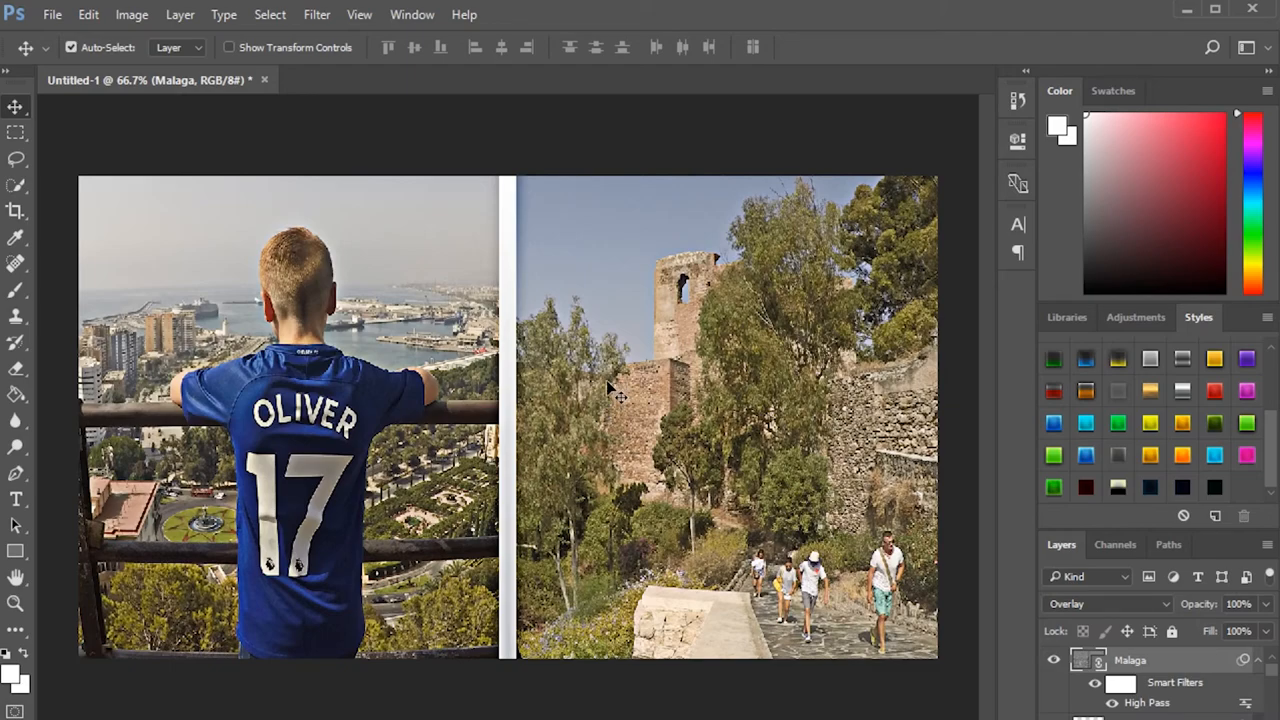
mouse_move(503, 370)
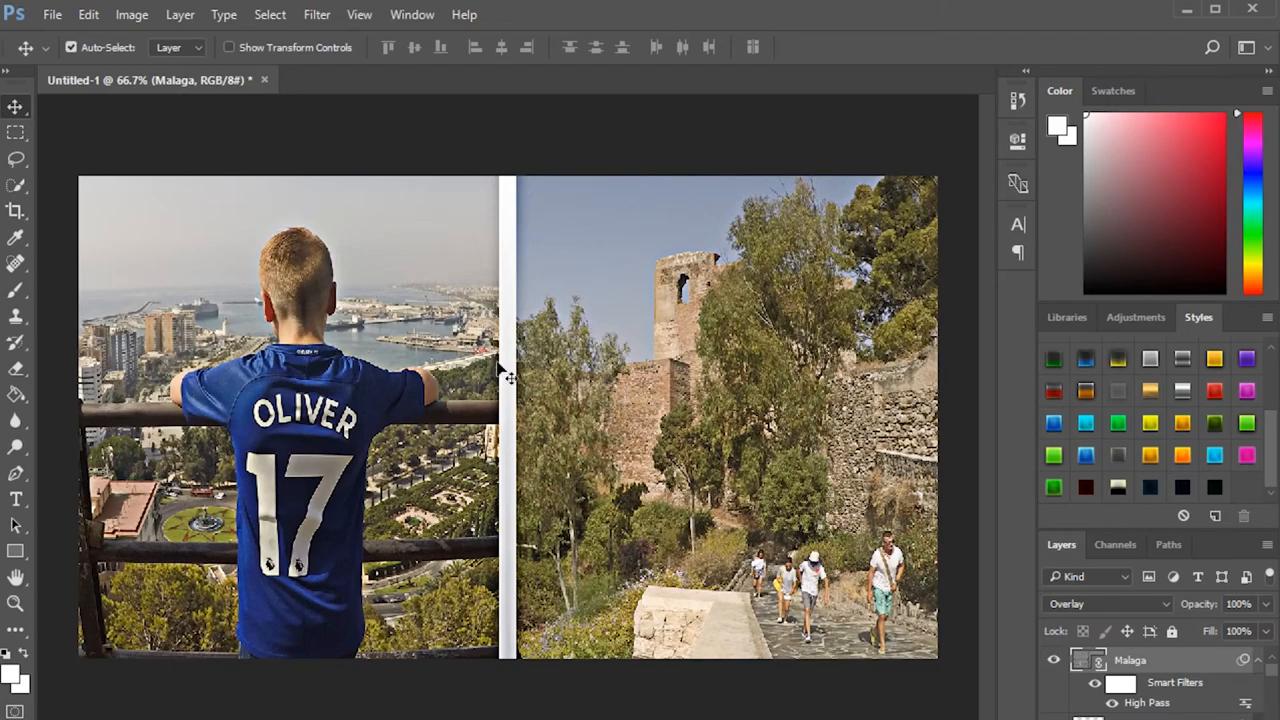
mouse_move(455, 325)
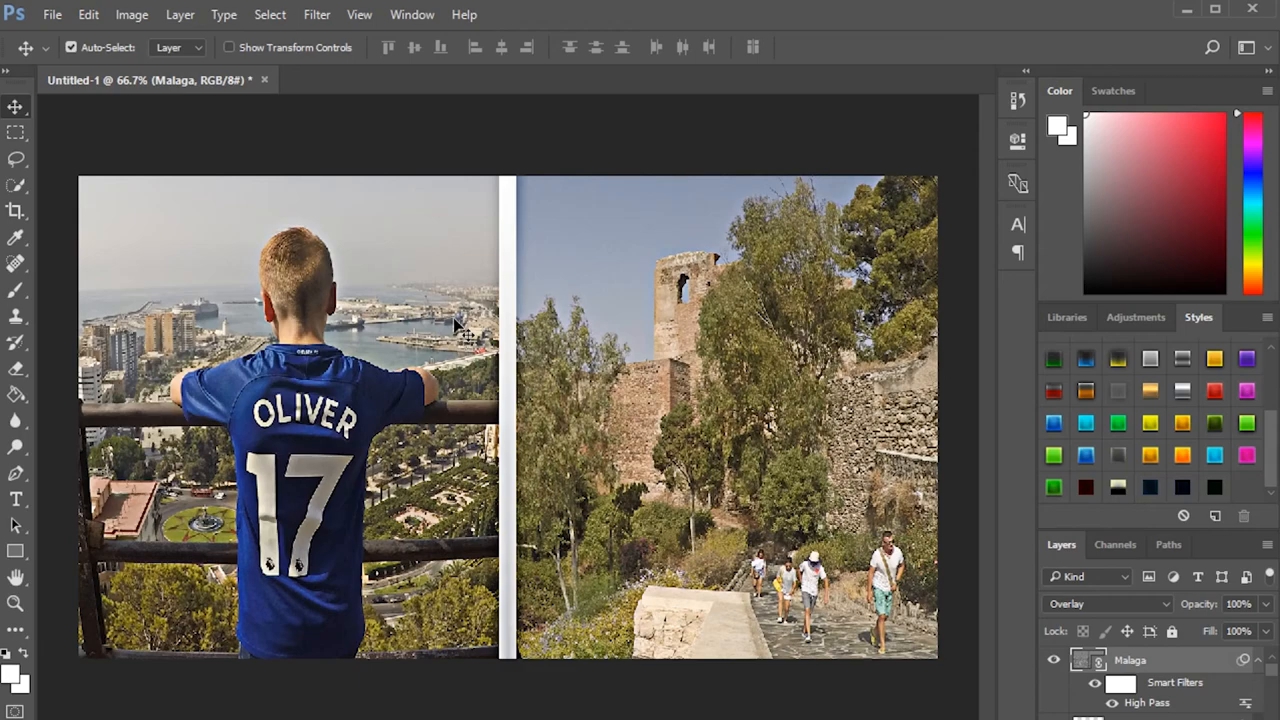